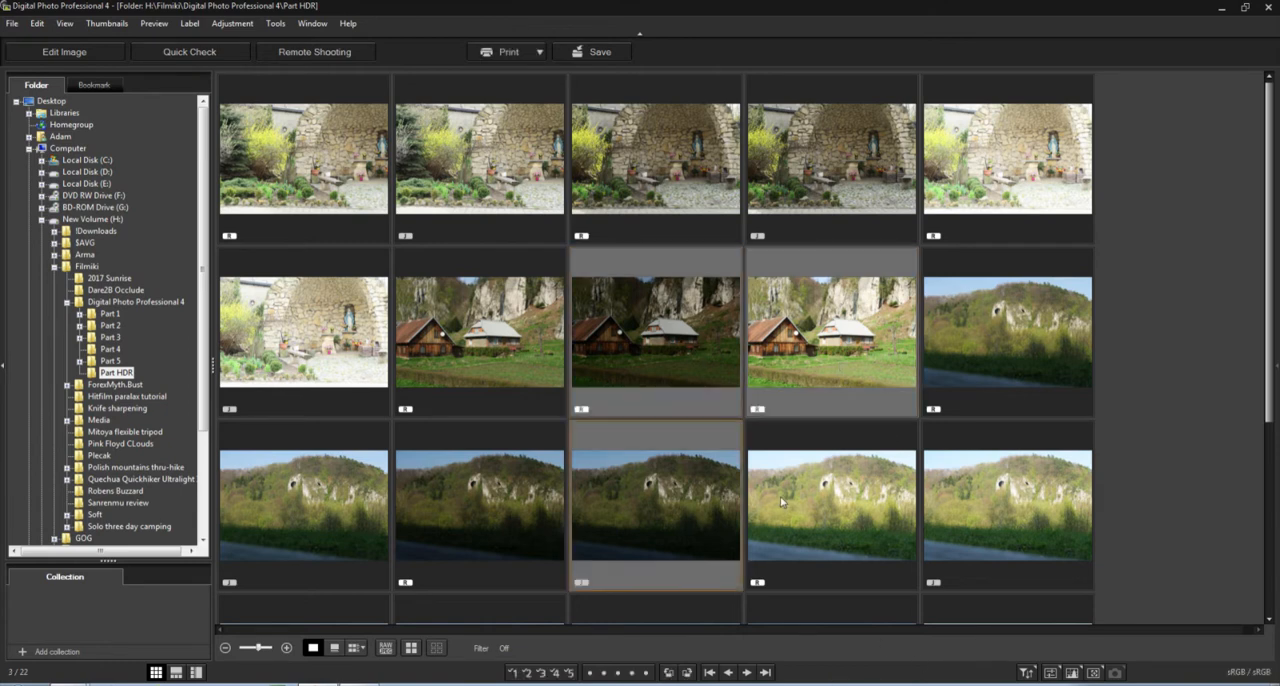
Review the house exposures full-size in Quick Check, zooming in on the roof then fitting to view
click(832, 504)
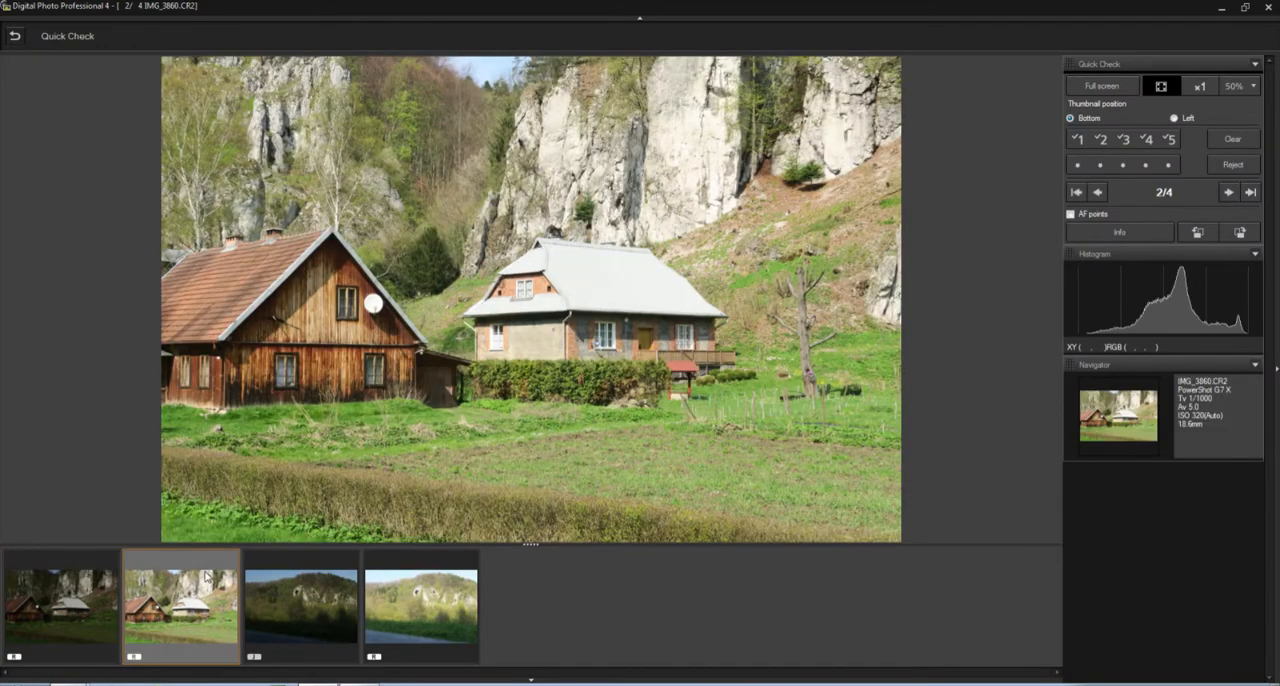
mouse_move(610, 242)
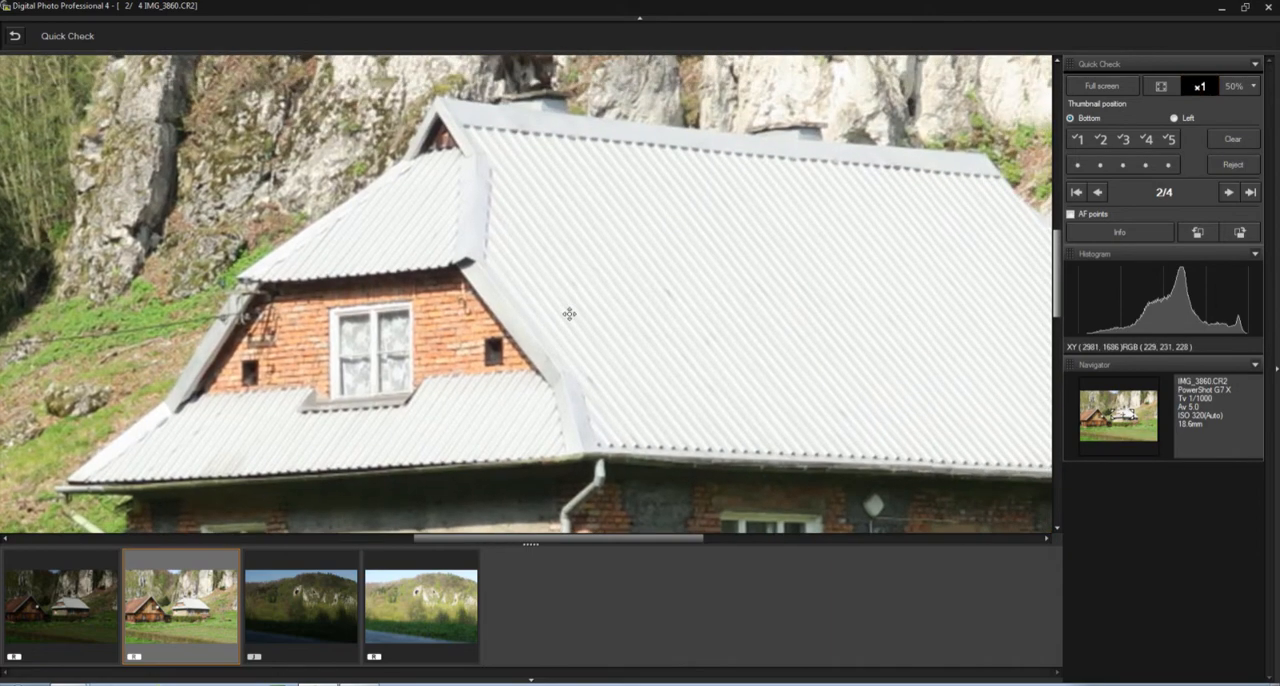
click(1160, 84)
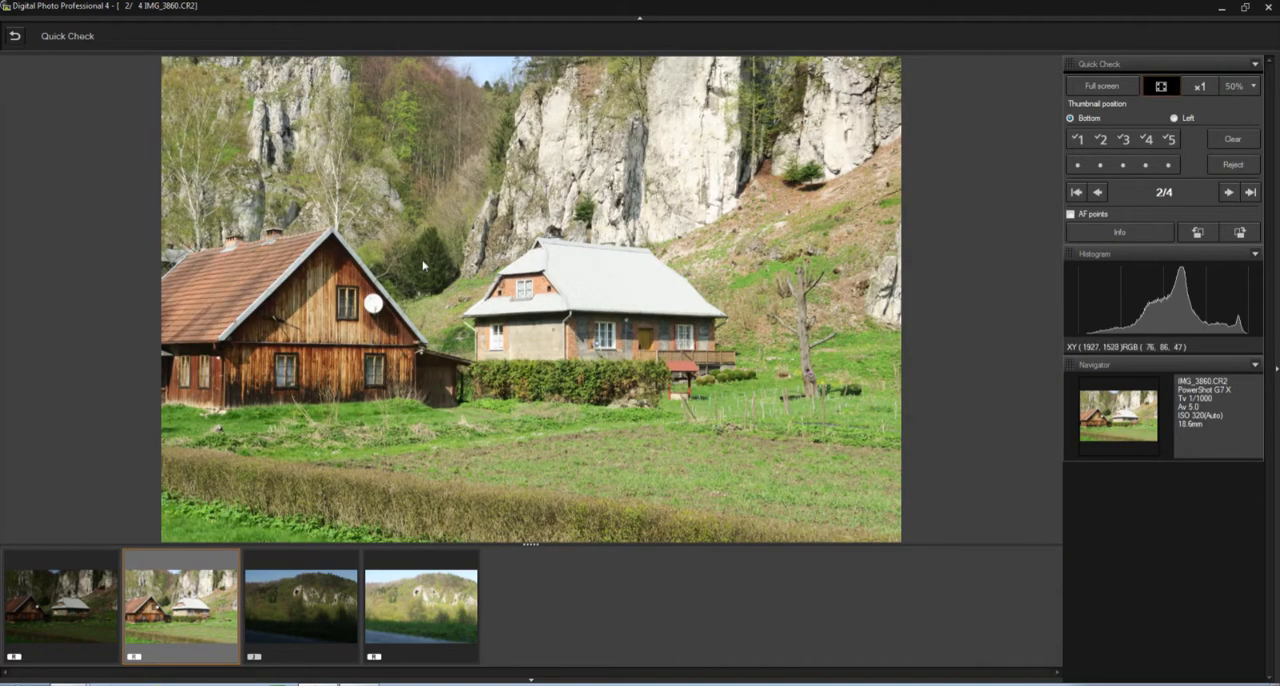
mouse_move(480, 308)
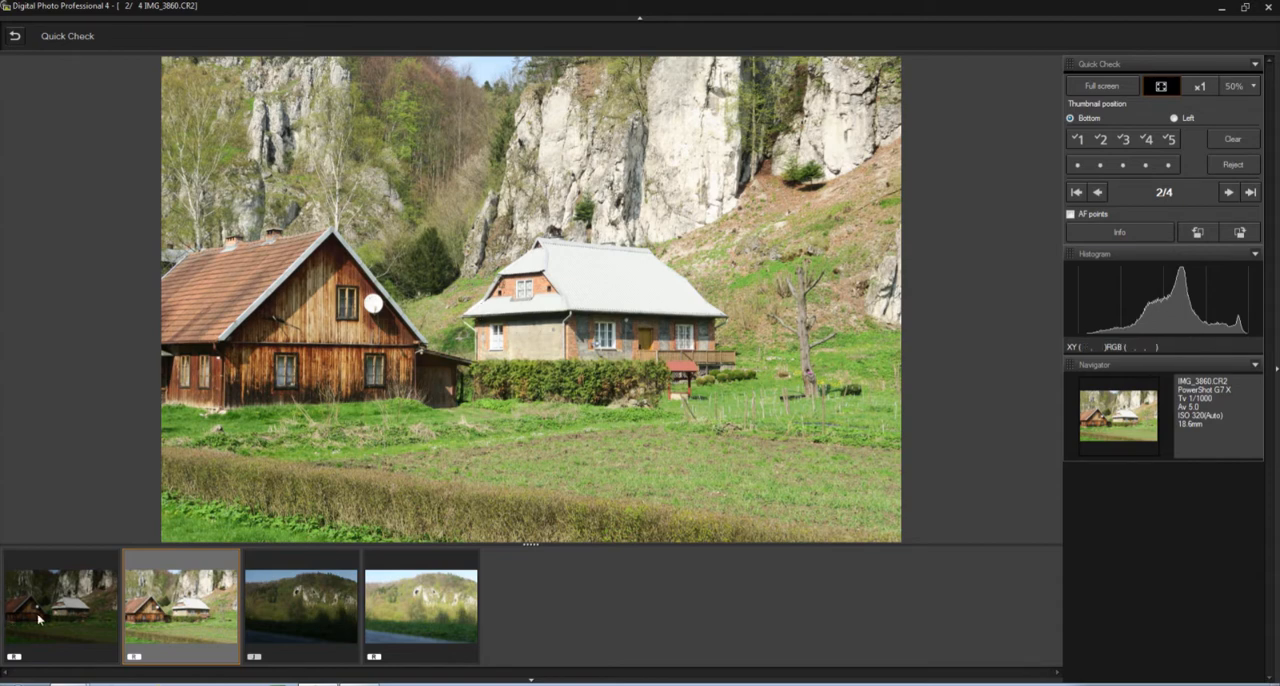
click(60, 604)
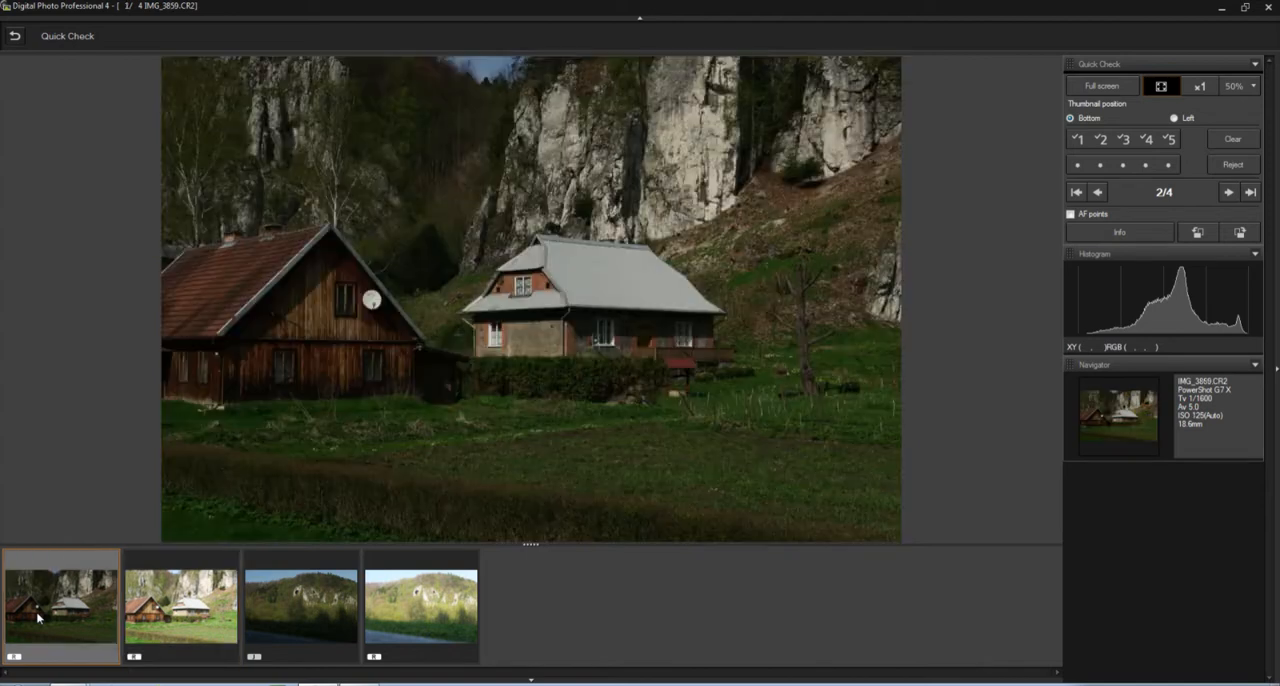
click(1096, 192)
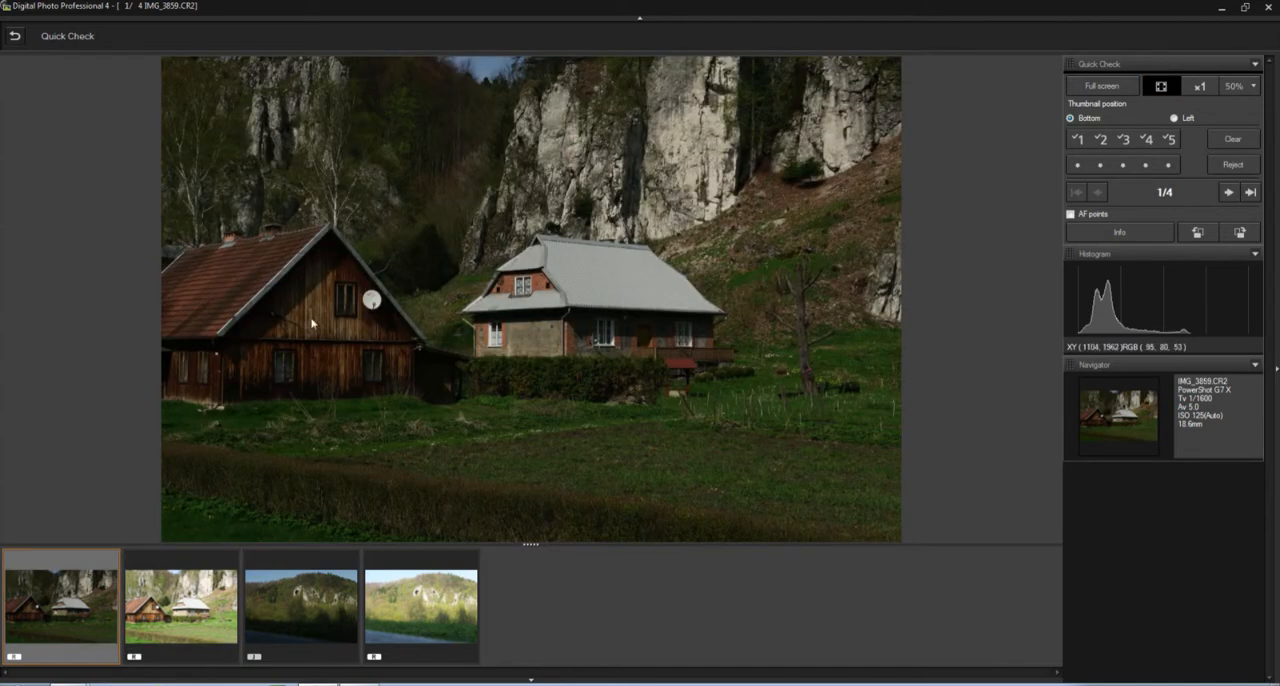
mouse_move(428, 268)
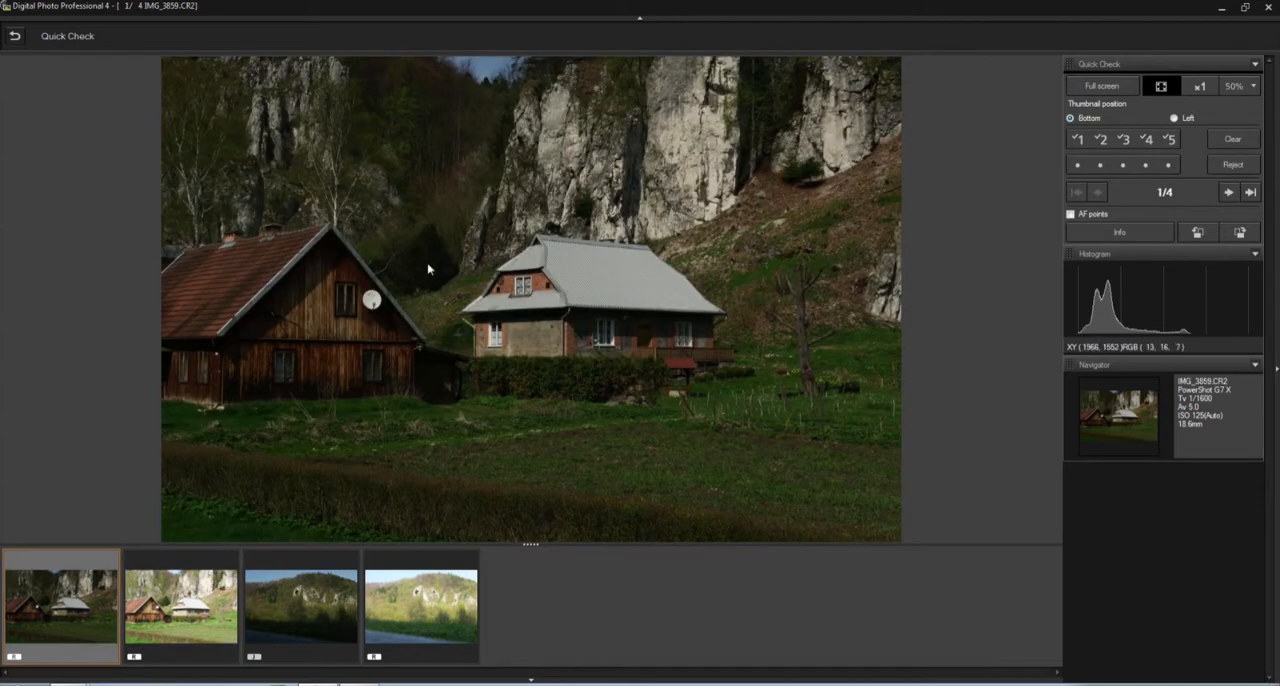
mouse_move(432, 560)
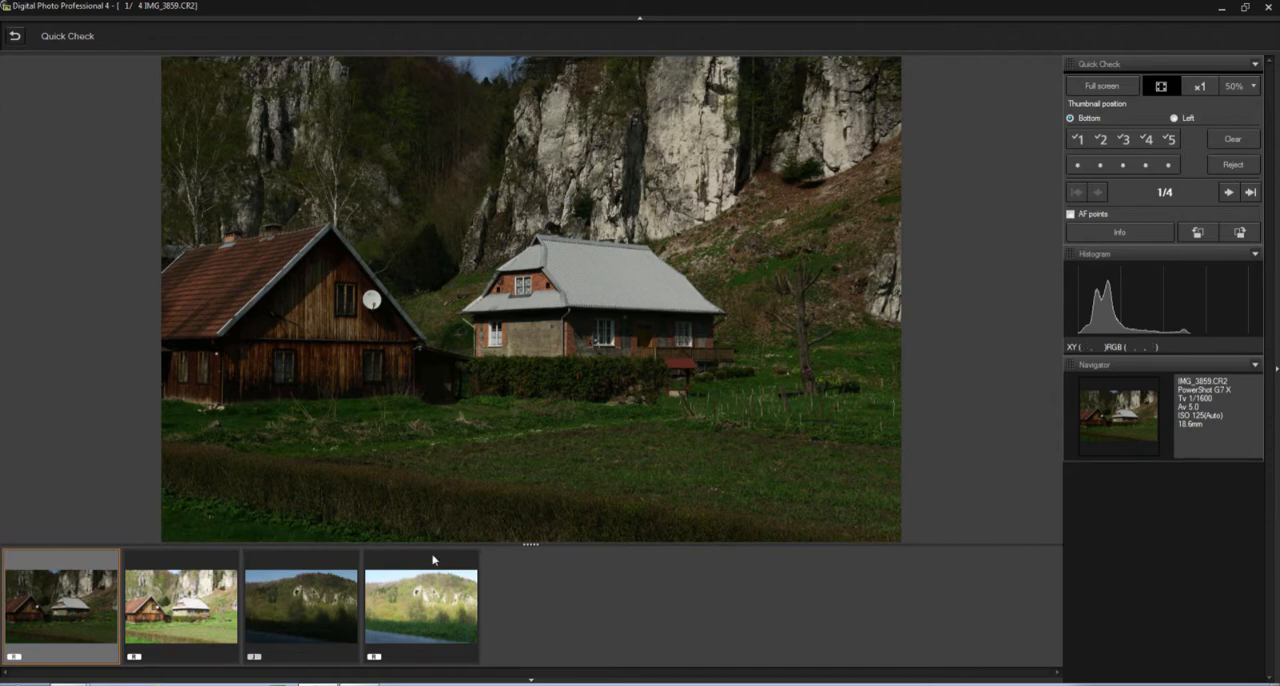
Step through the darker and brighter hillside exposures, then back to the first house shot
click(300, 604)
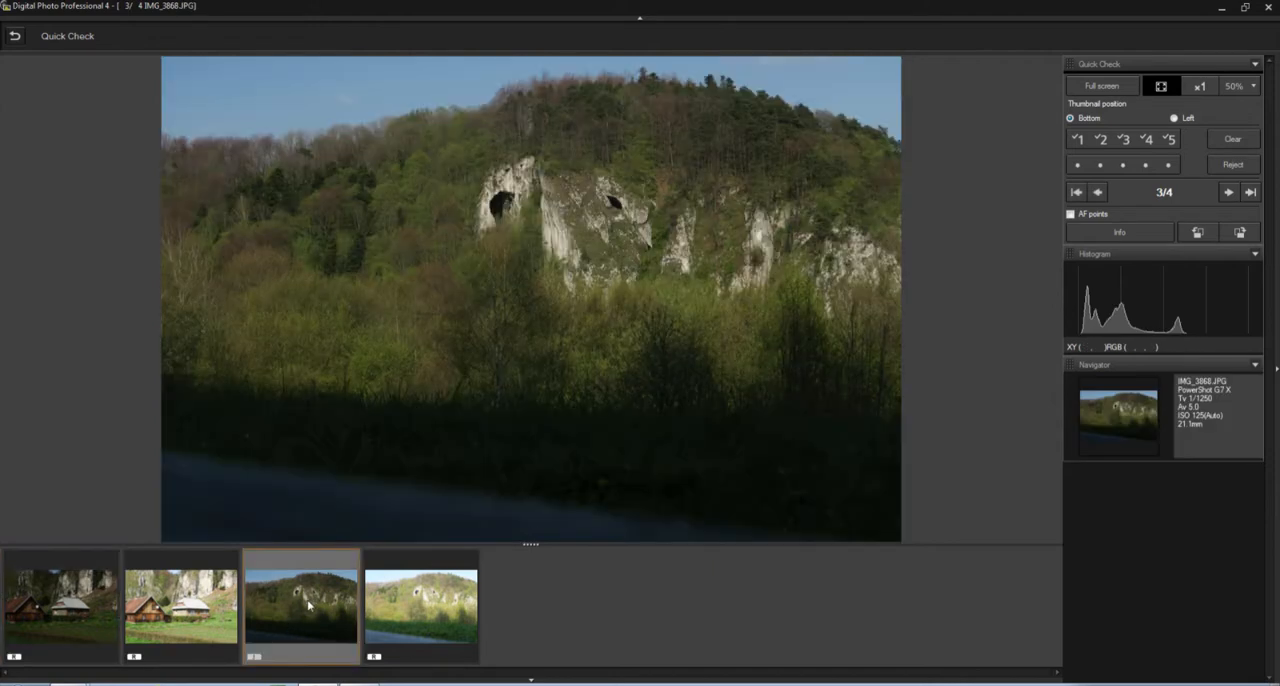
mouse_move(444, 292)
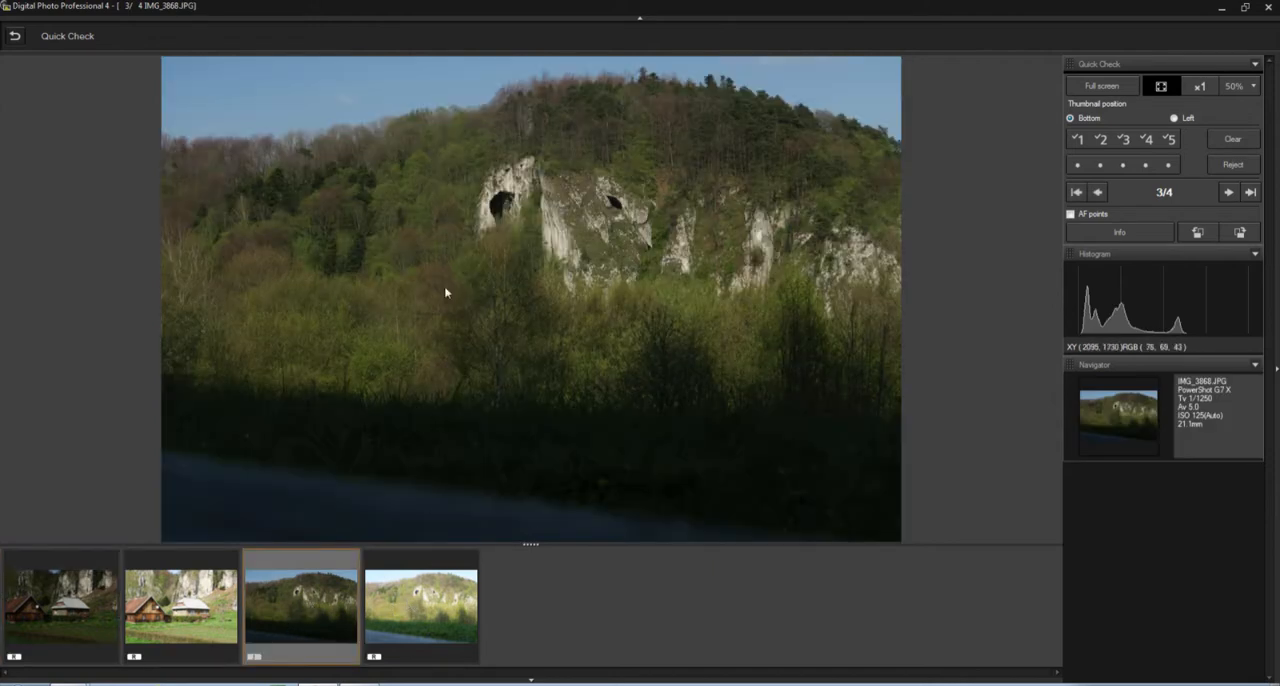
mouse_move(388, 360)
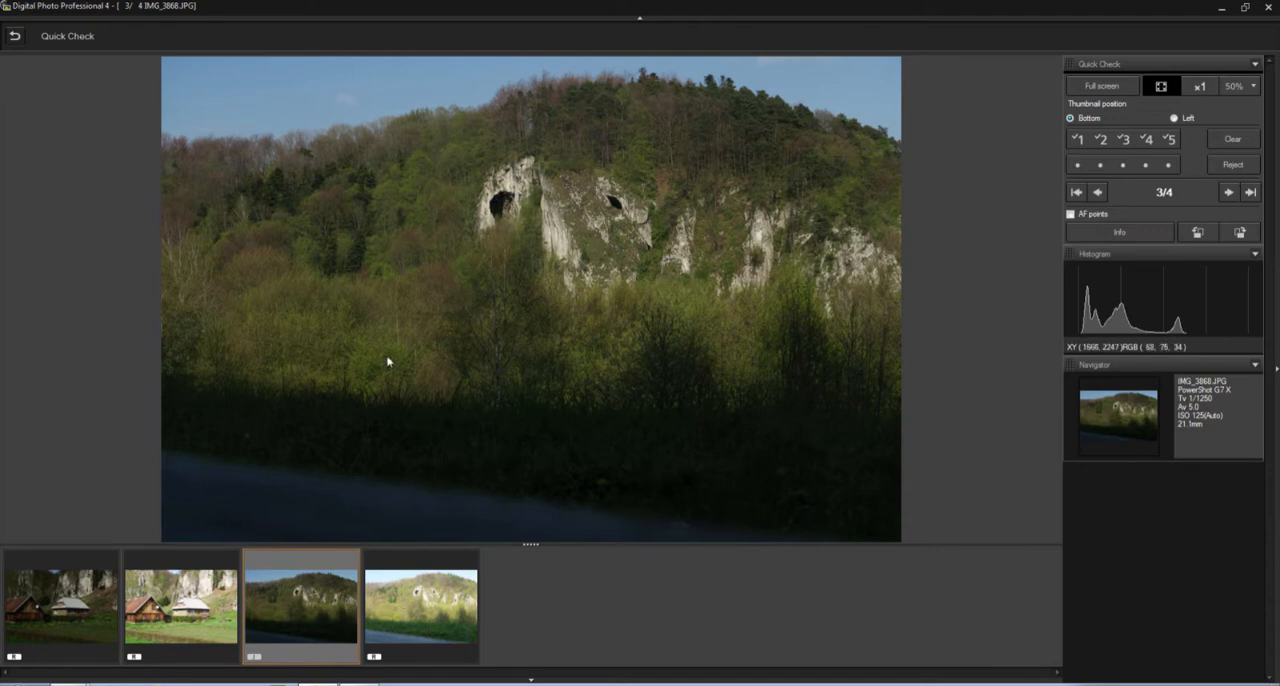
click(1228, 192)
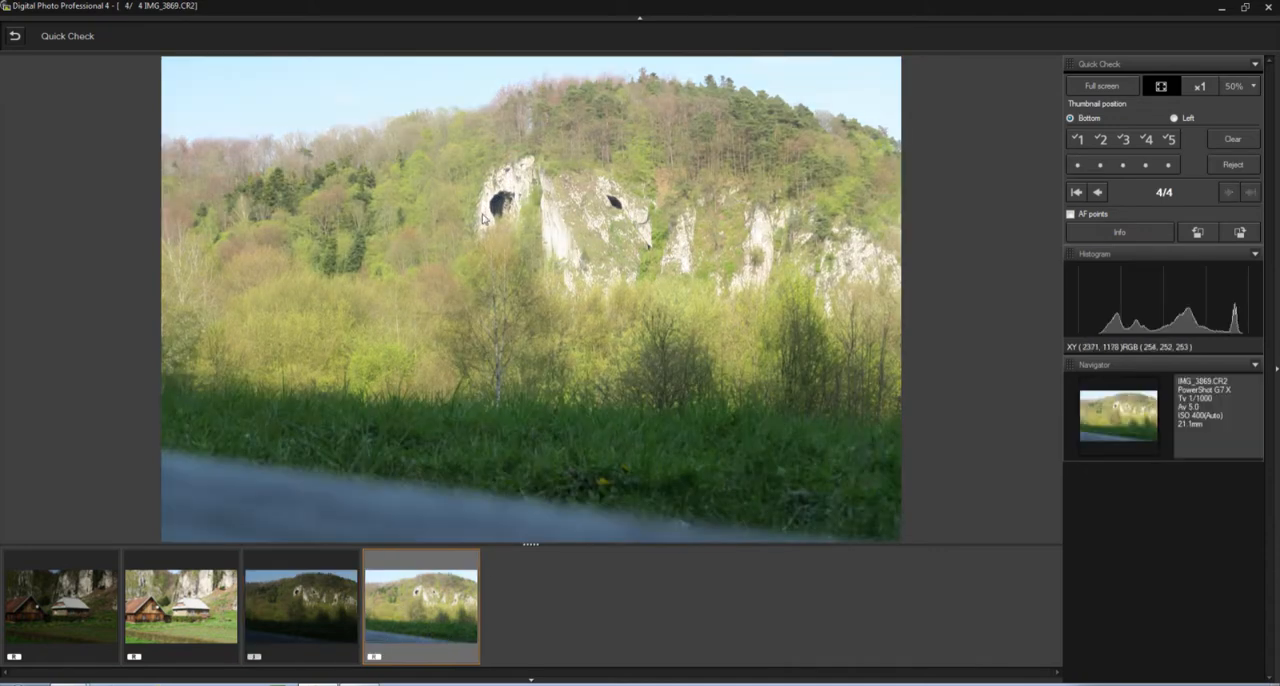
mouse_move(652, 344)
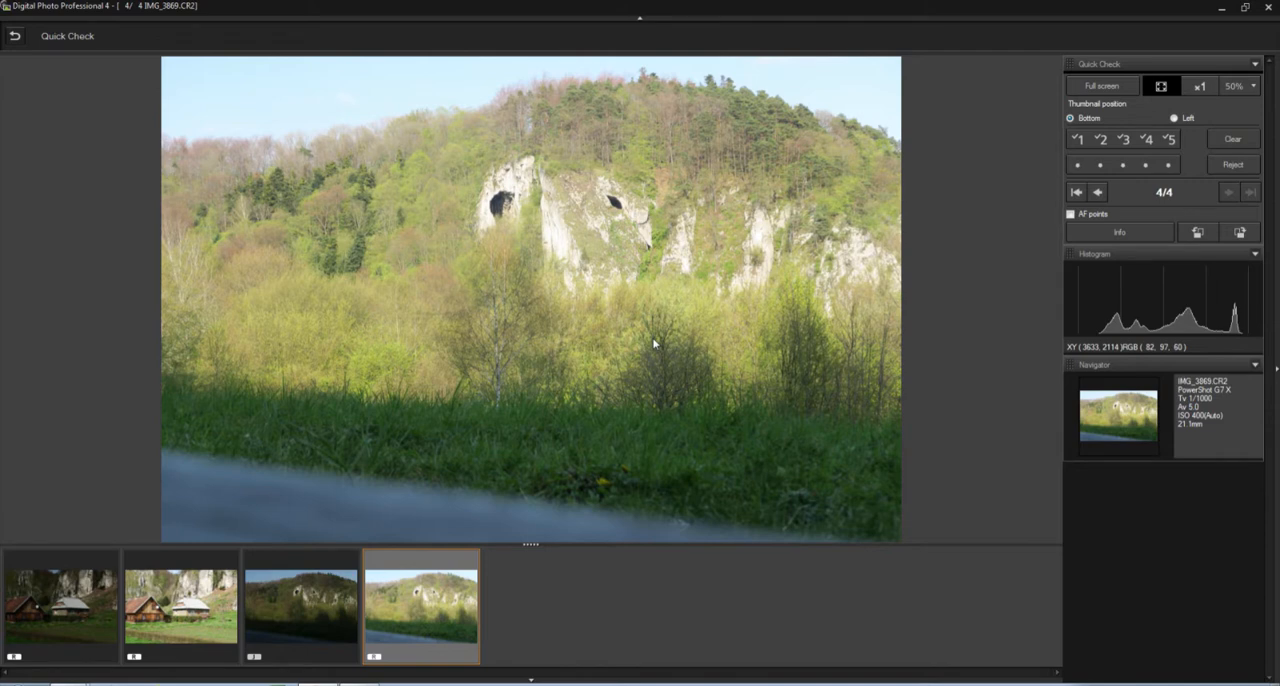
mouse_move(656, 344)
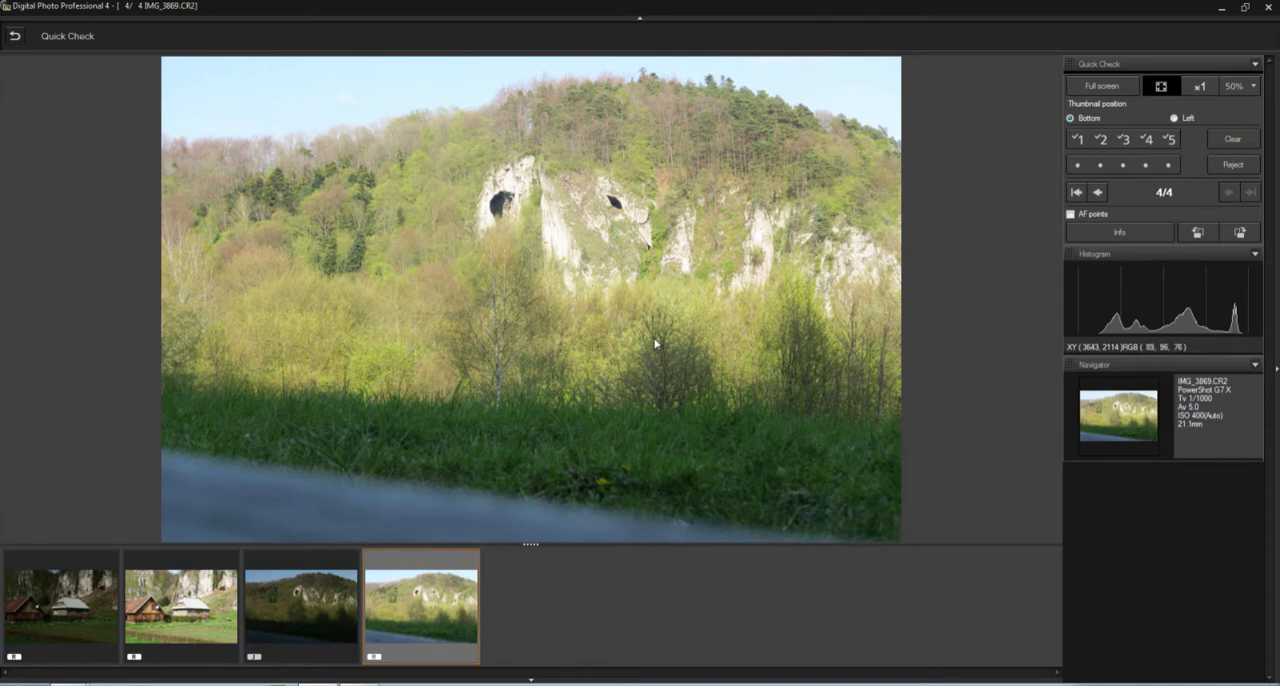
mouse_move(658, 344)
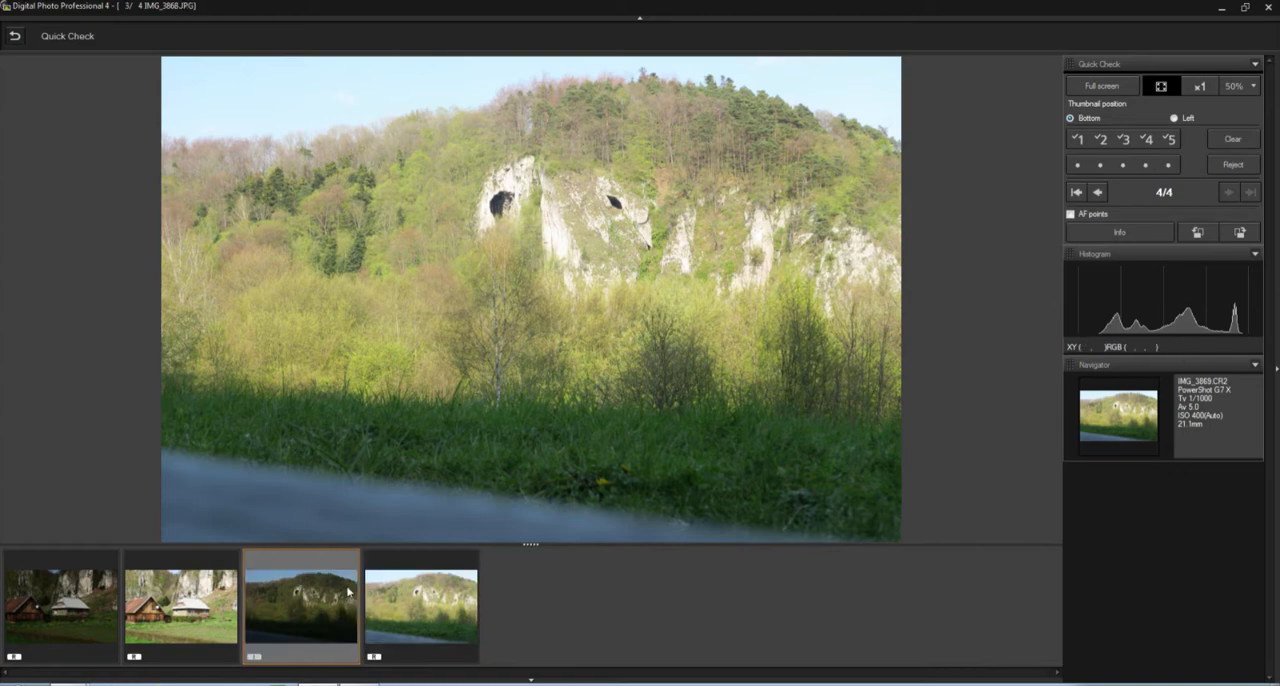
click(60, 604)
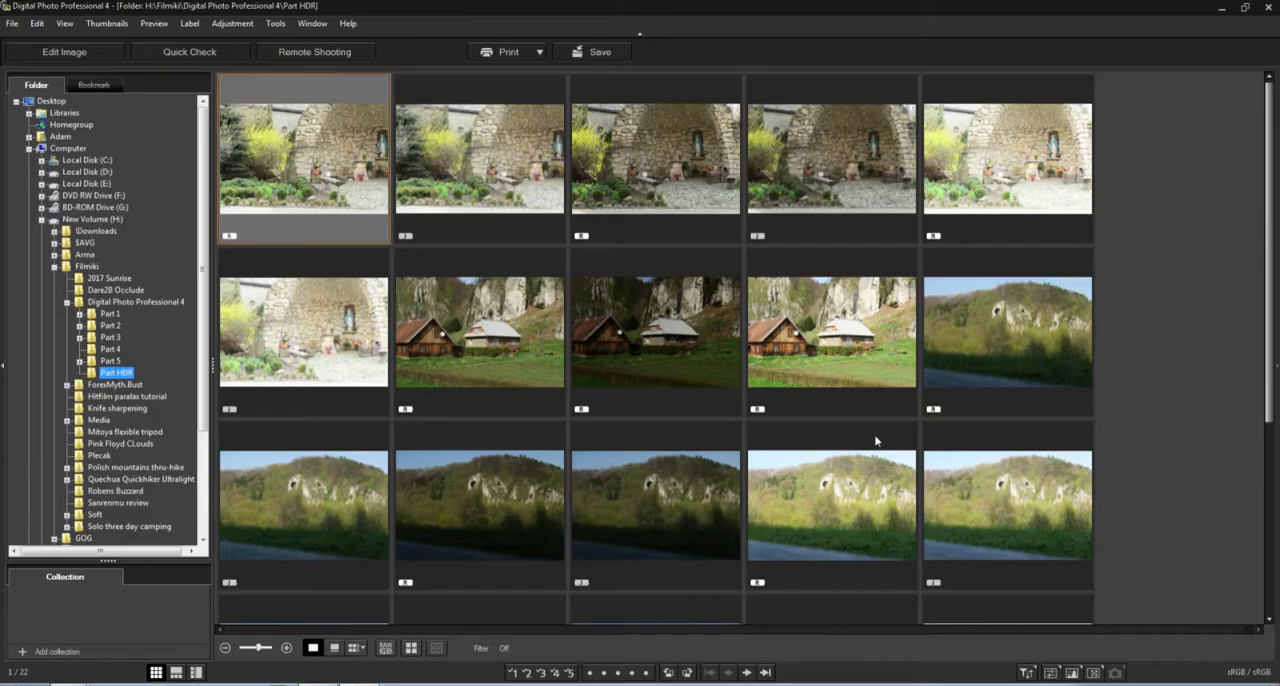
mouse_move(646, 344)
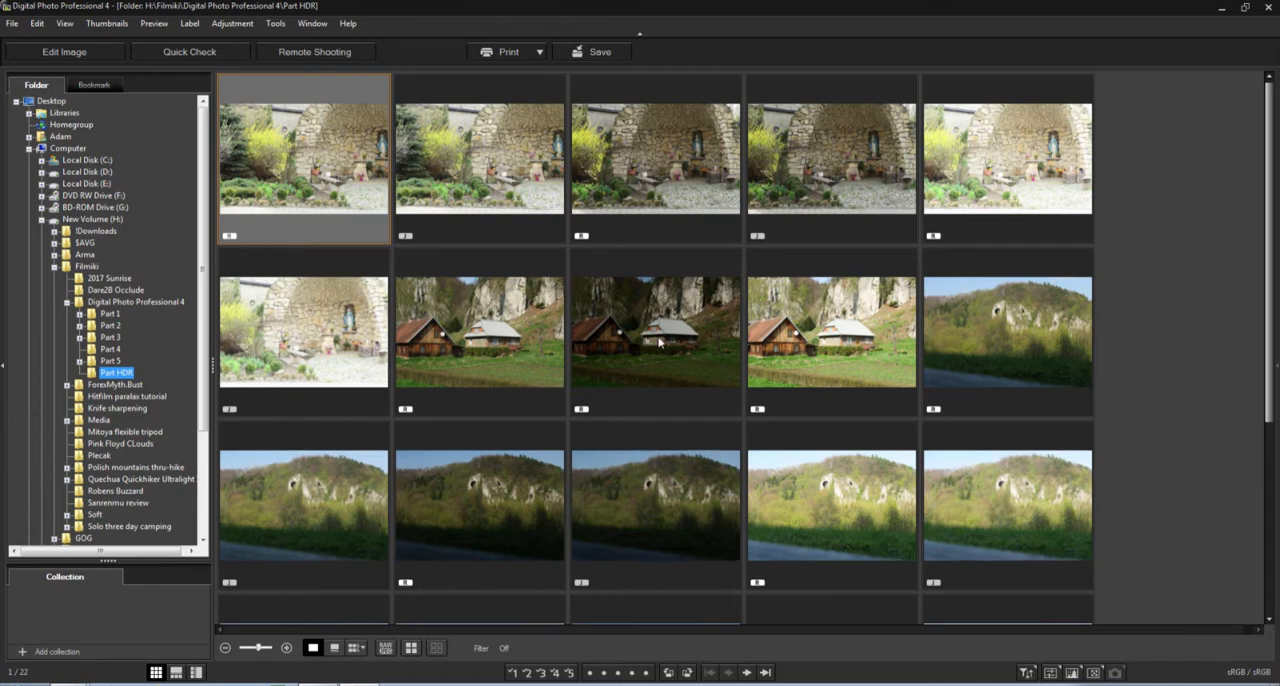
Select all three house exposures together and bring them up full-size in Quick Check
click(656, 330)
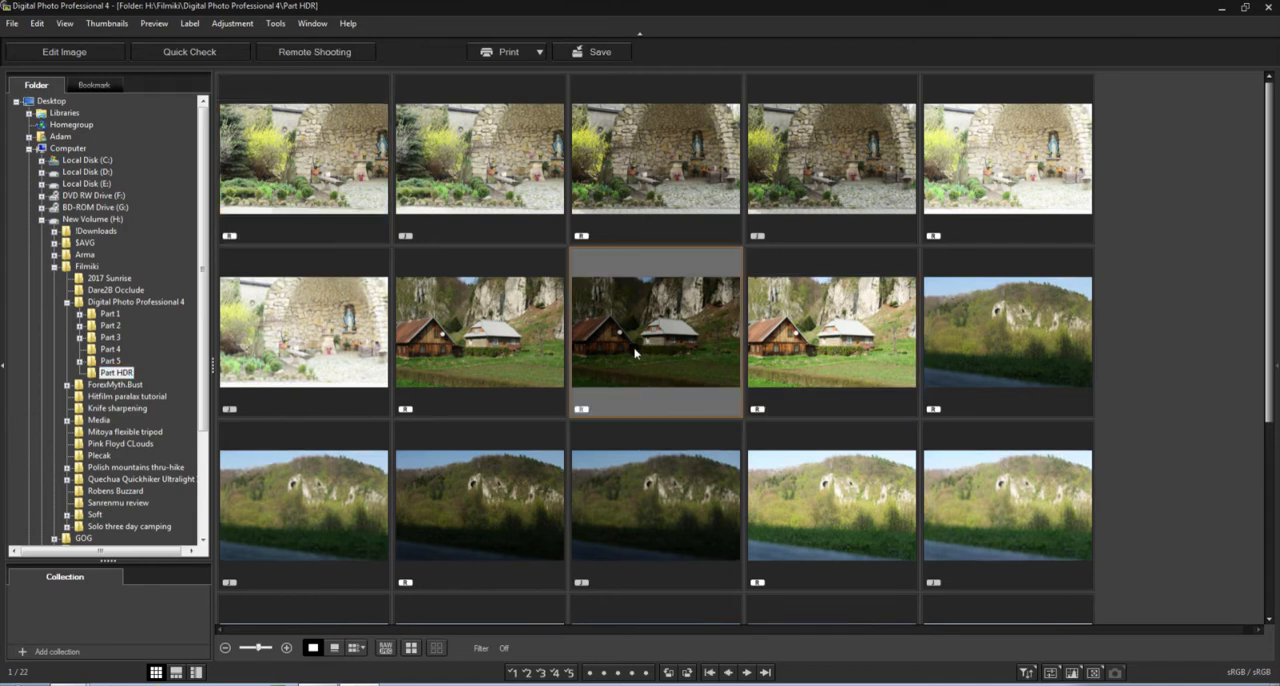
click(832, 332)
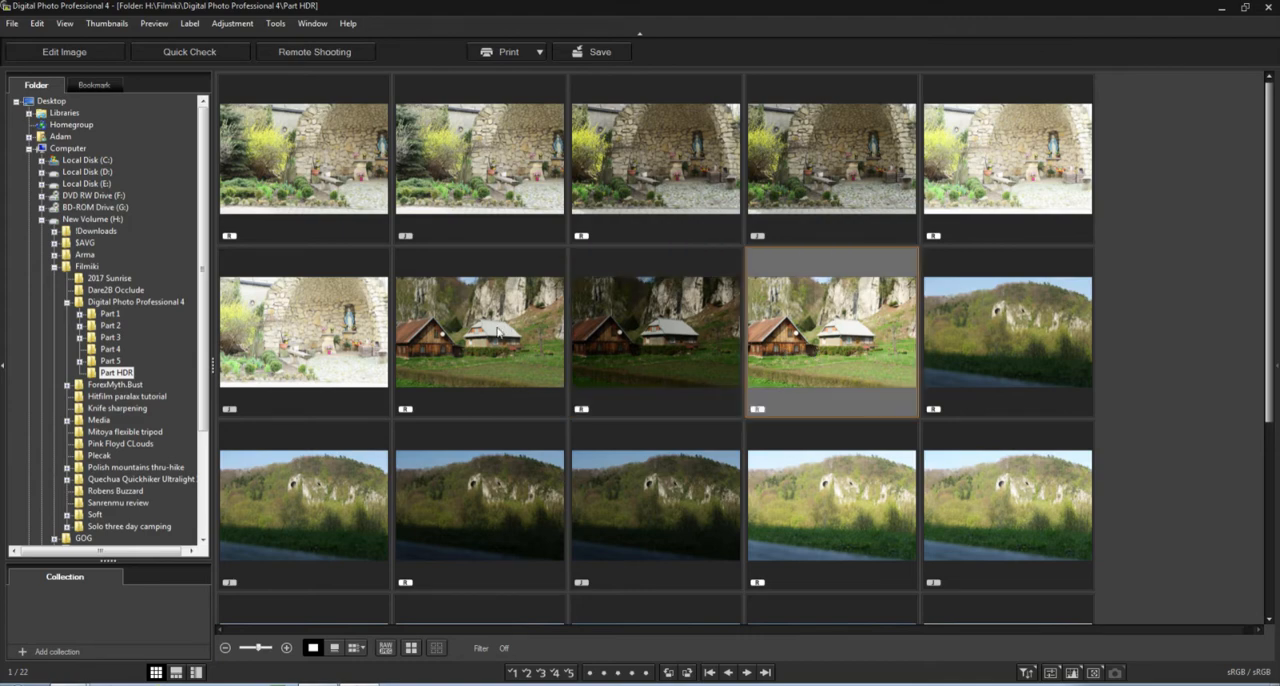
click(480, 340)
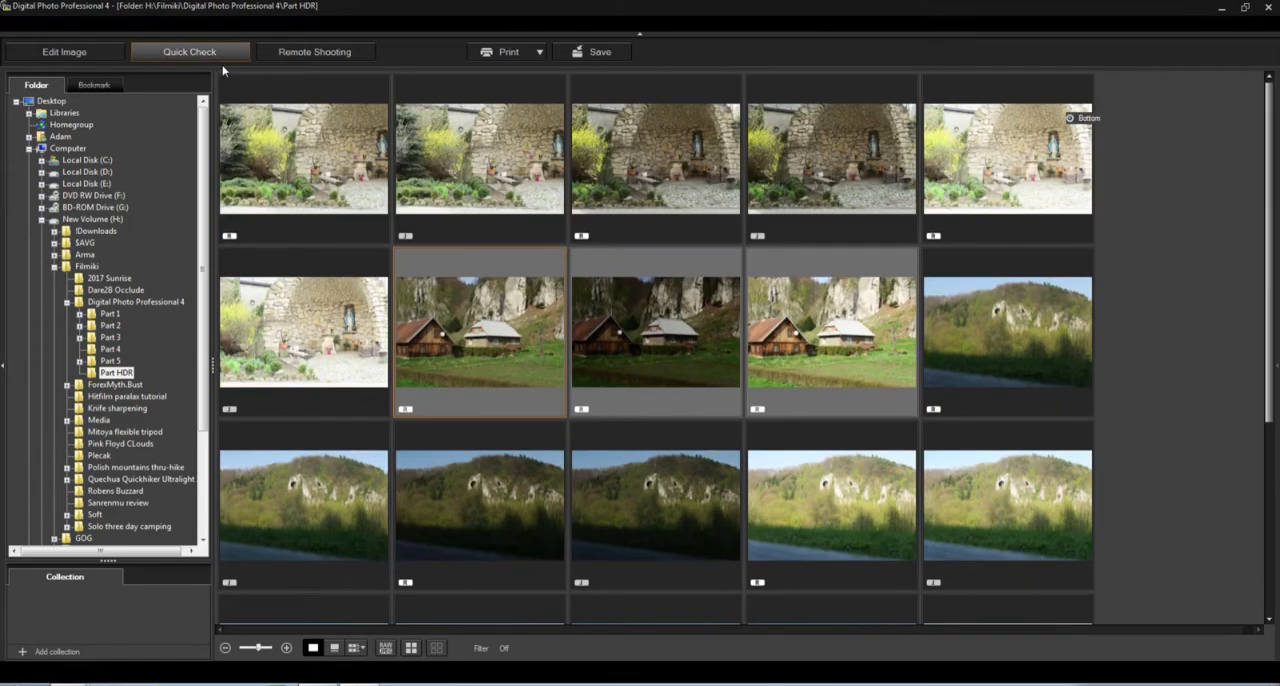
double_click(480, 336)
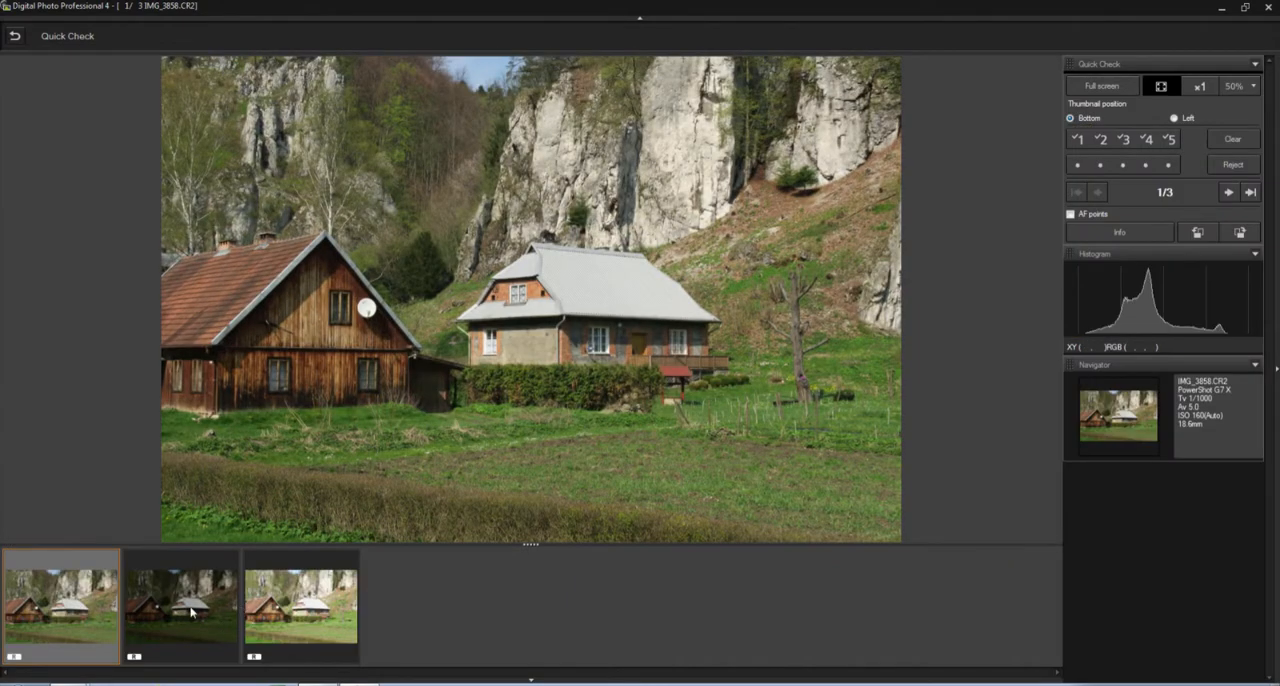
Compare the brightest, darker and normal house exposures, zooming in on the roof
click(300, 608)
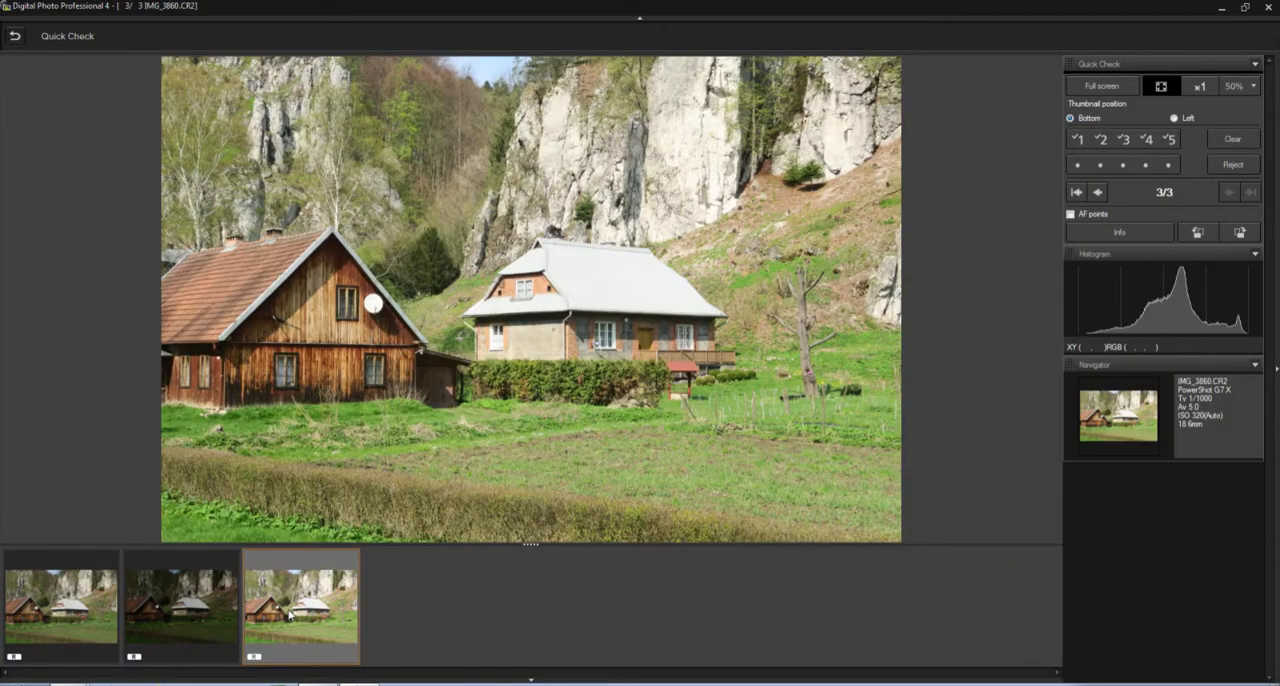
click(180, 604)
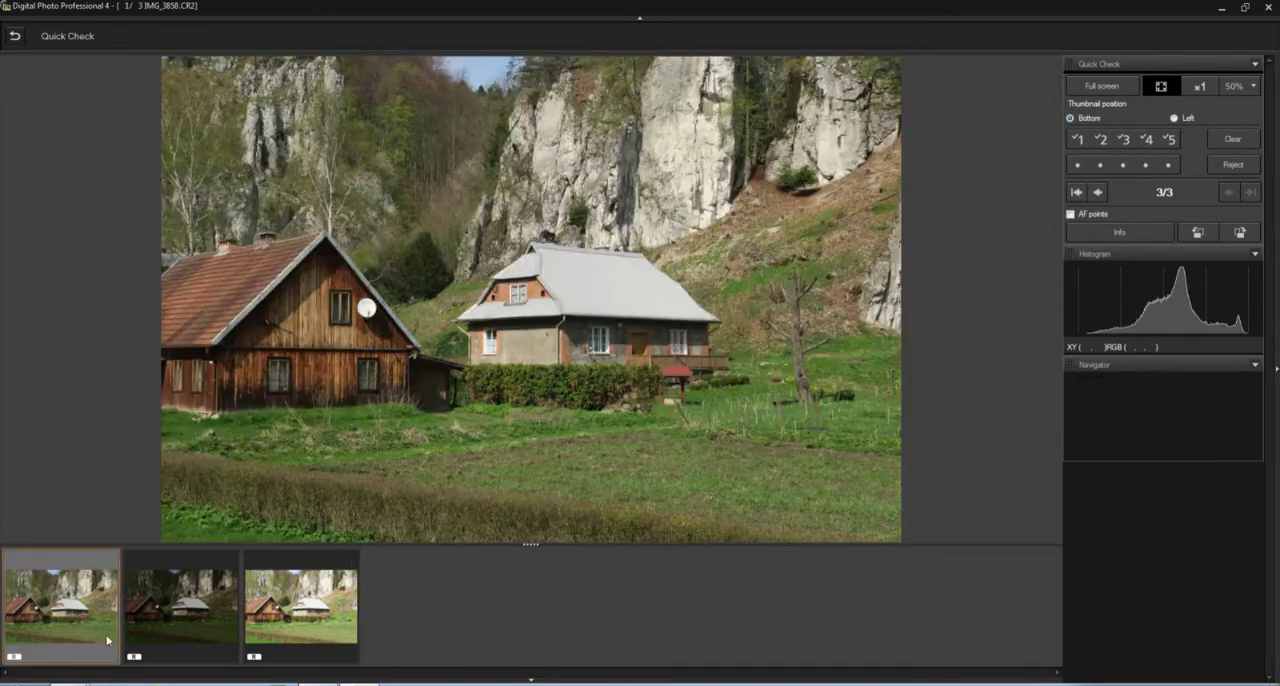
click(1250, 192)
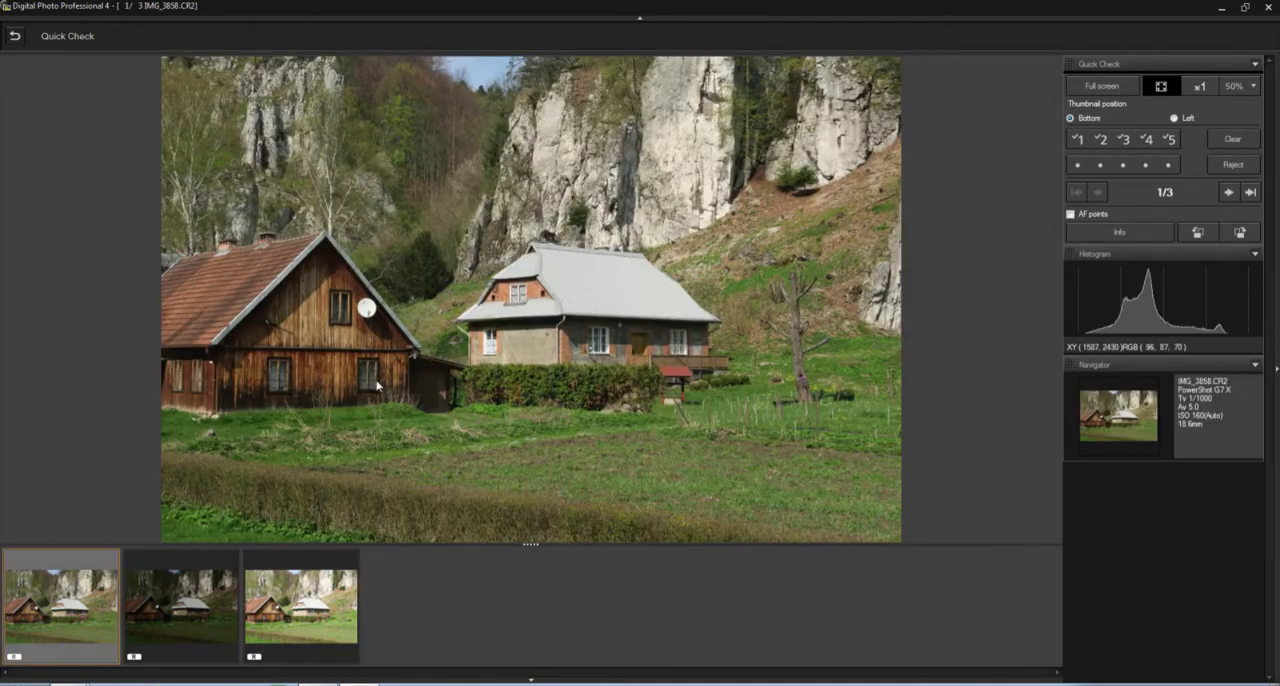
mouse_move(576, 356)
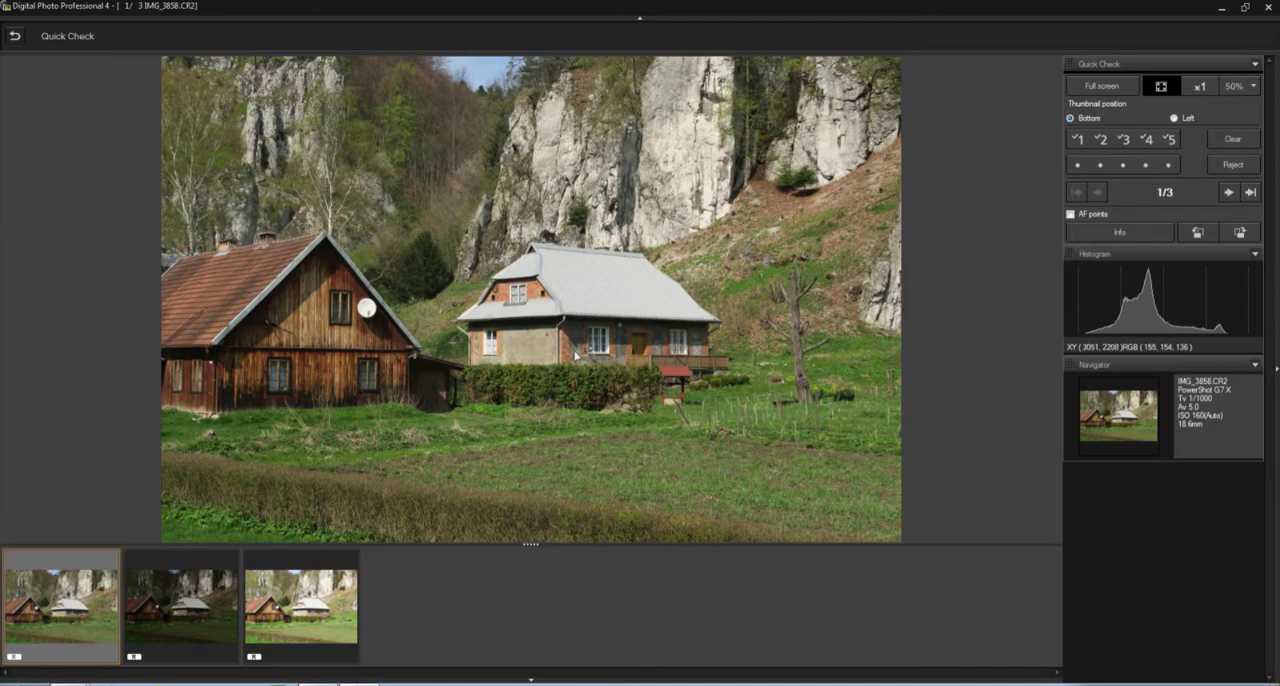
mouse_move(438, 376)
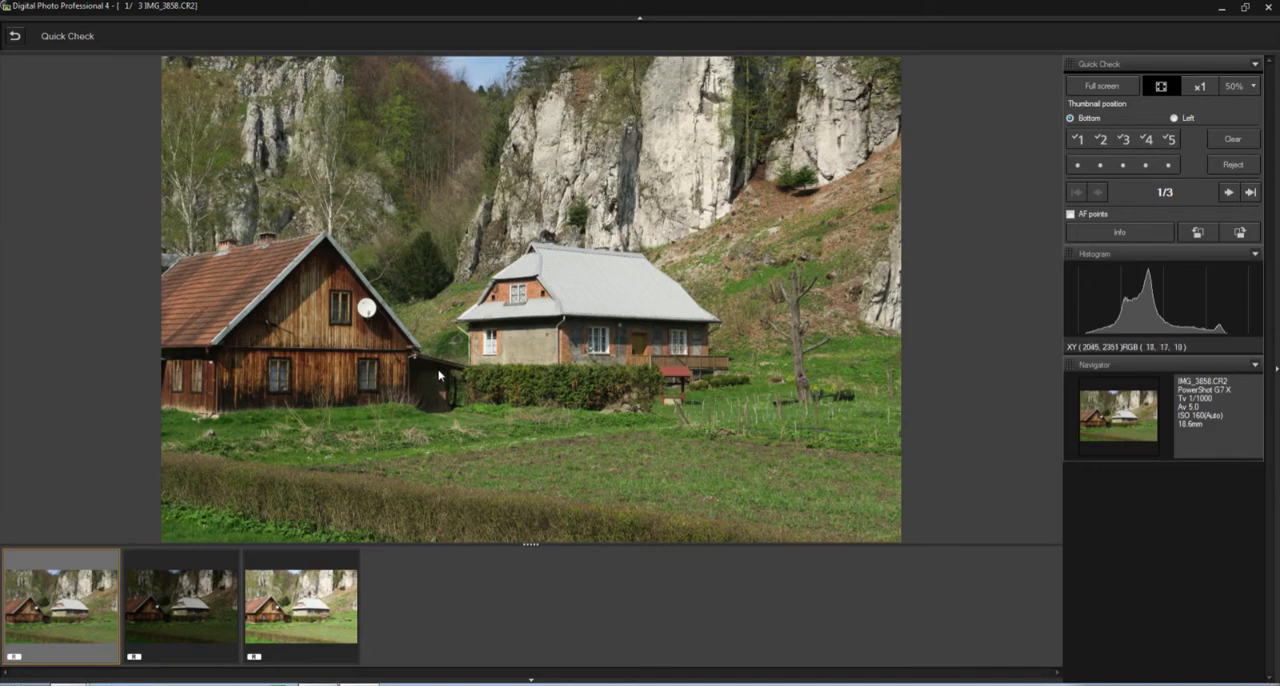
click(1200, 86)
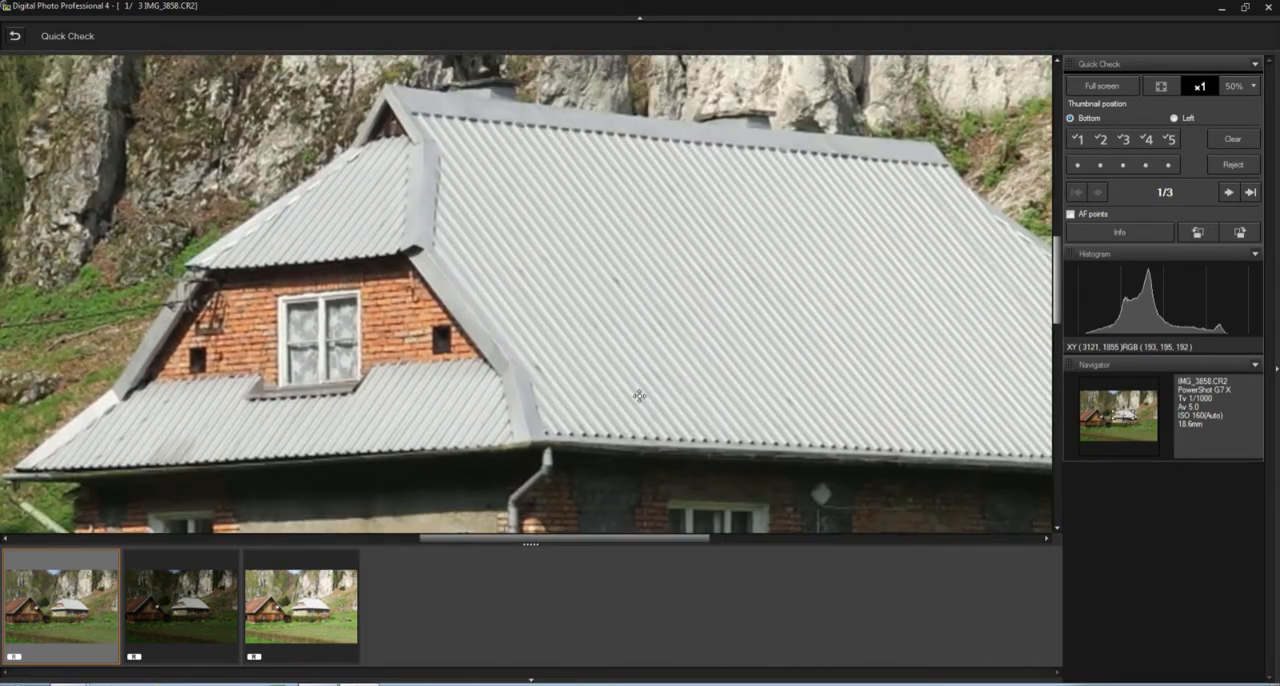
click(1160, 86)
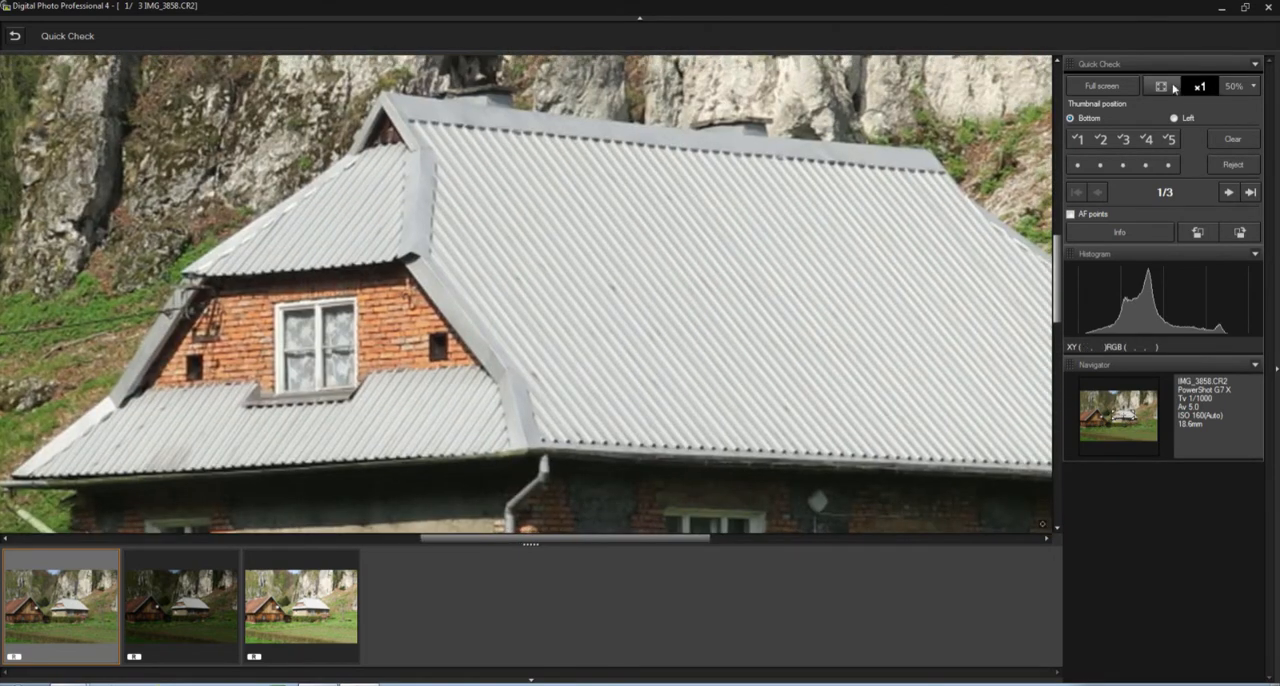
Return to the darker and first house exposures at full view
click(180, 604)
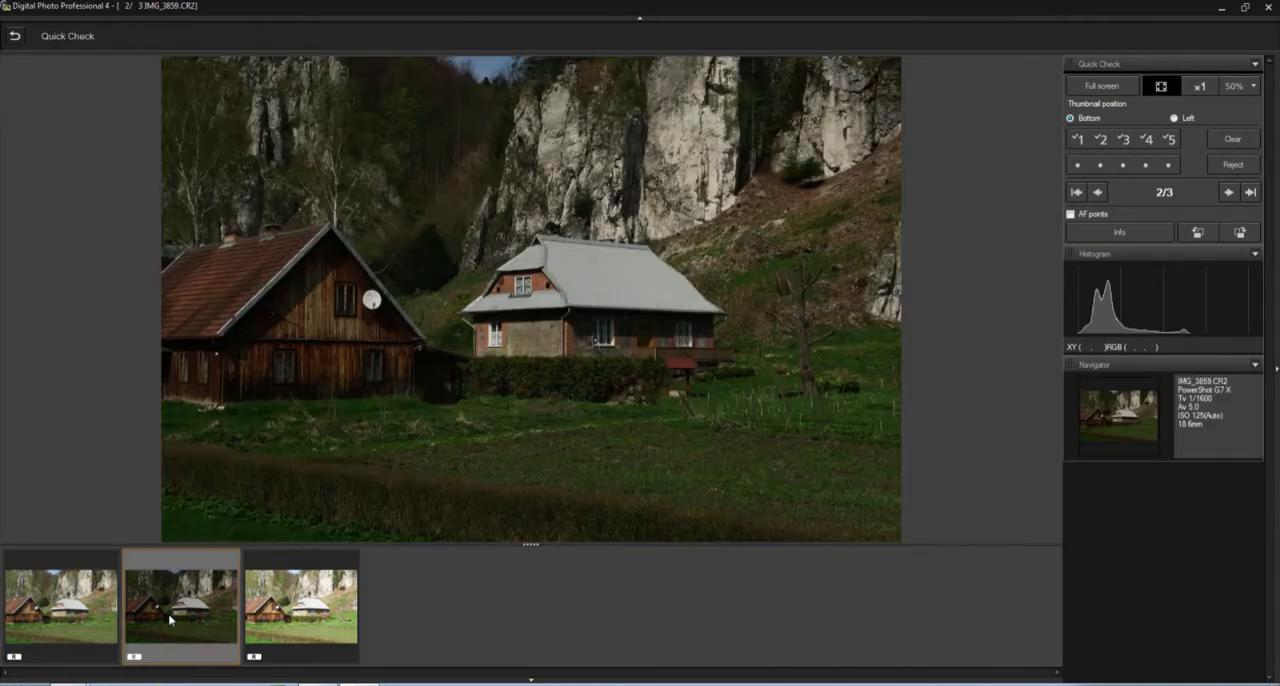
mouse_move(300, 376)
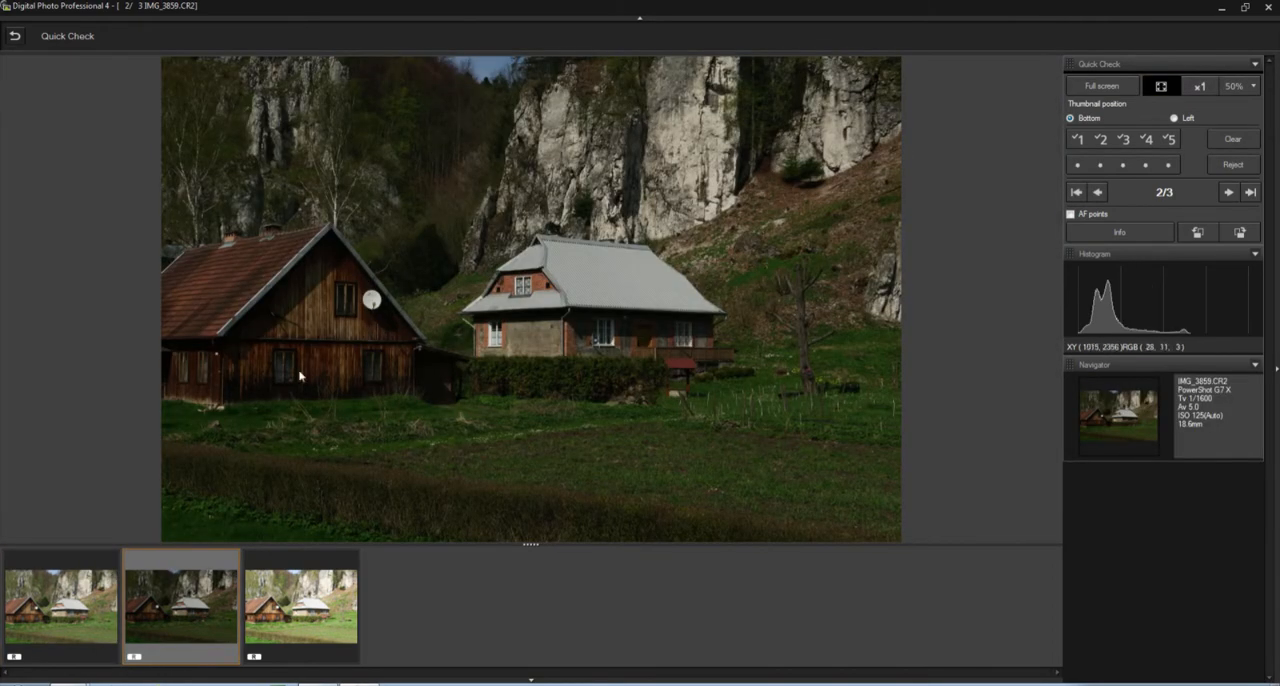
mouse_move(362, 546)
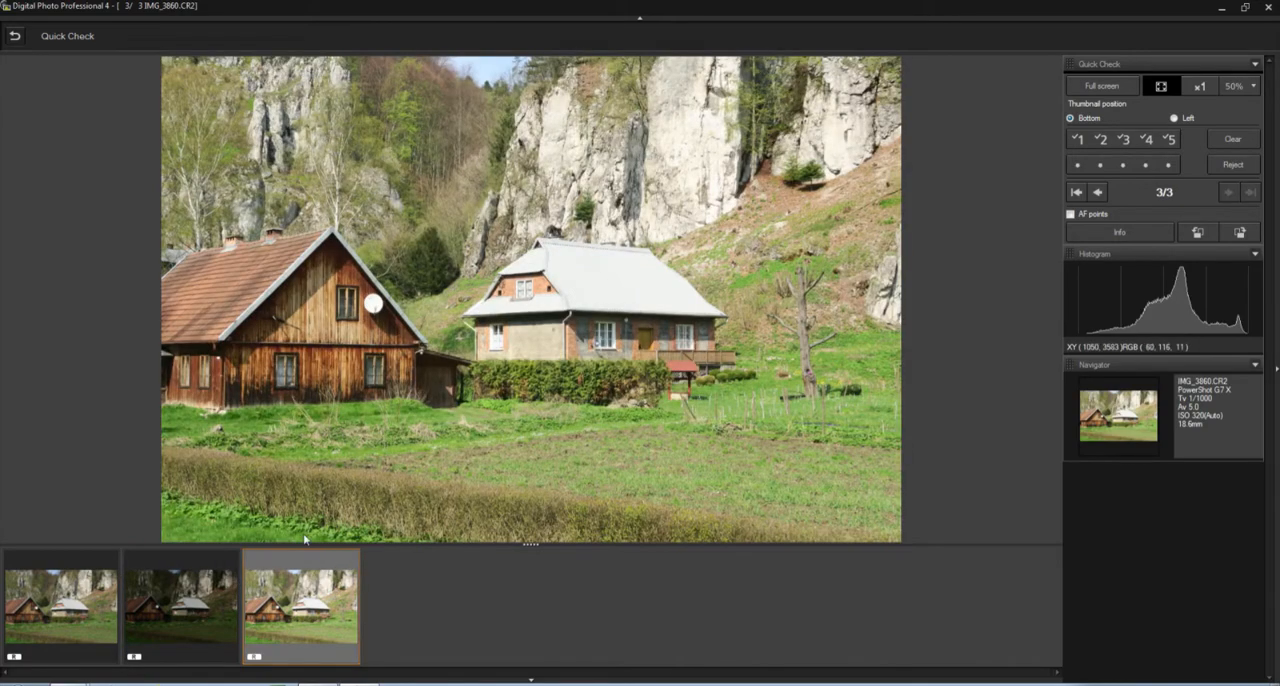
click(1076, 192)
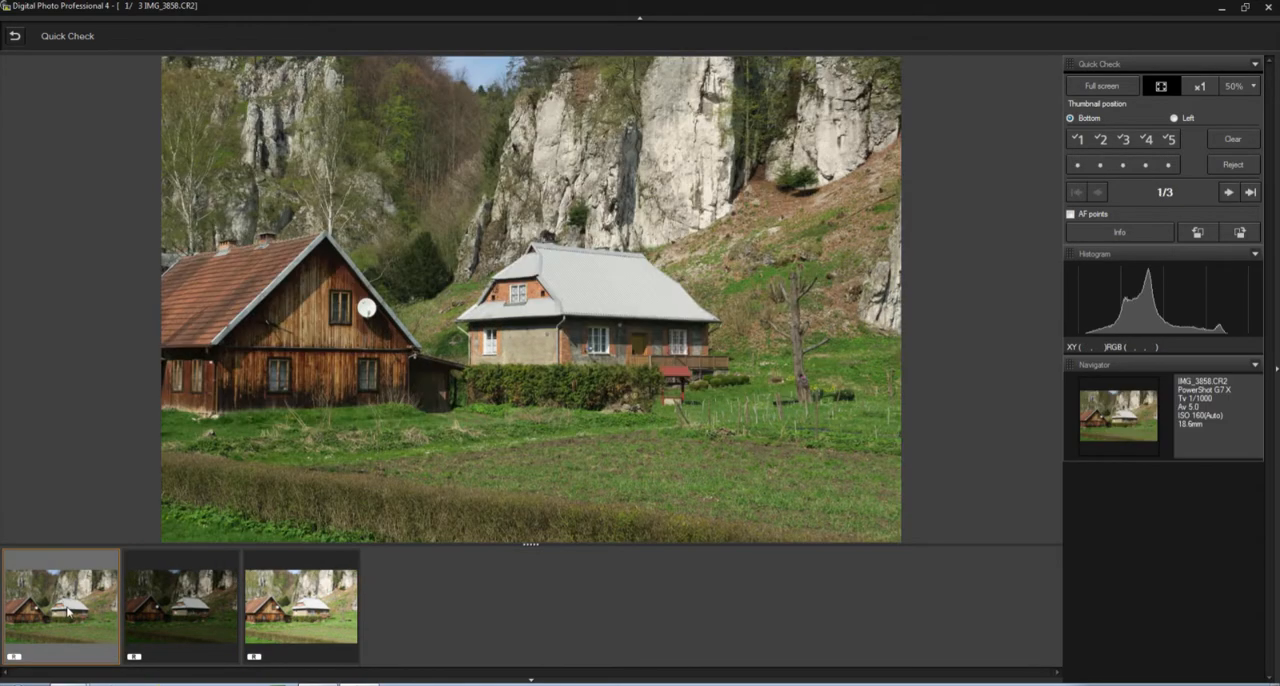
mouse_move(76, 628)
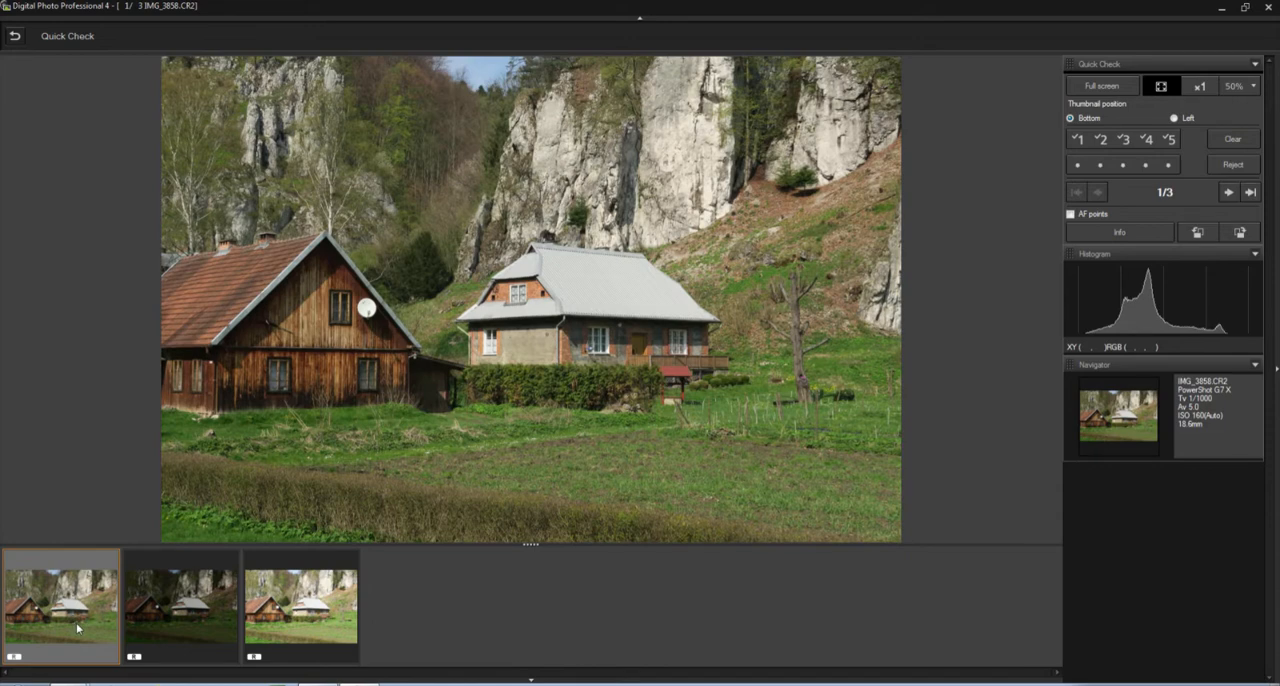
mouse_move(276, 350)
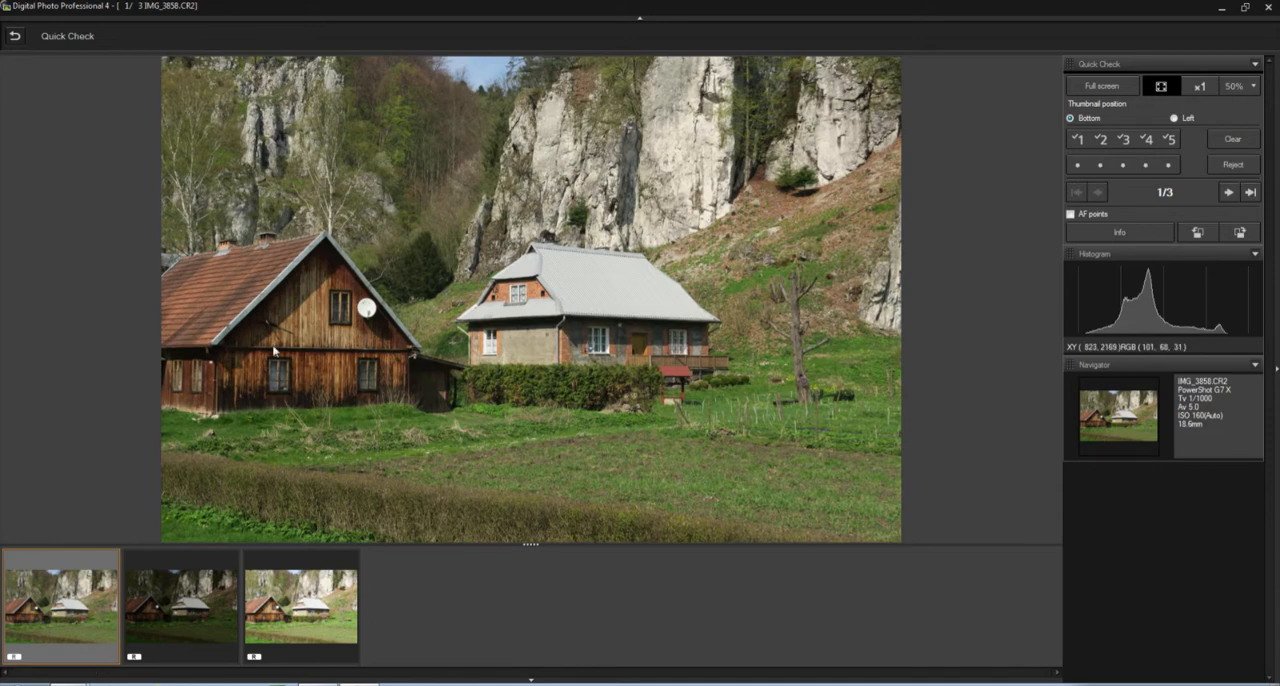
mouse_move(392, 392)
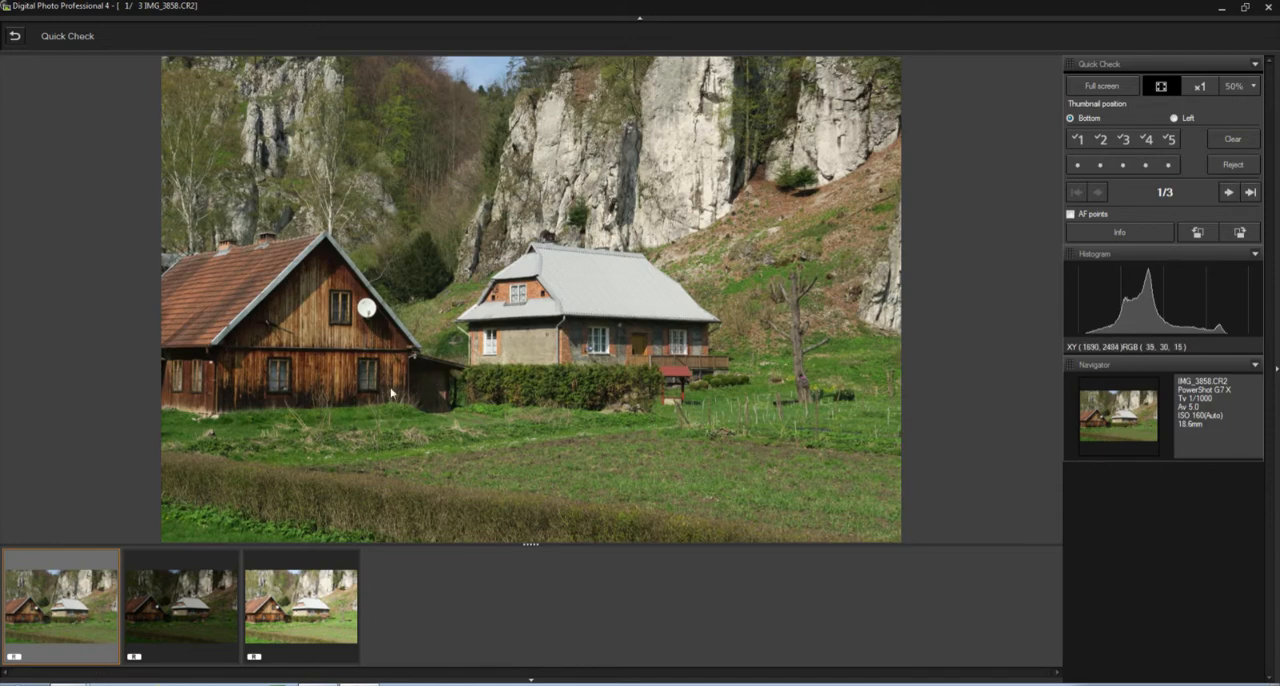
mouse_move(1256, 42)
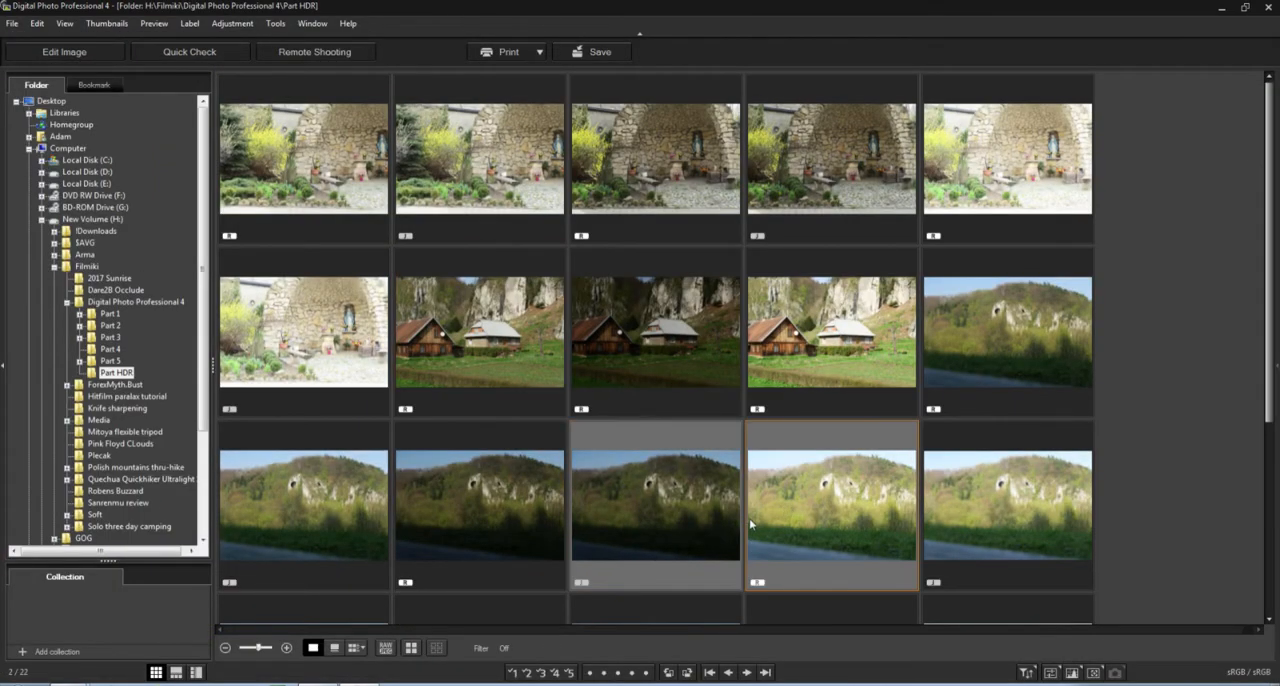
Preview both grotto exposures in Quick Check and return to the browser
click(188, 52)
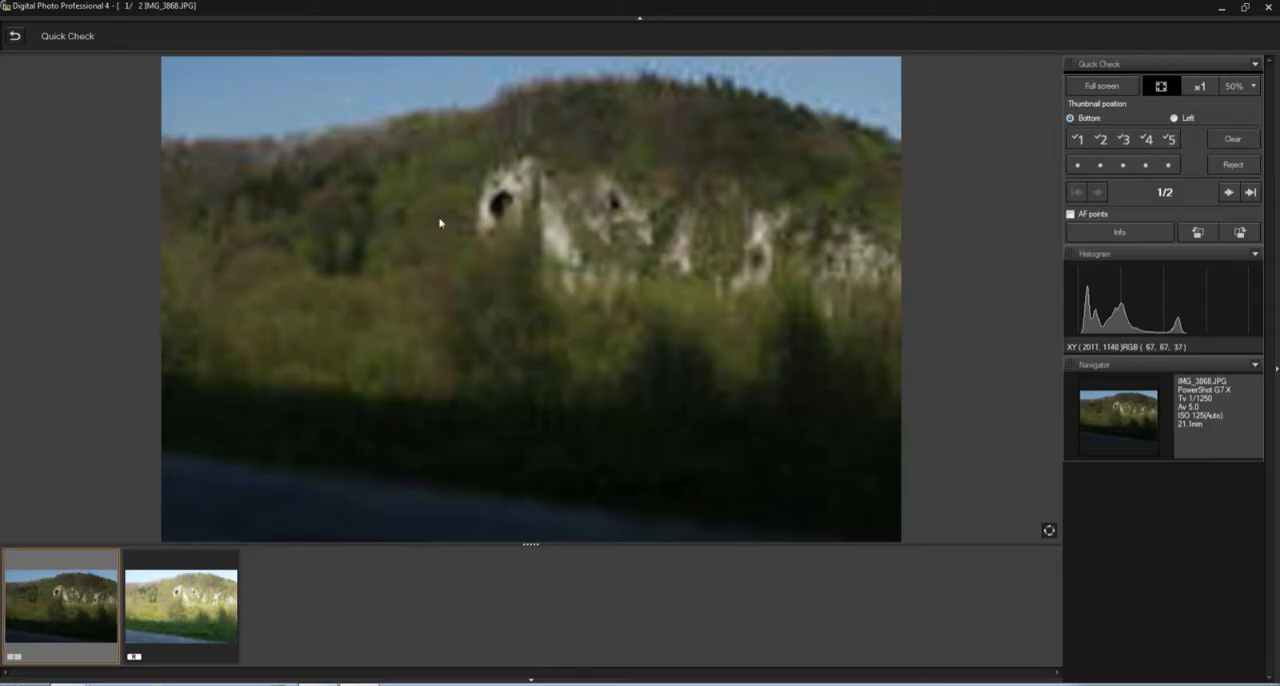
click(1228, 192)
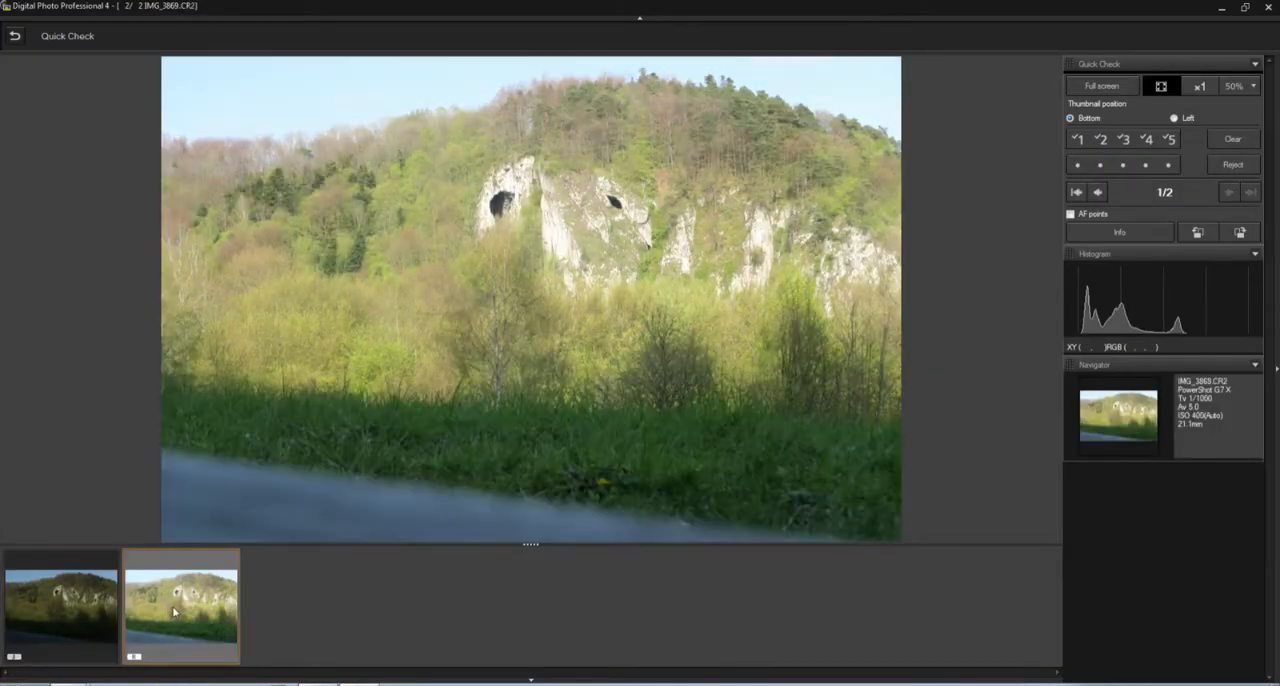
click(16, 36)
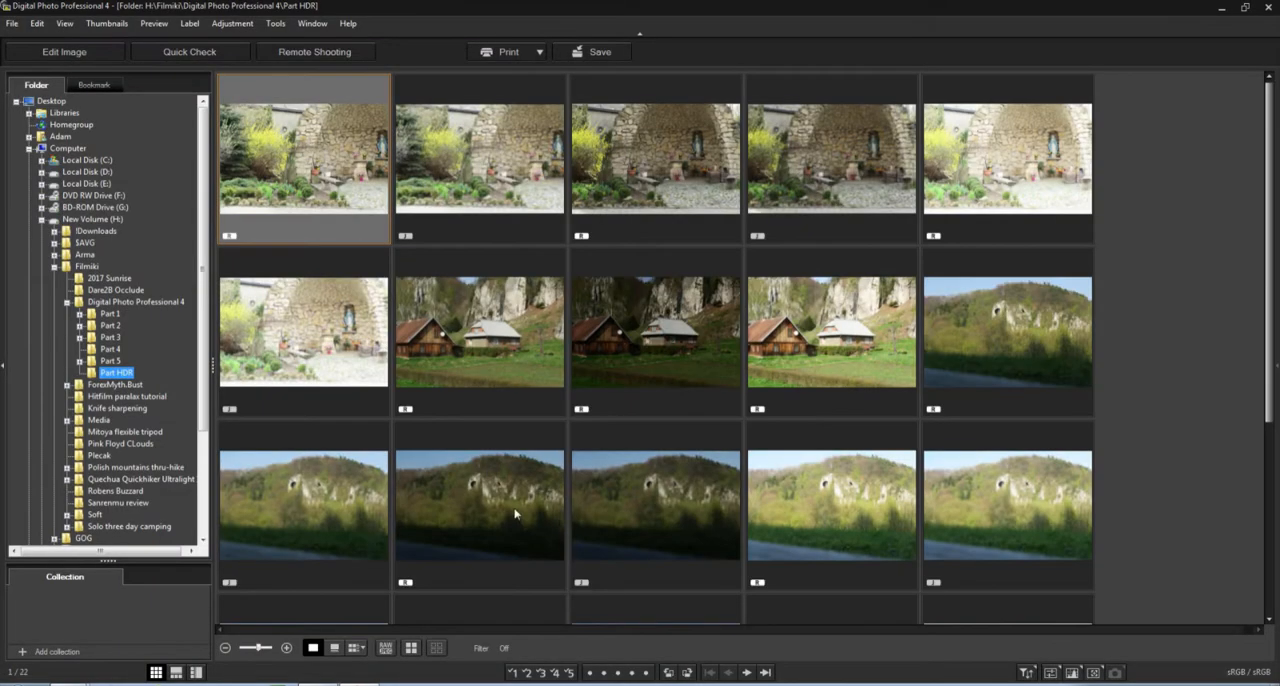
Select the dark and normal house exposures together for merging
click(656, 332)
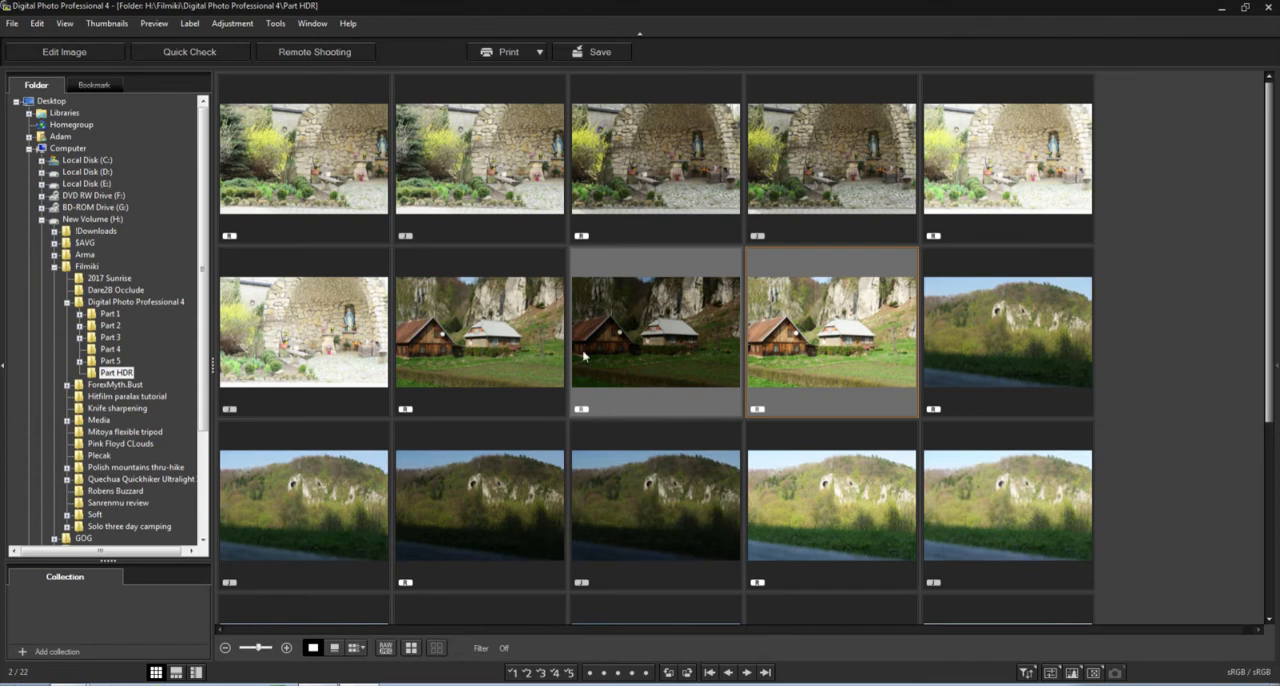
mouse_move(468, 150)
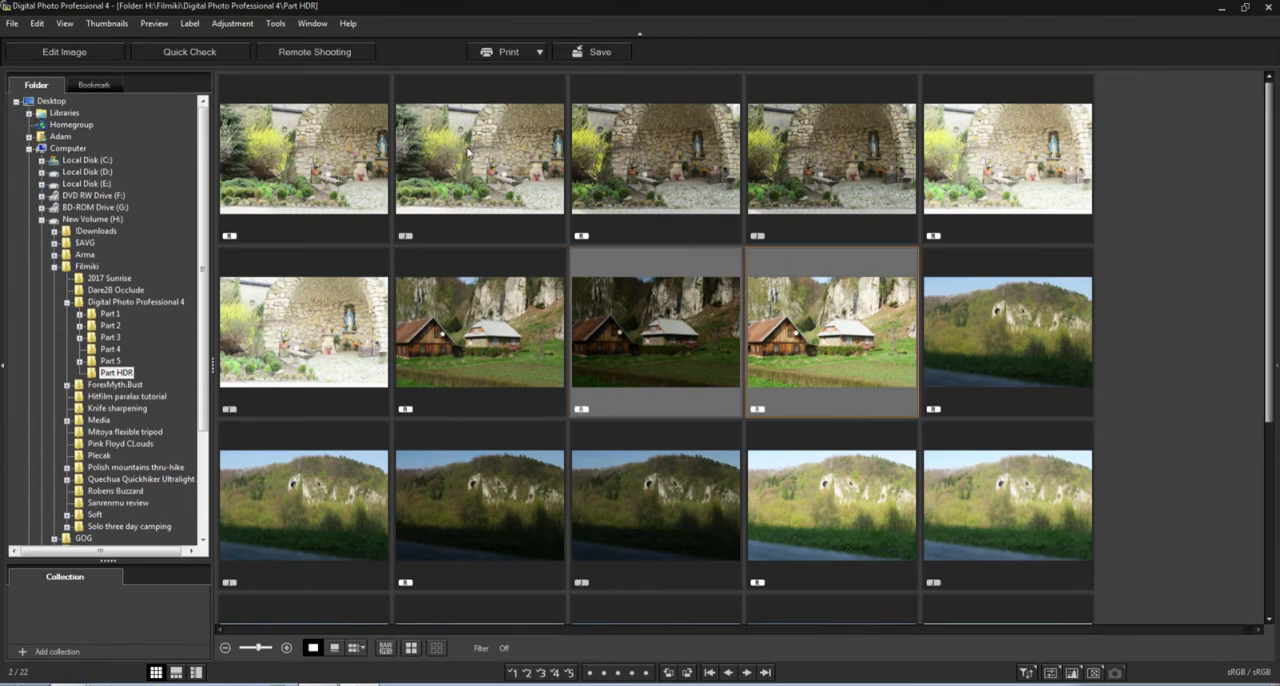
click(276, 24)
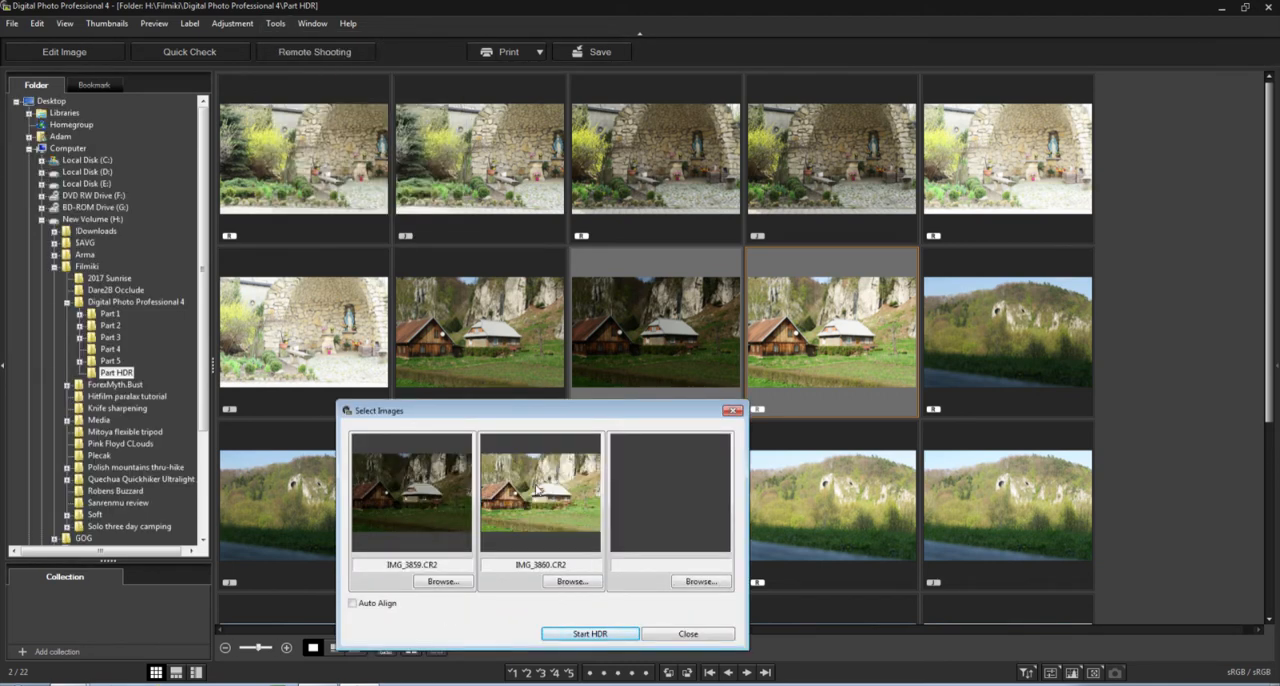
mouse_move(536, 510)
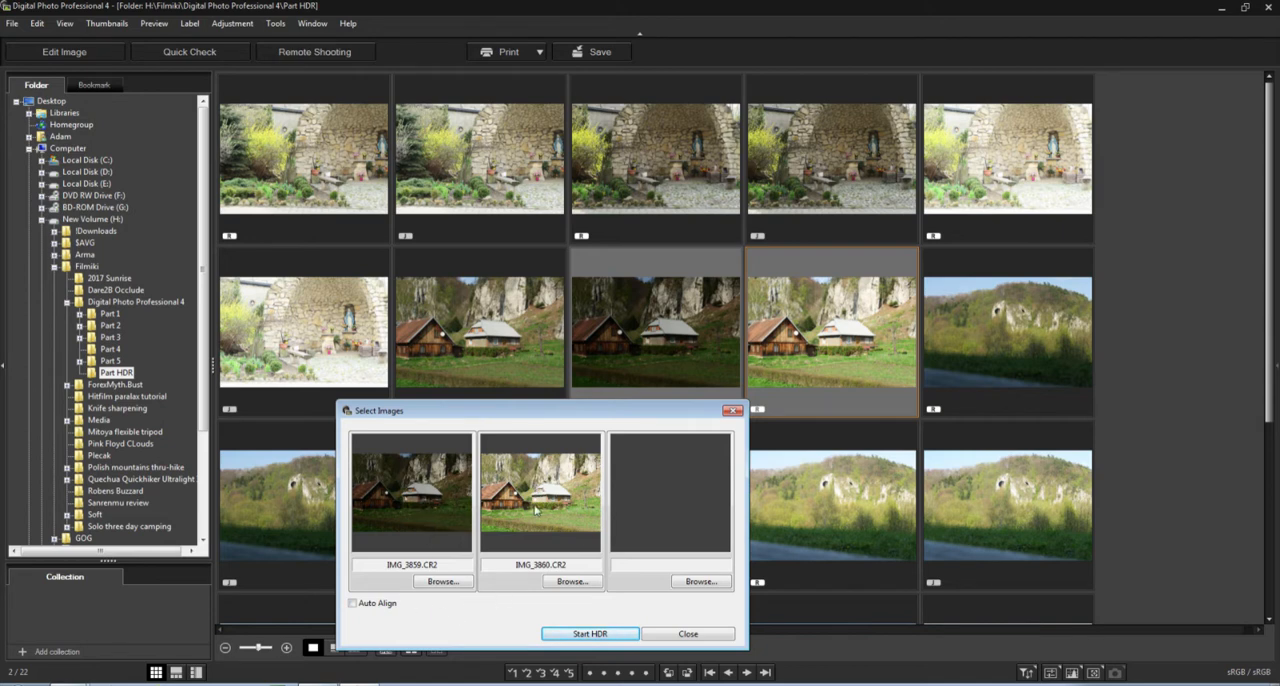
mouse_move(676, 490)
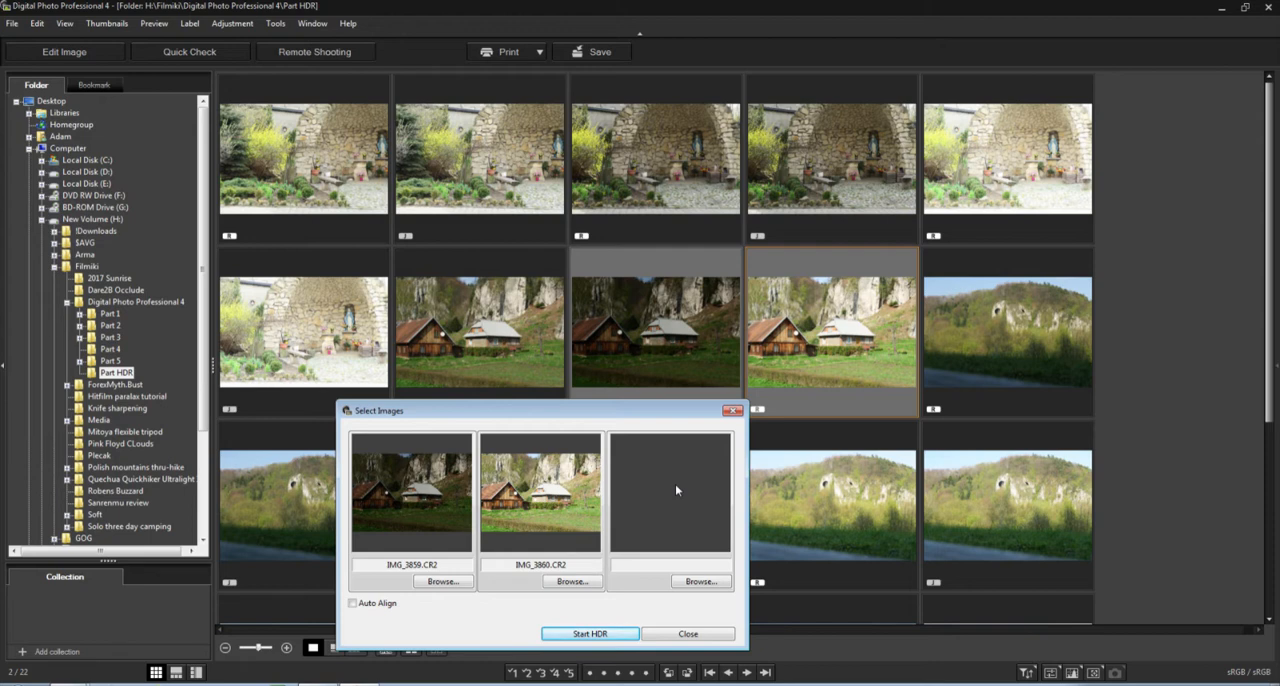
mouse_move(436, 504)
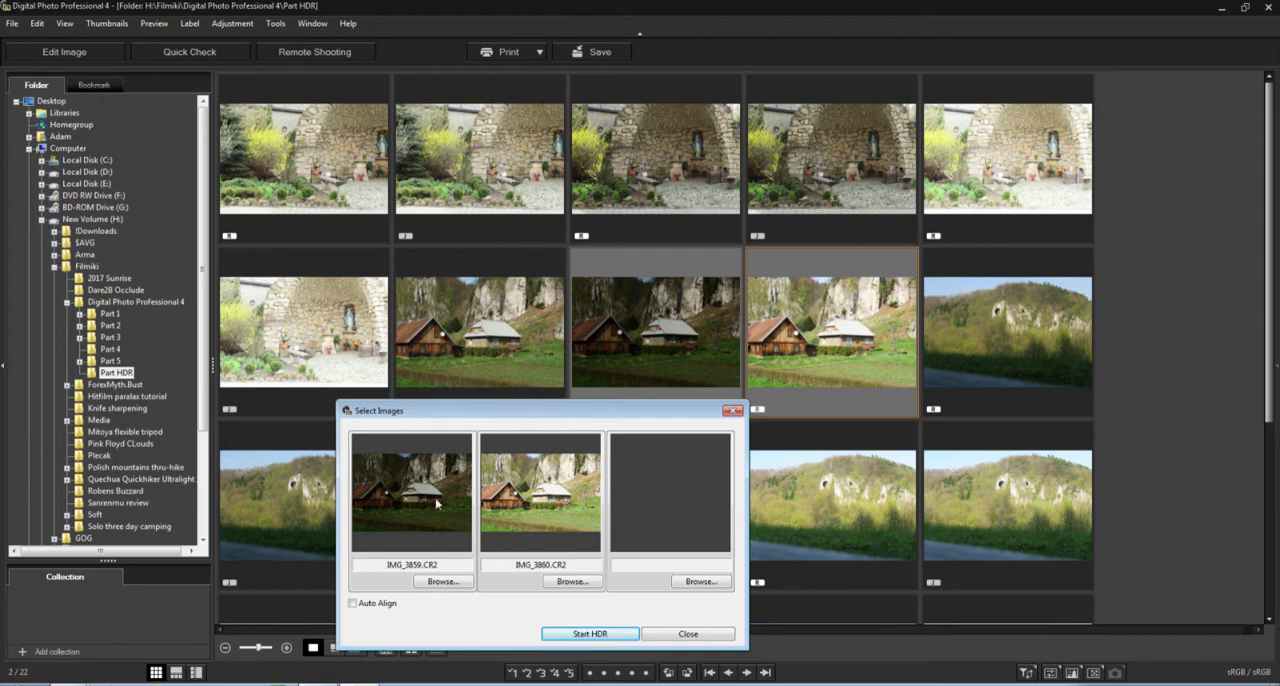
mouse_move(480, 344)
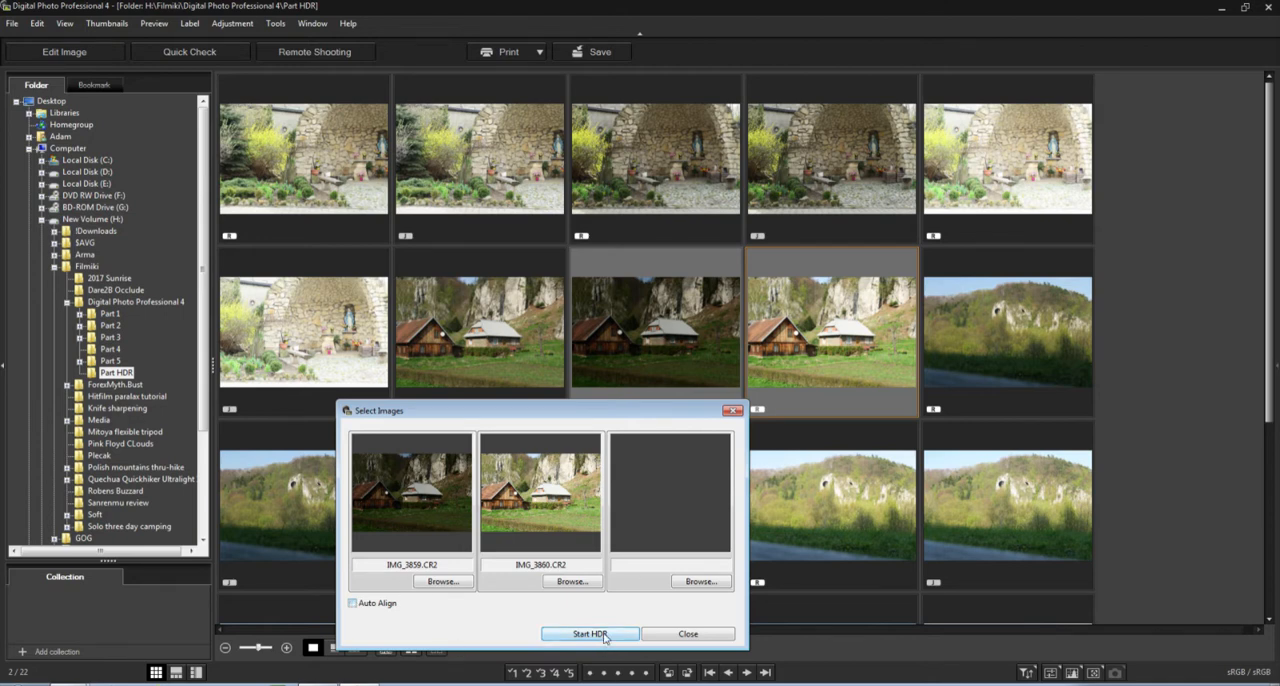
Start the HDR merge of IMG_3856 and IMG_3860 with Auto Align left off
click(588, 632)
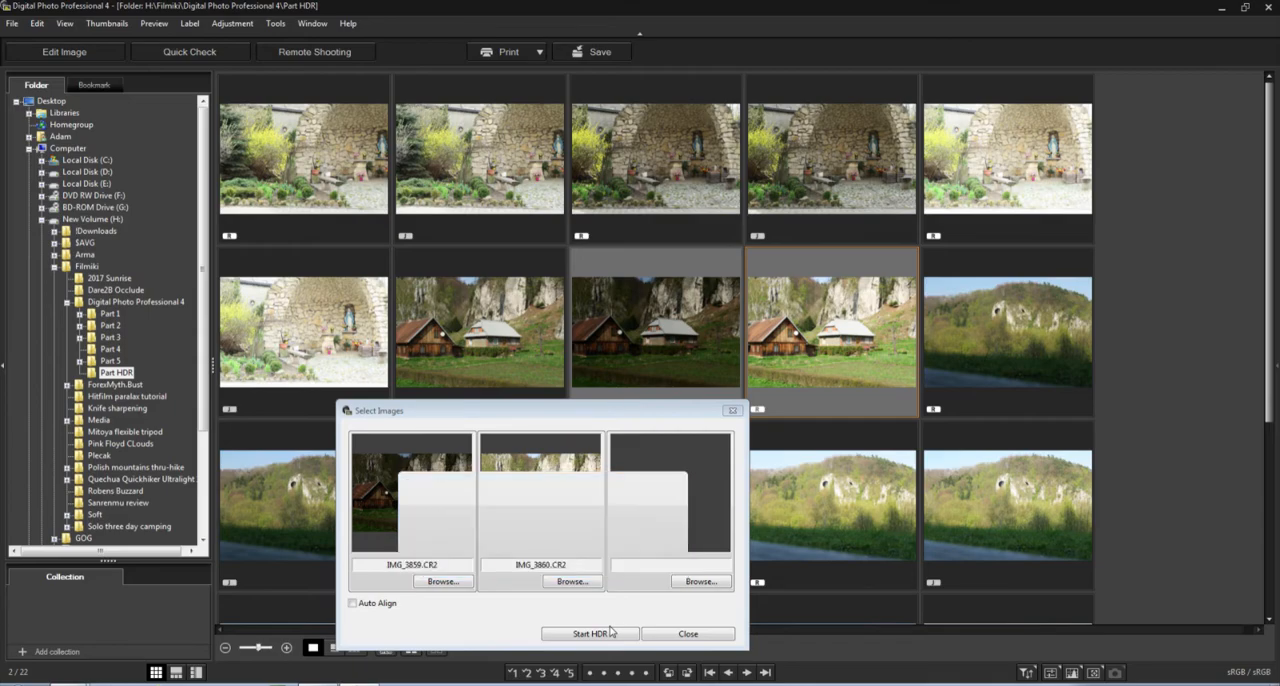
Close the merged house HDR result and discard it without saving
click(588, 632)
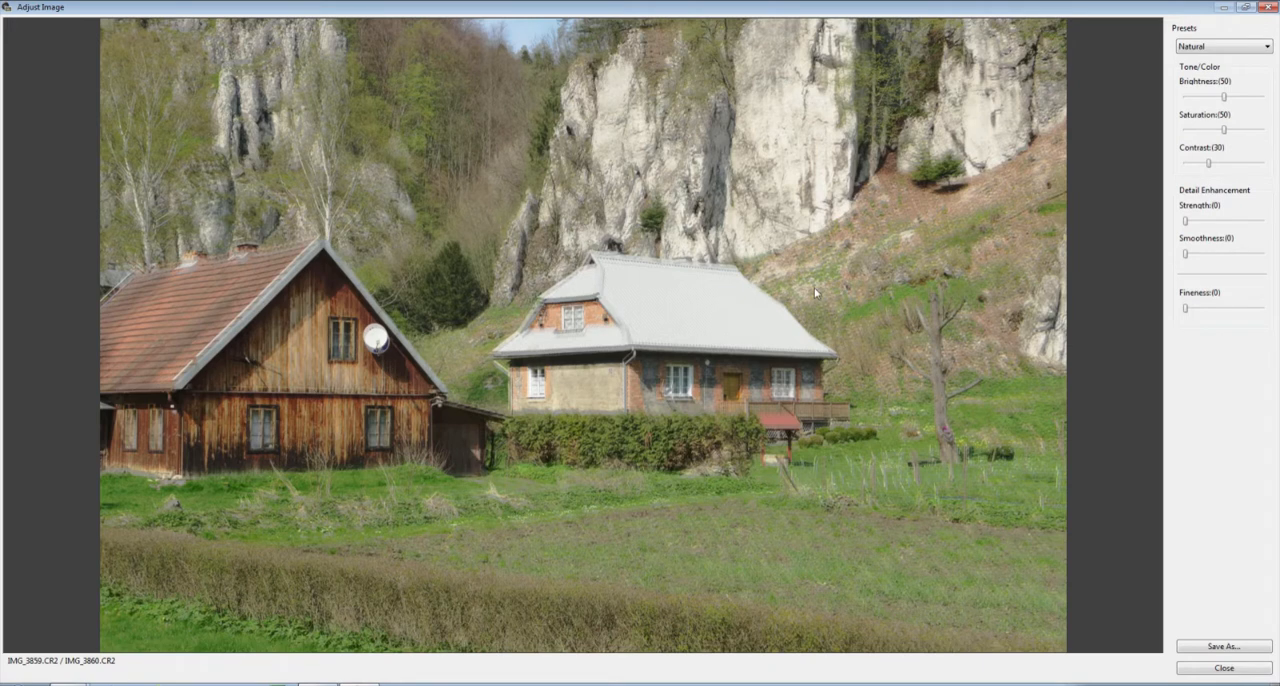
mouse_move(1044, 140)
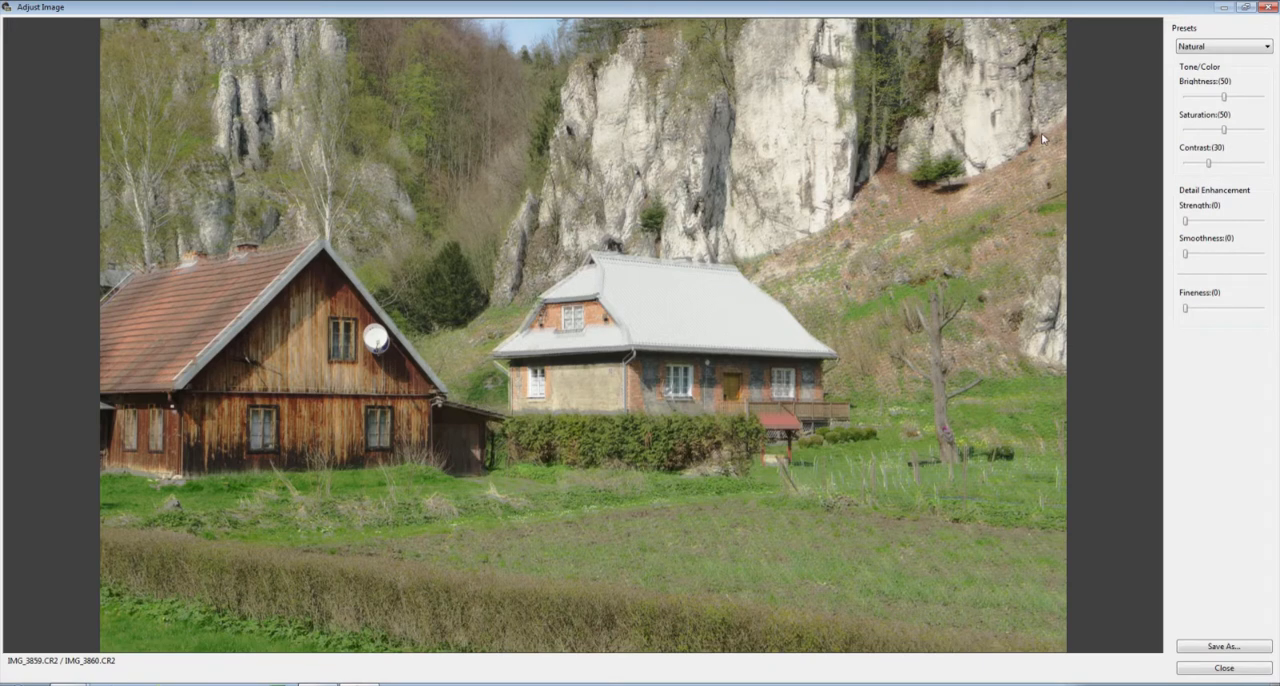
click(1222, 668)
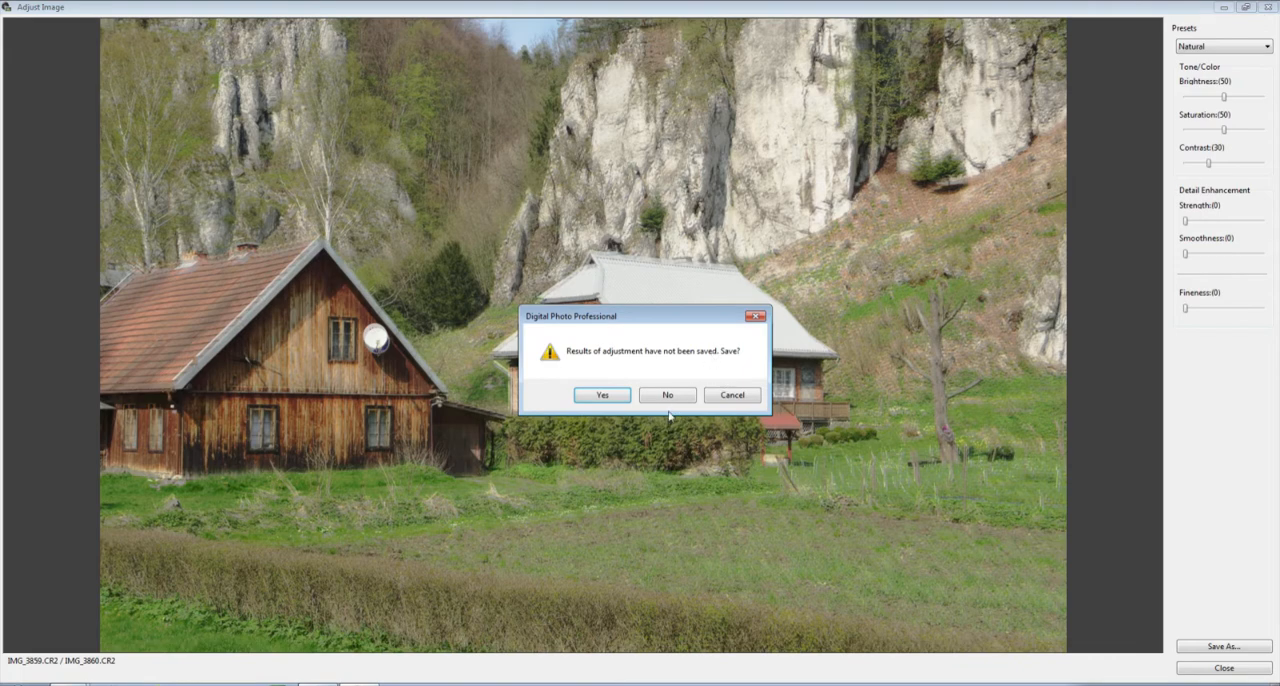
click(666, 394)
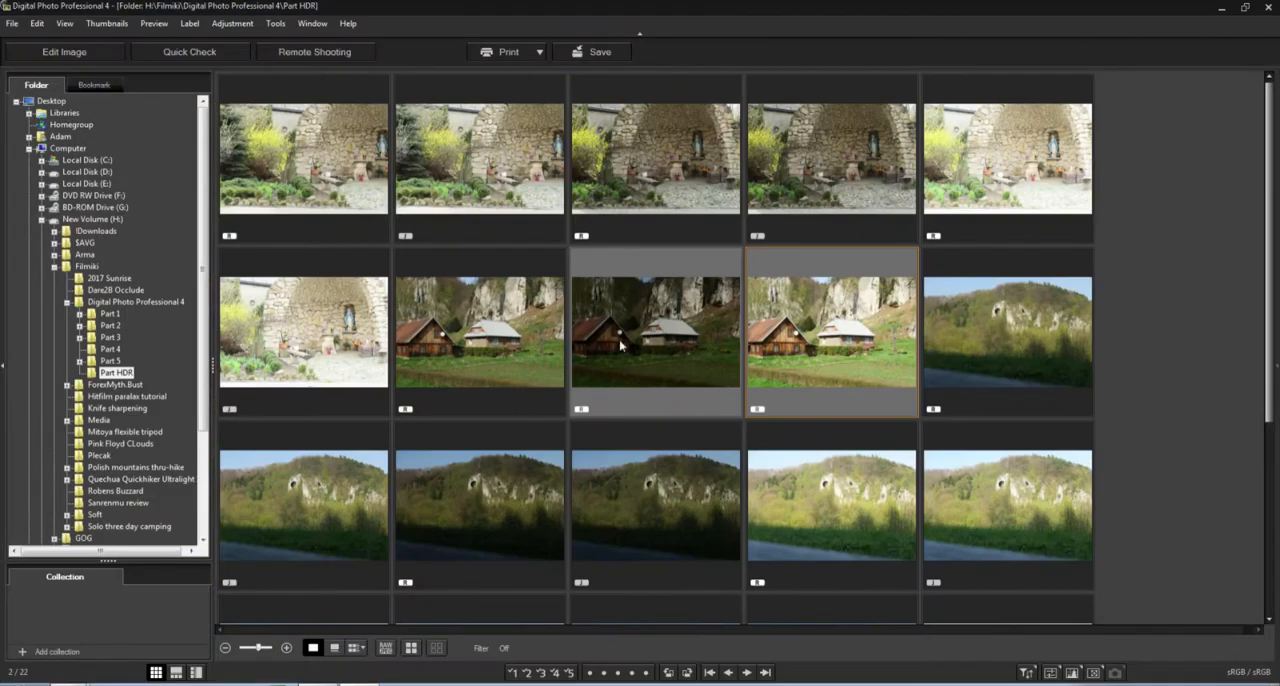
Rerun the house HDR merge from the Tools menu with Auto Align turned on
click(276, 24)
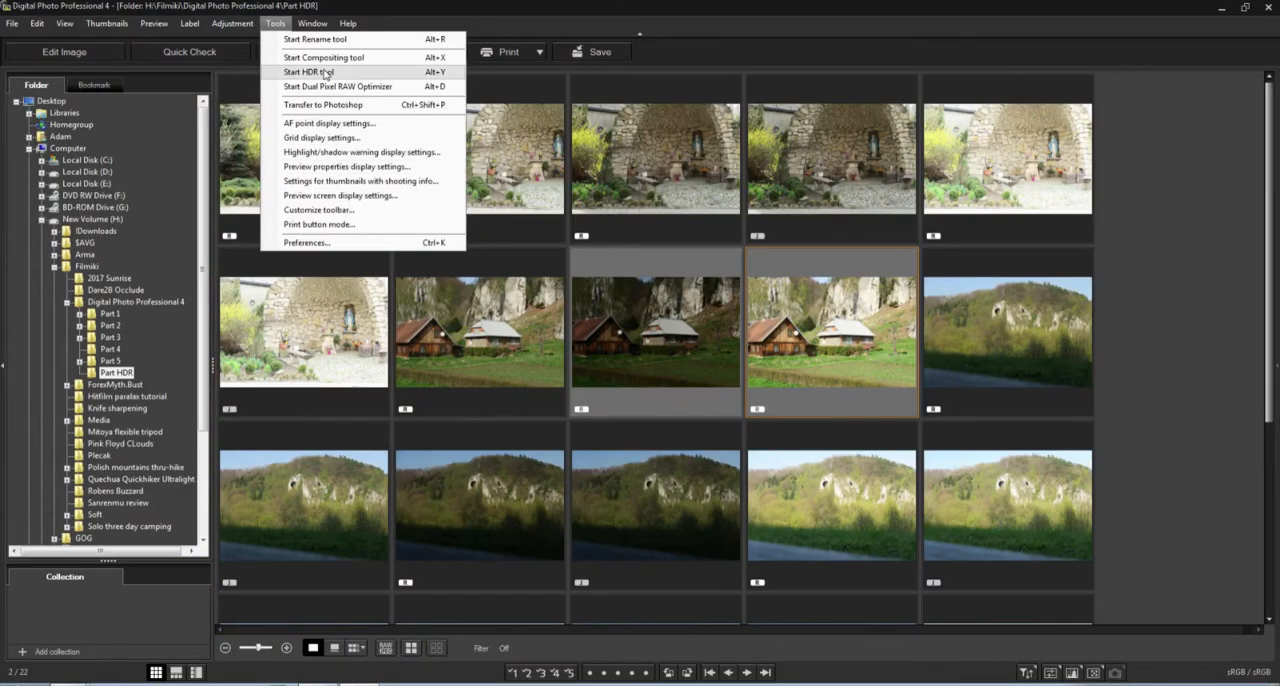
click(310, 72)
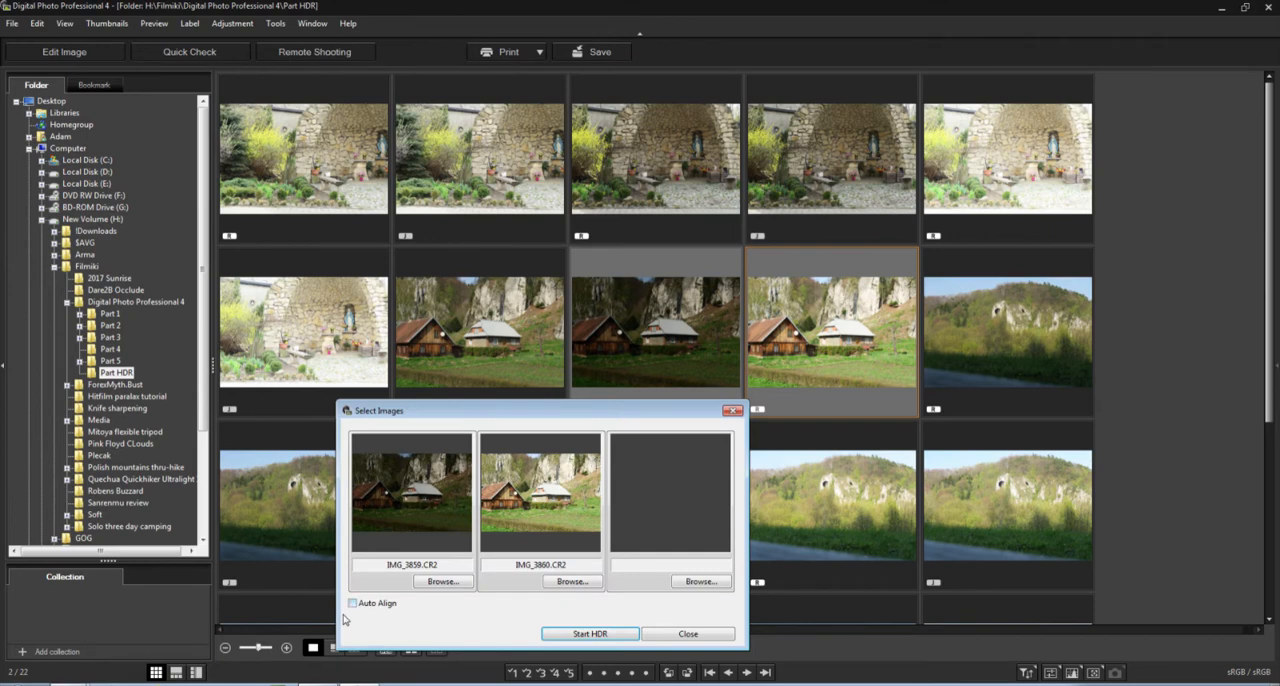
click(588, 632)
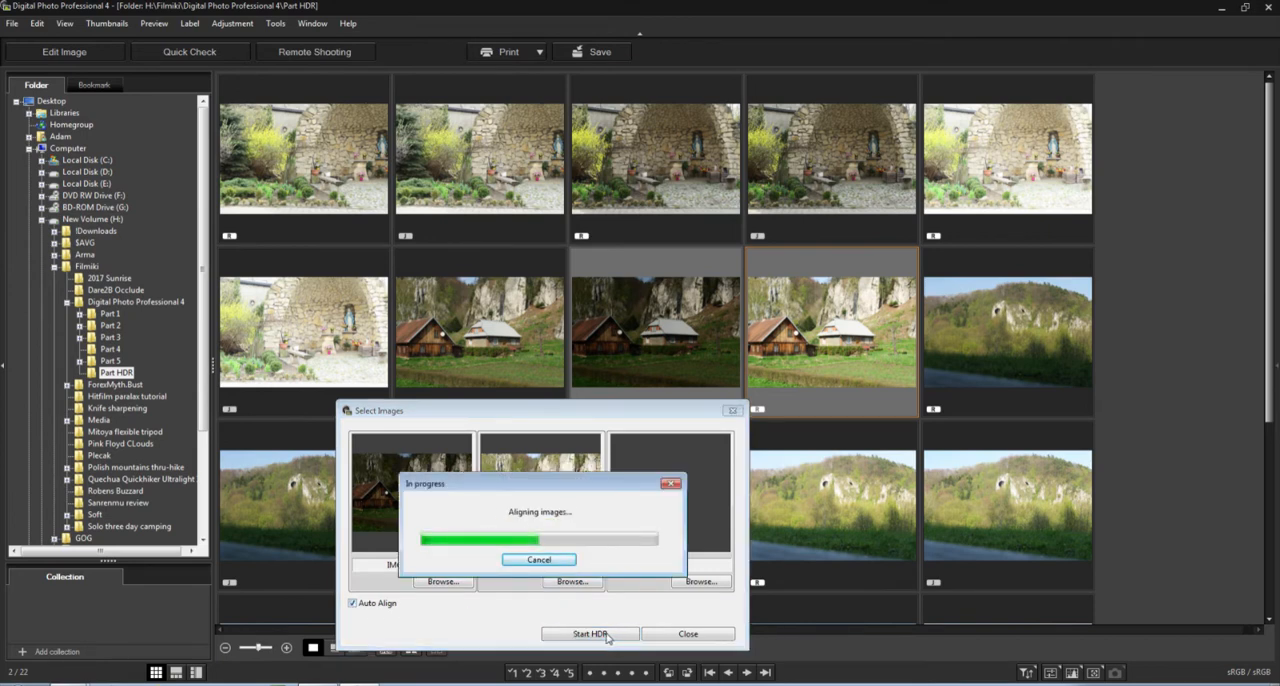
click(588, 632)
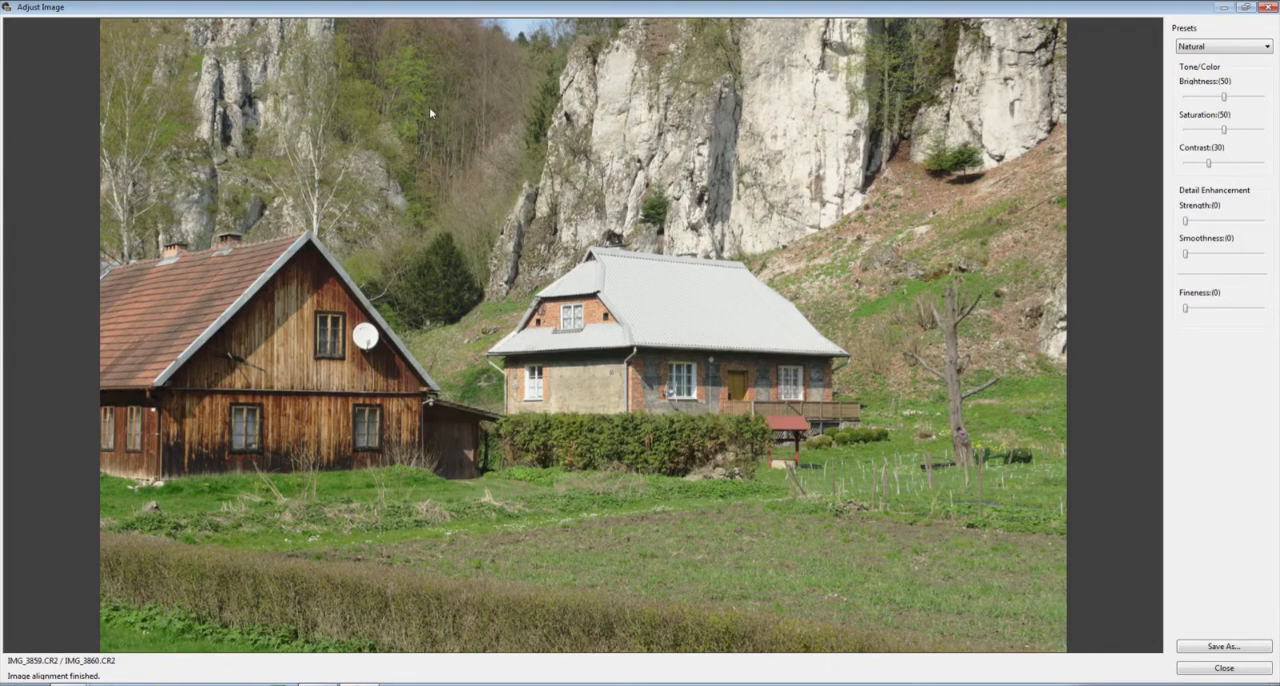
mouse_move(1076, 280)
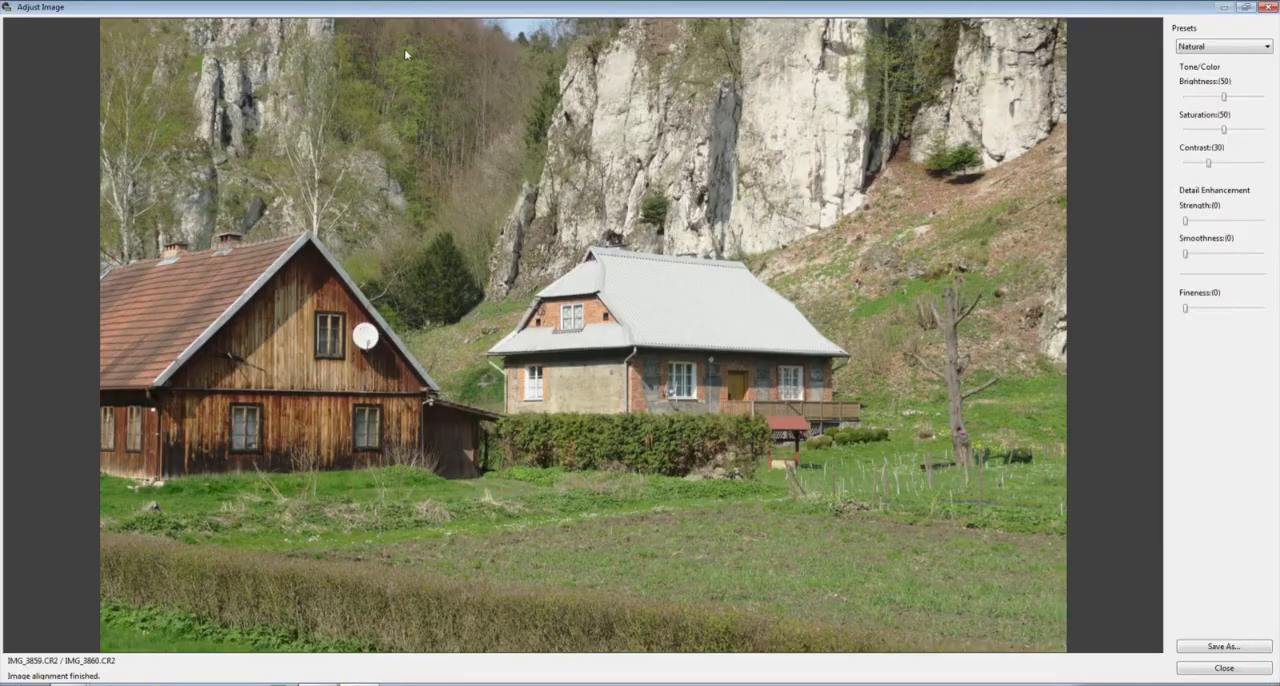
mouse_move(404, 52)
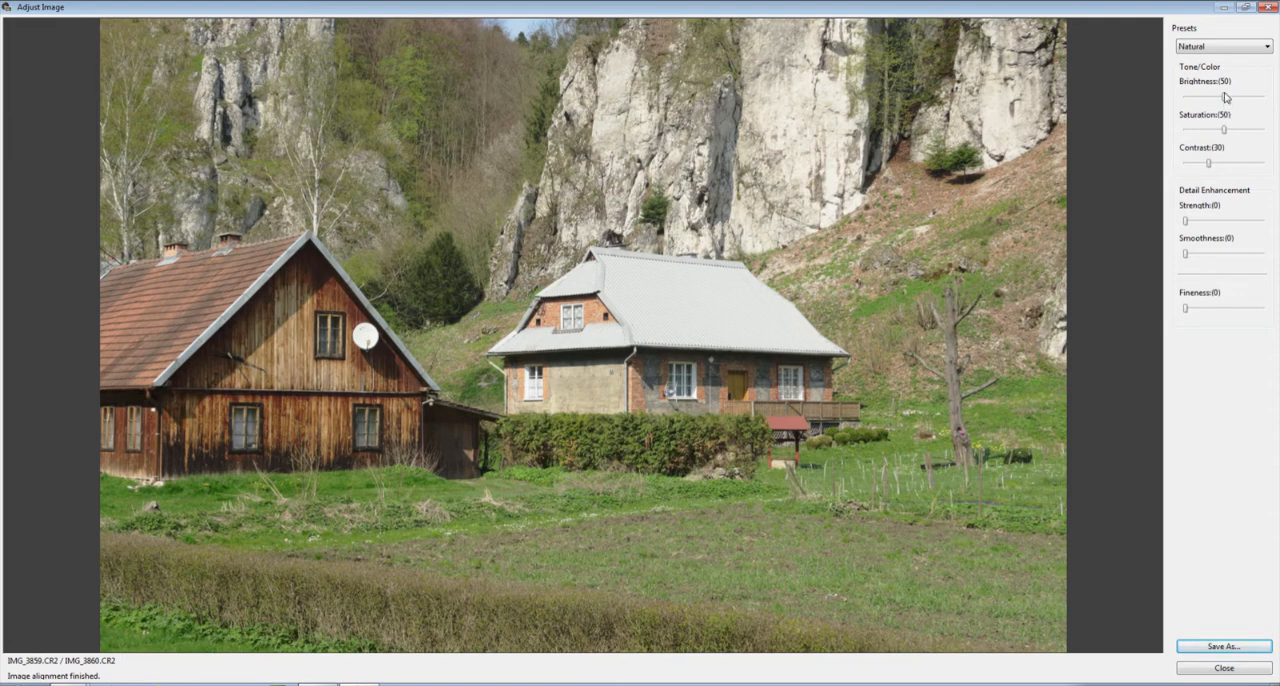
Try the Art standard and embossed presets on the merged house image
click(1264, 46)
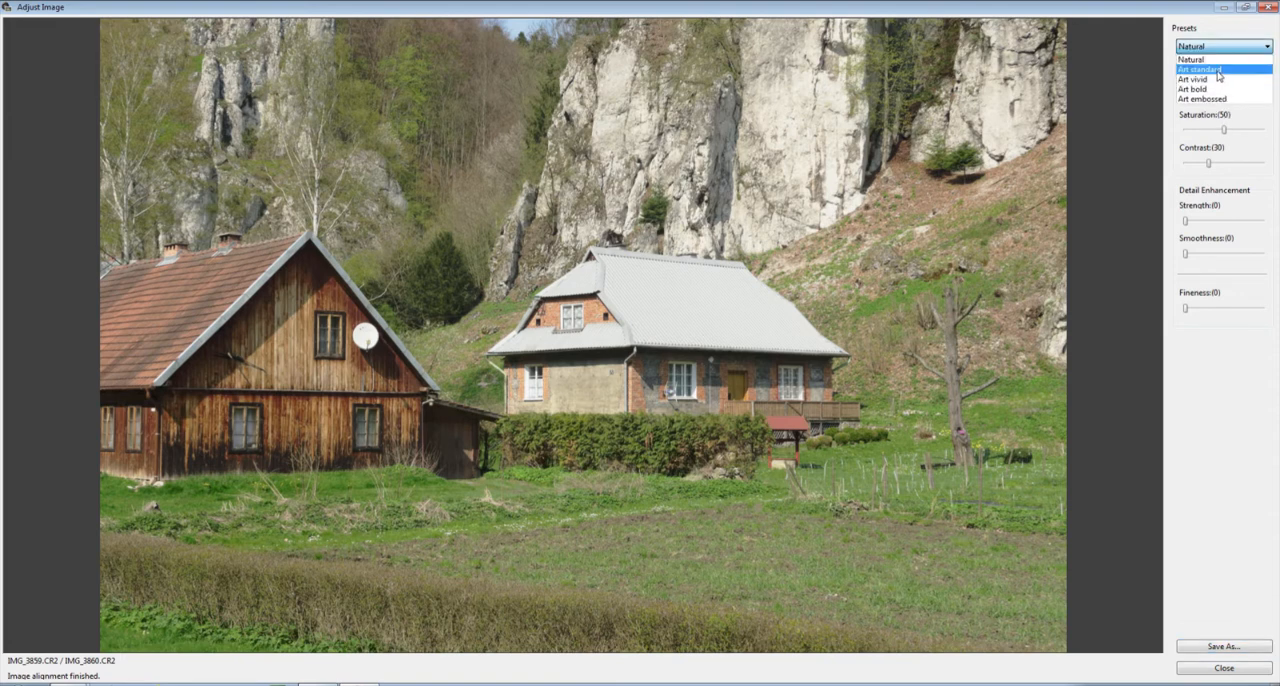
click(1200, 68)
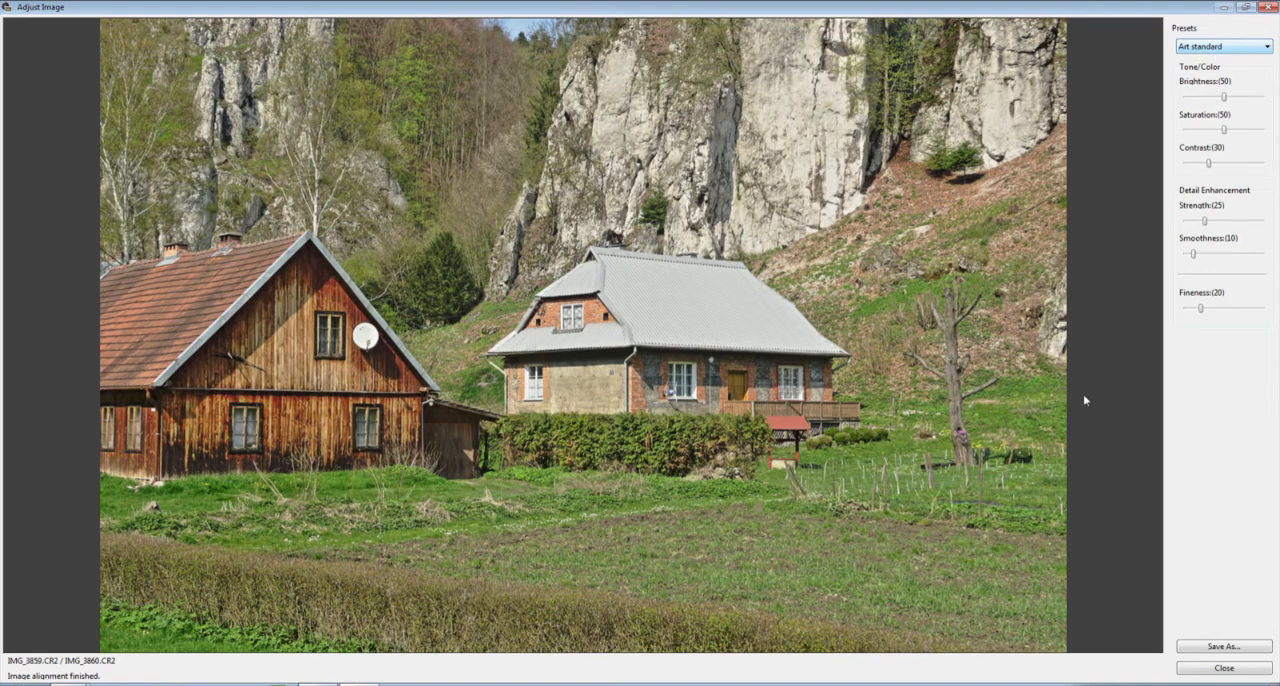
mouse_move(1204, 110)
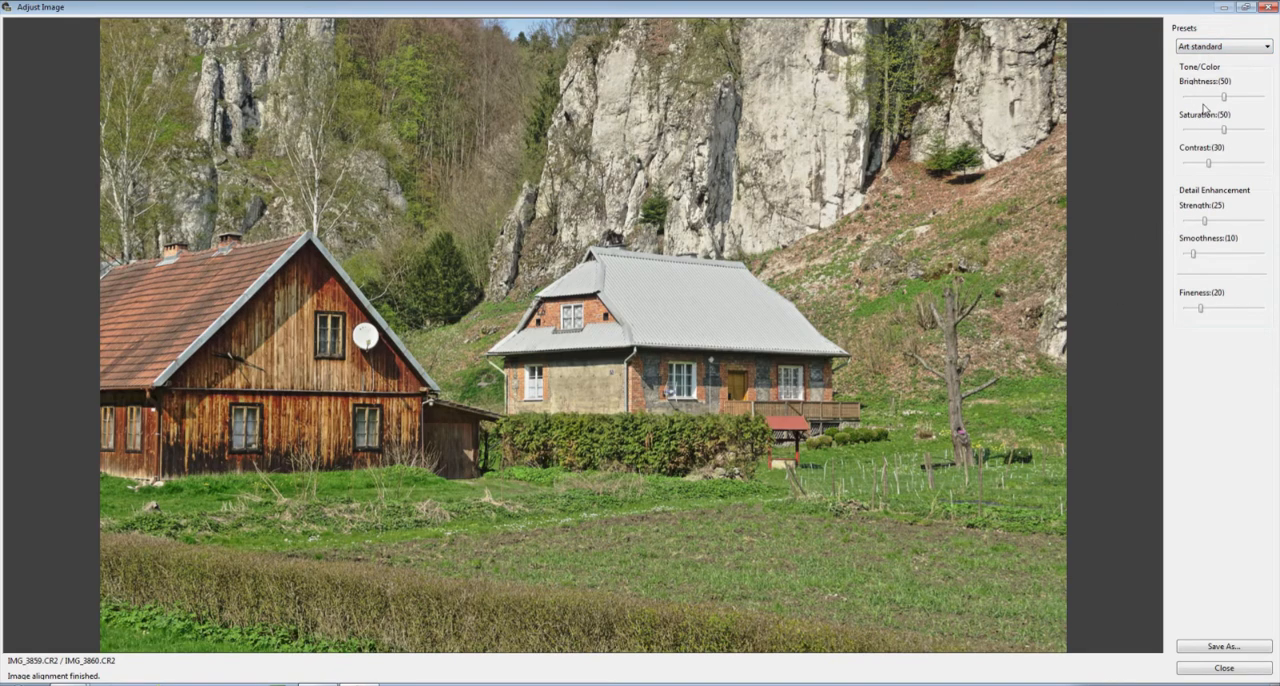
click(1264, 46)
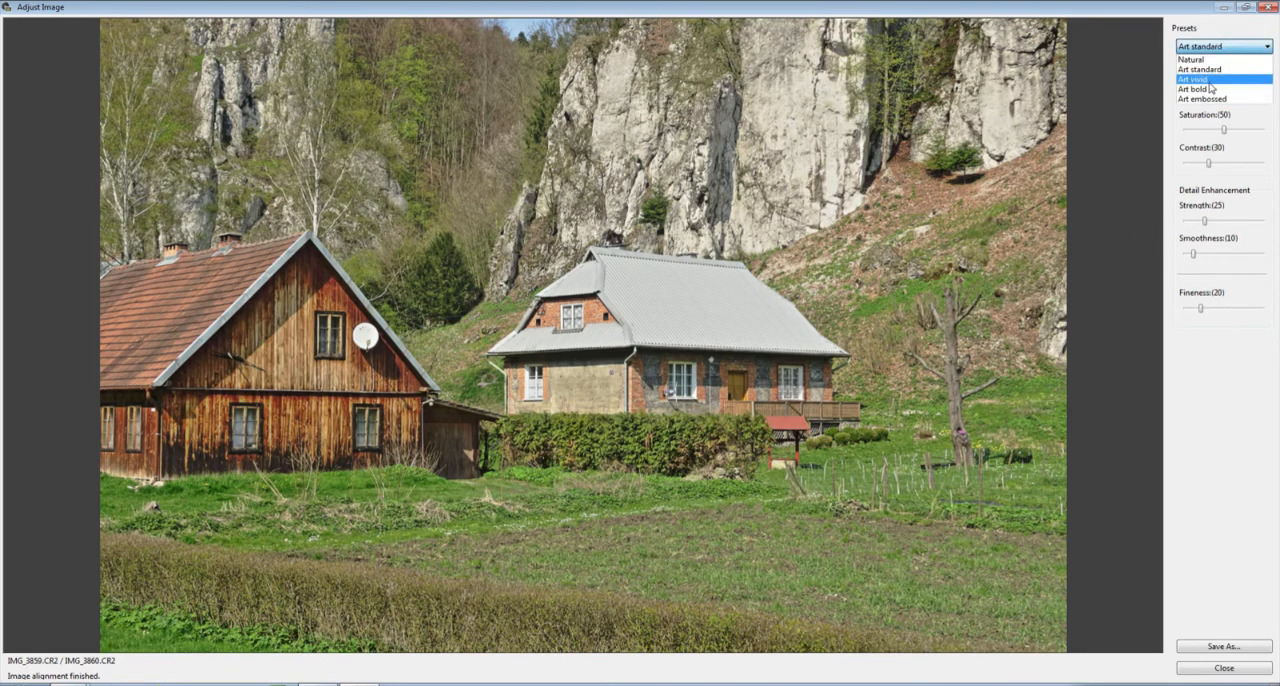
click(1192, 80)
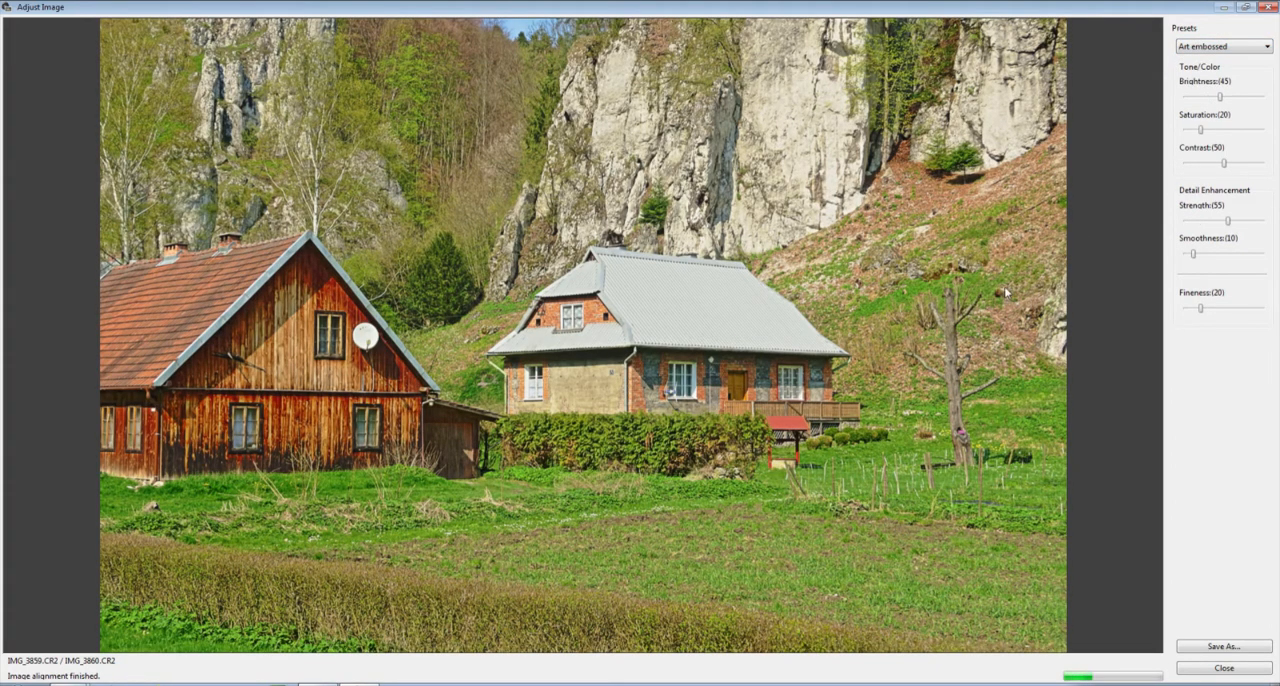
mouse_move(990, 296)
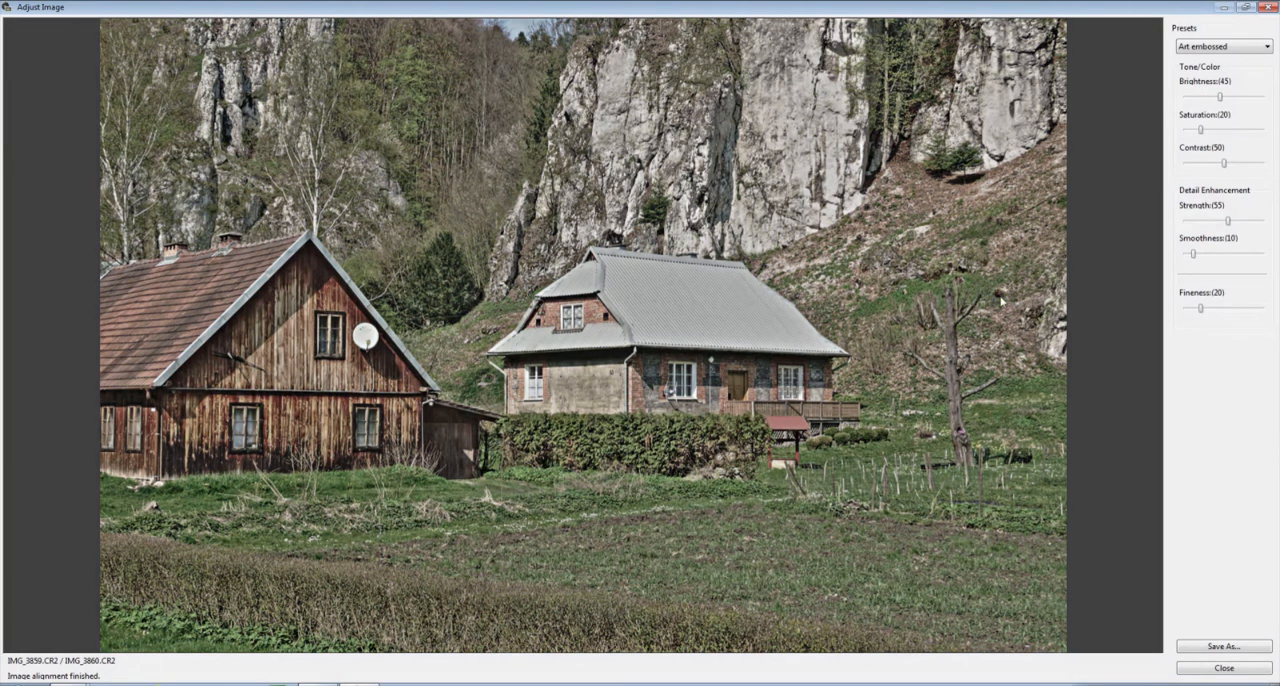
Settle the merged house image on the Natural HDR preset
click(1222, 46)
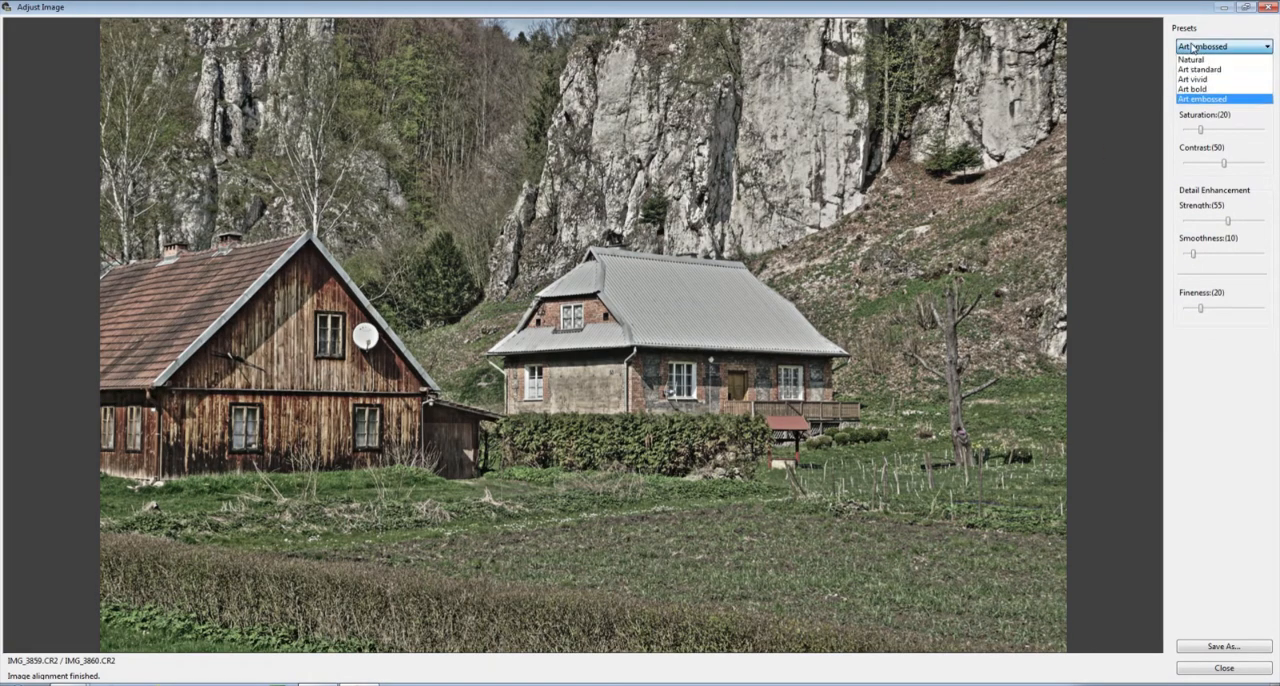
mouse_move(1200, 68)
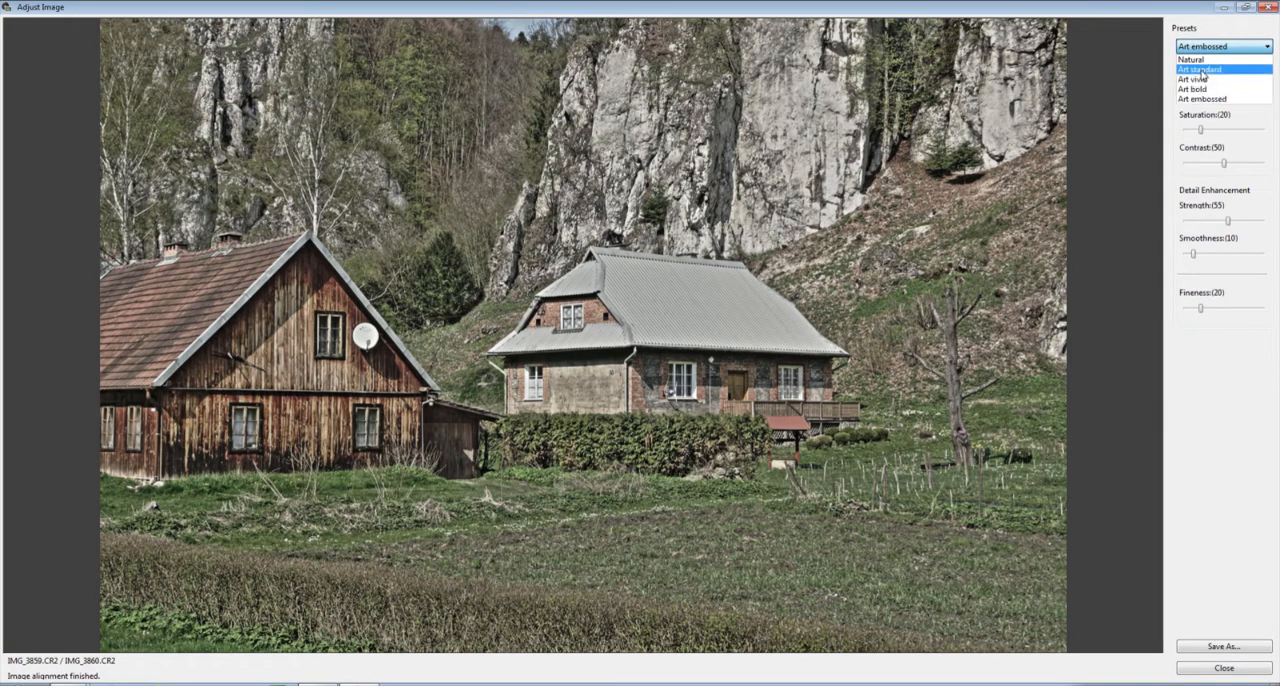
click(1192, 60)
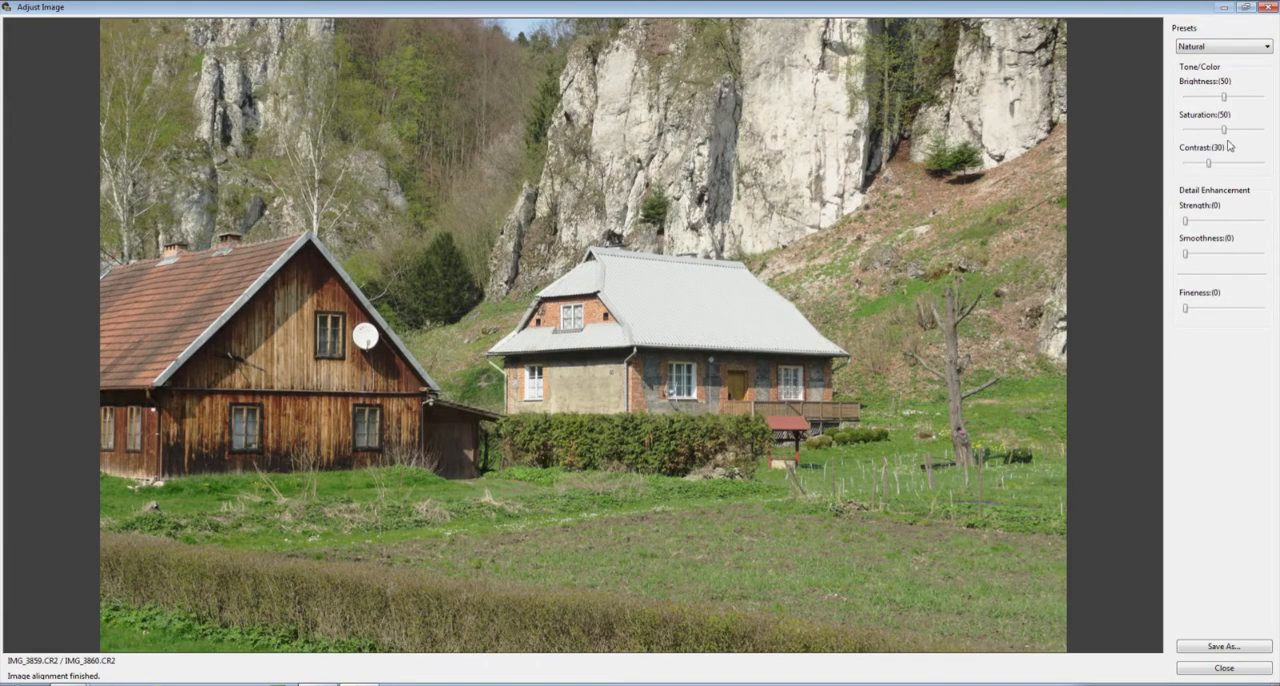
Raise contrast strongly, lower brightness and saturation slightly, and add a little detail enhancement
drag(1208, 164, 1248, 164)
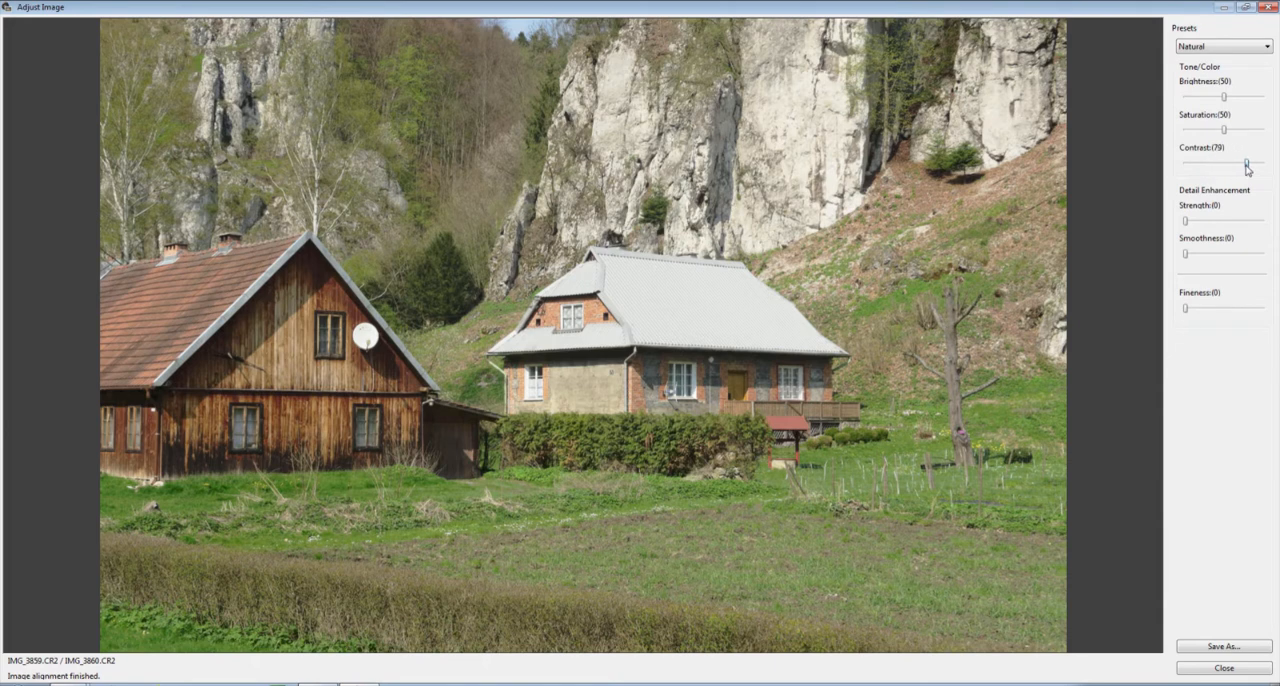
drag(1248, 162, 1250, 162)
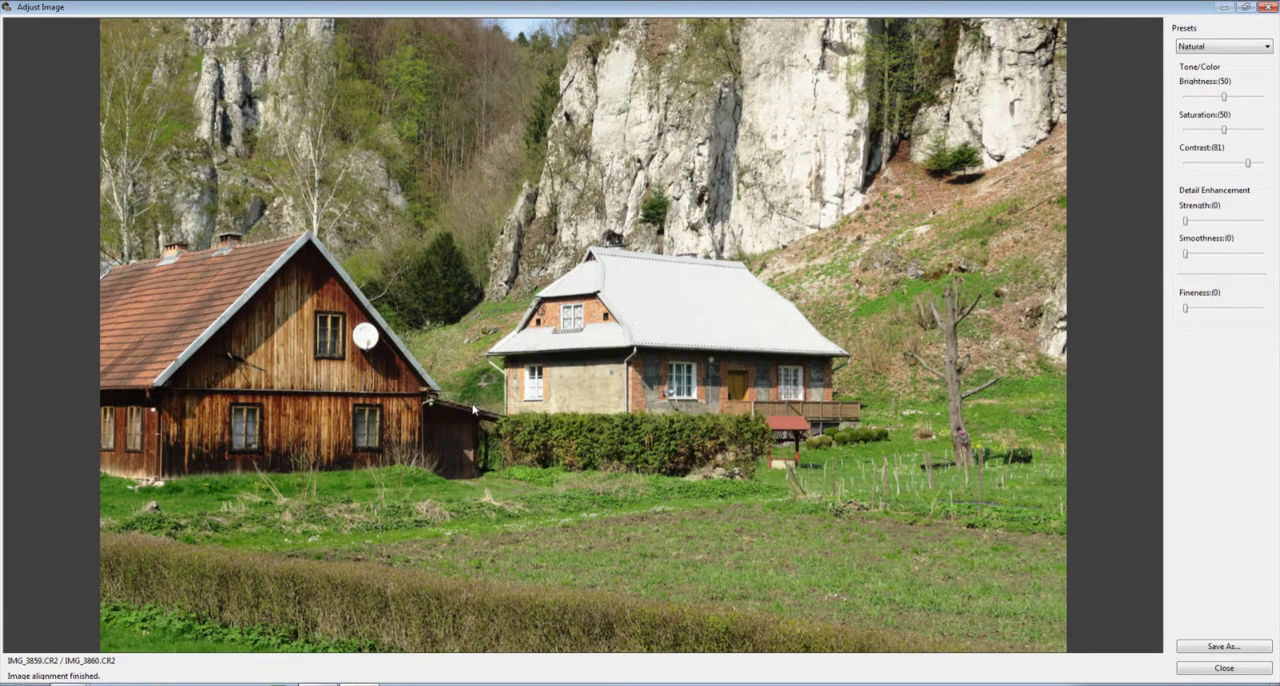
mouse_move(636, 336)
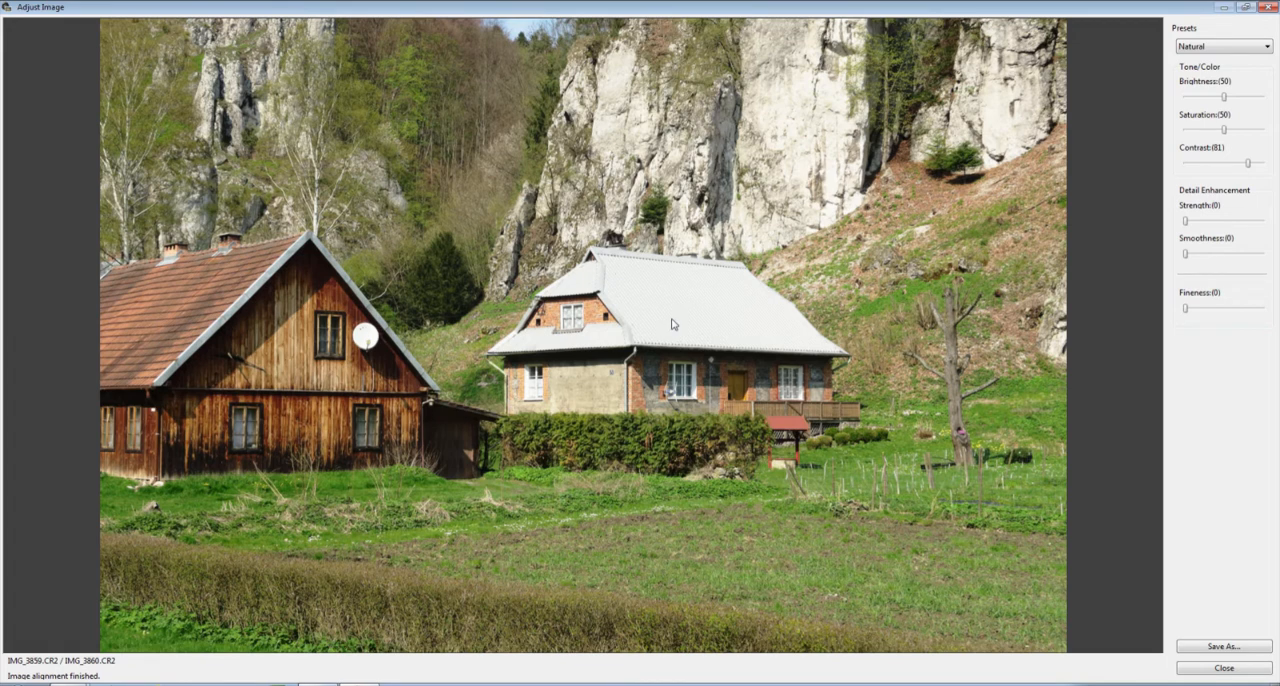
mouse_move(672, 312)
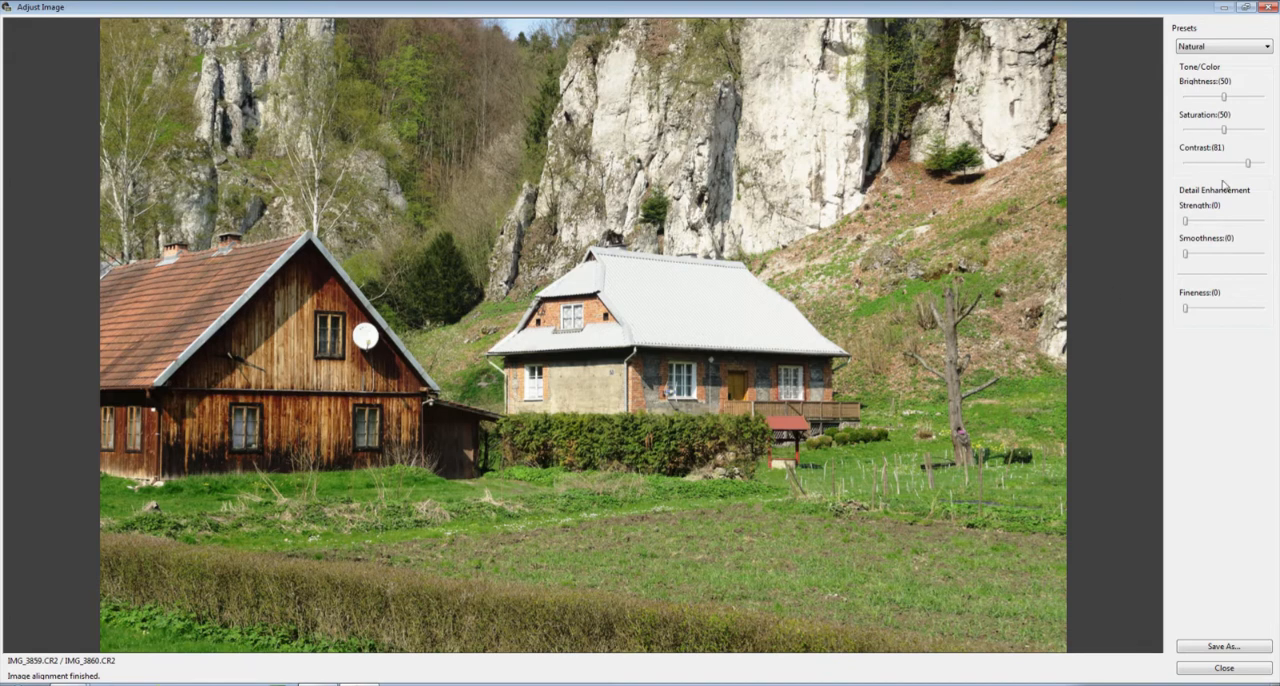
mouse_move(1228, 136)
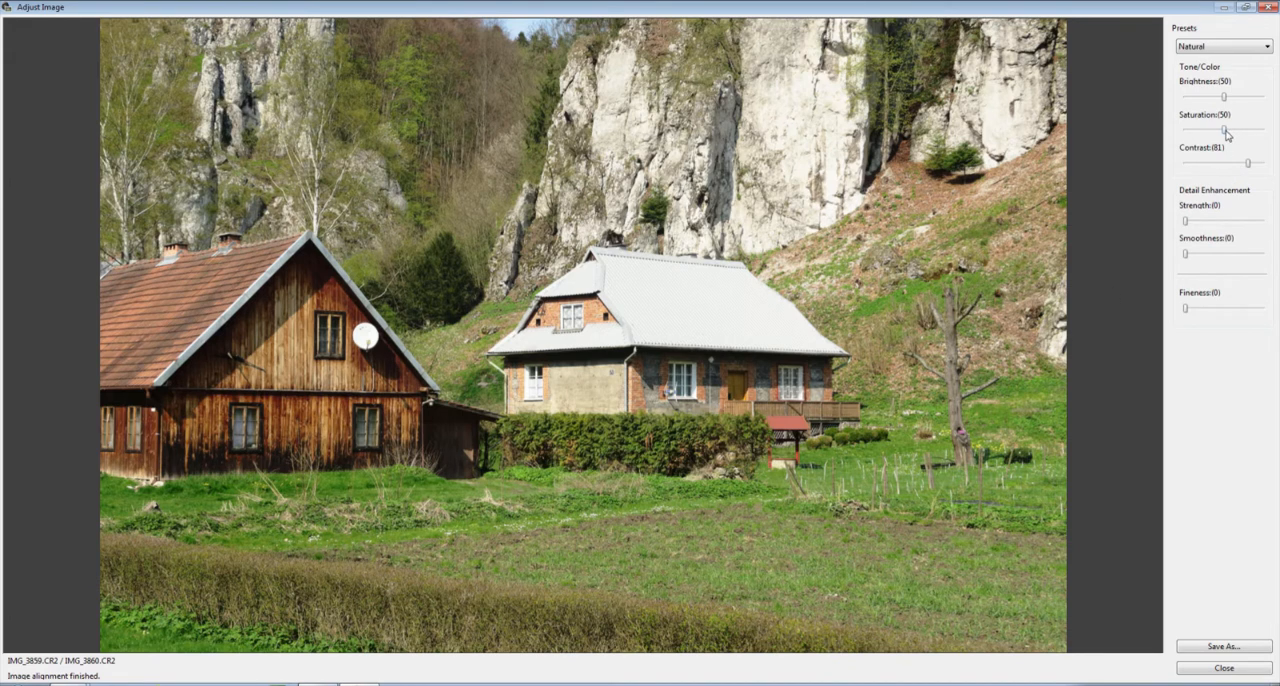
drag(1220, 130, 1232, 130)
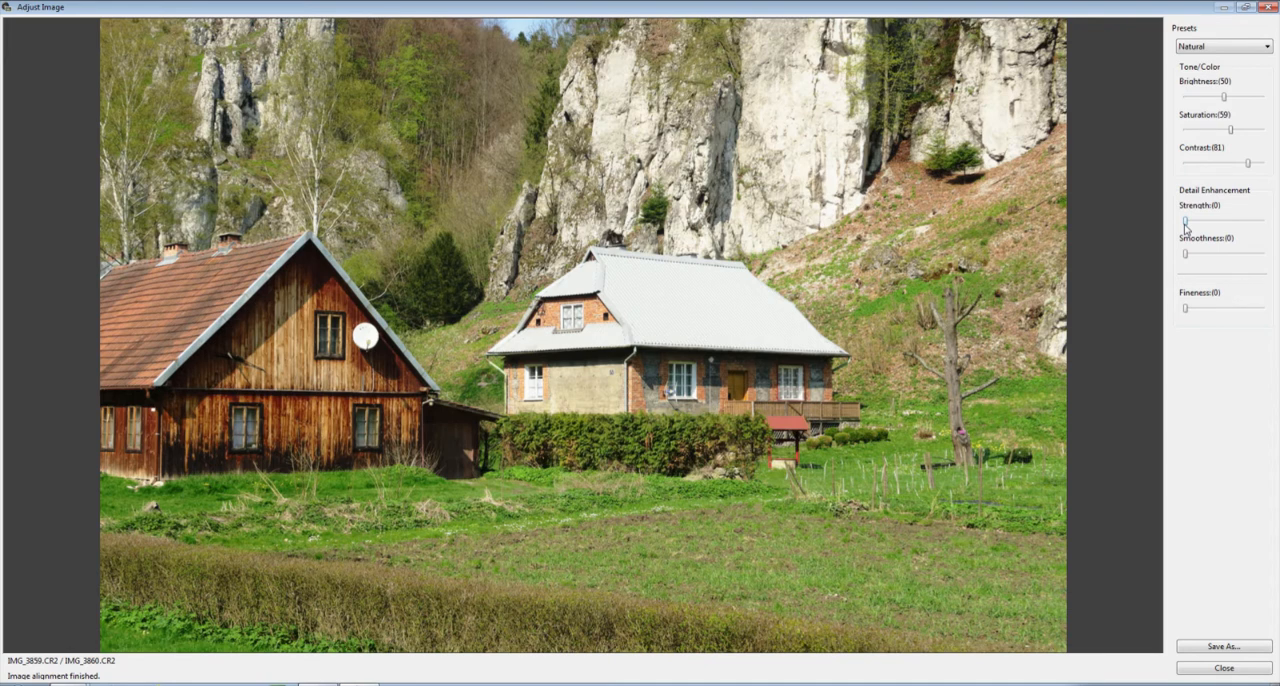
drag(1184, 222, 1198, 222)
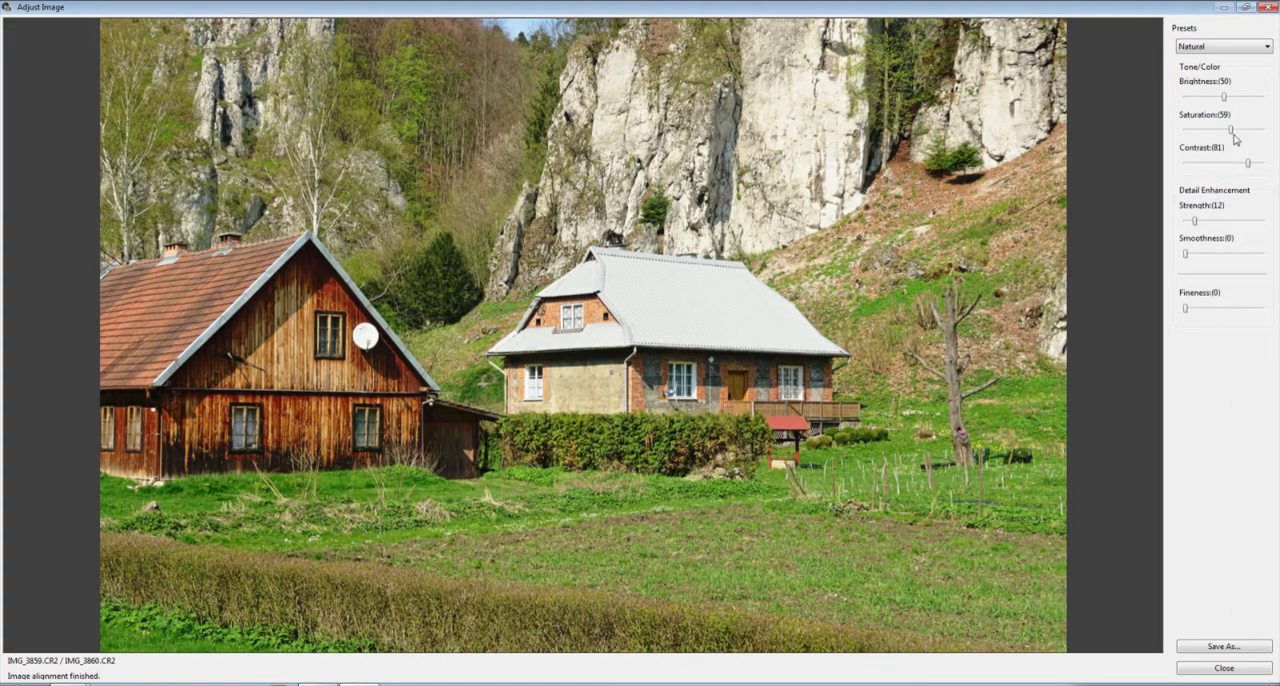
drag(1248, 164, 1236, 164)
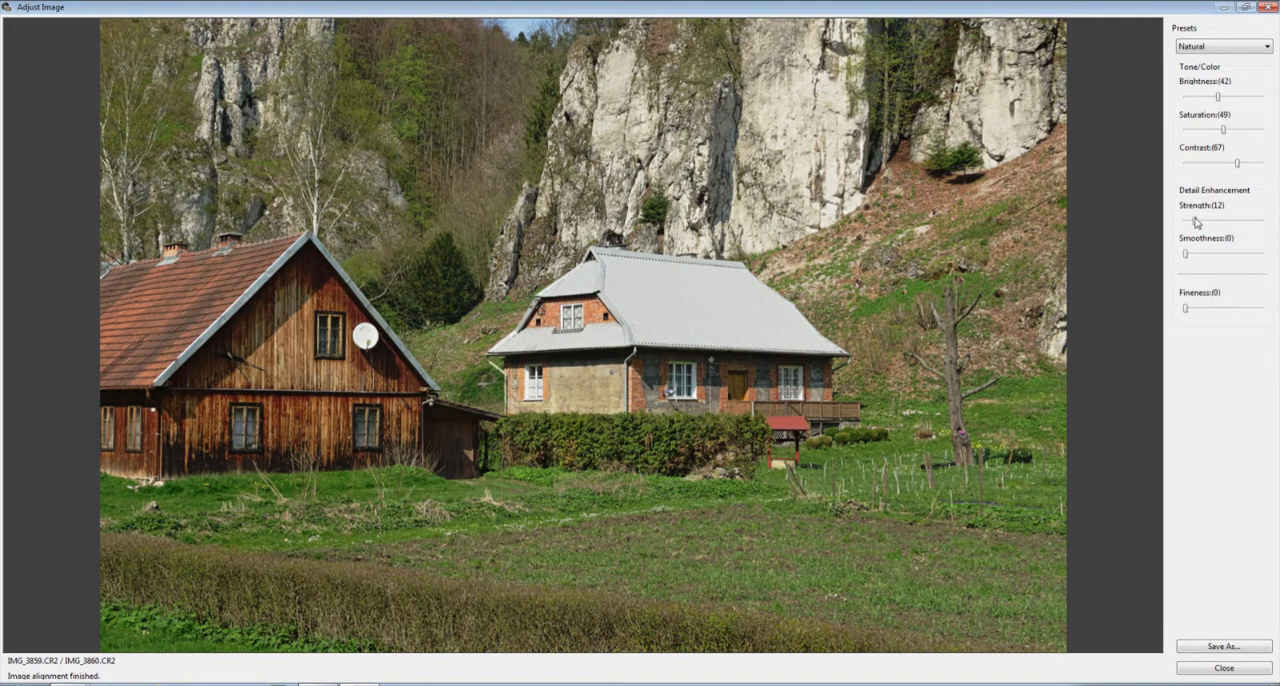
Push detail enhancement strength high then back low, with a touch of smoothness
drag(1190, 220, 1232, 220)
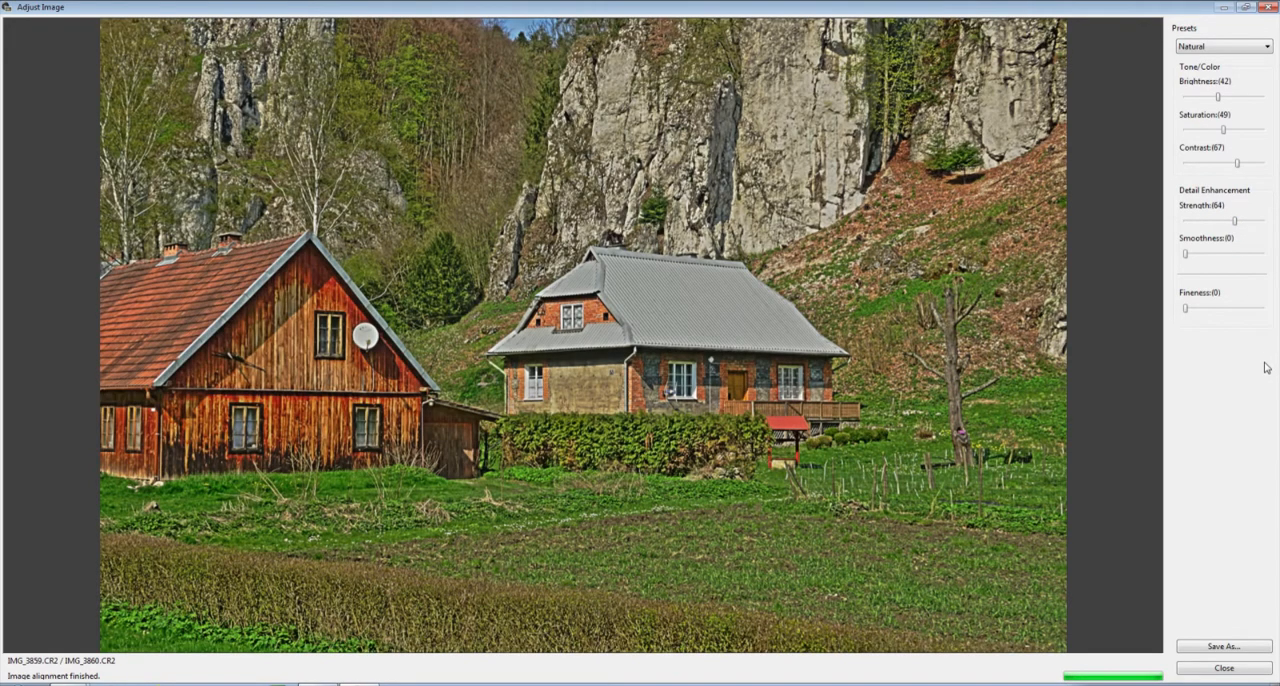
mouse_move(1232, 294)
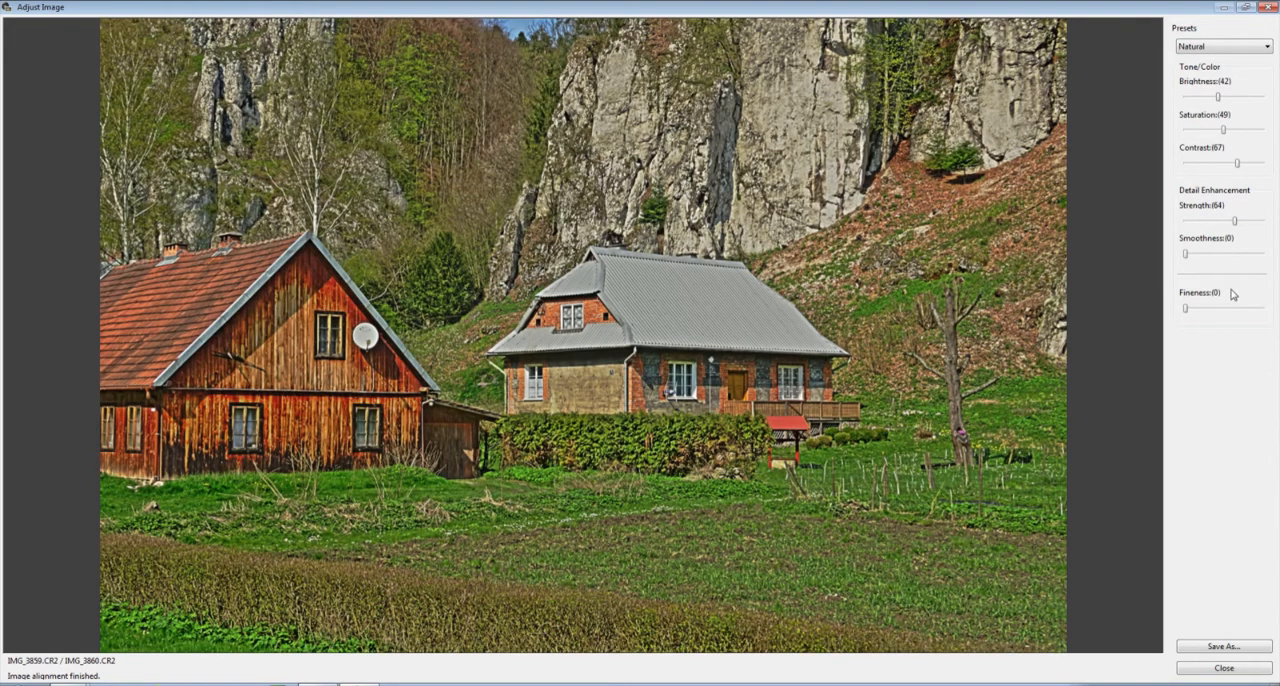
mouse_move(1248, 260)
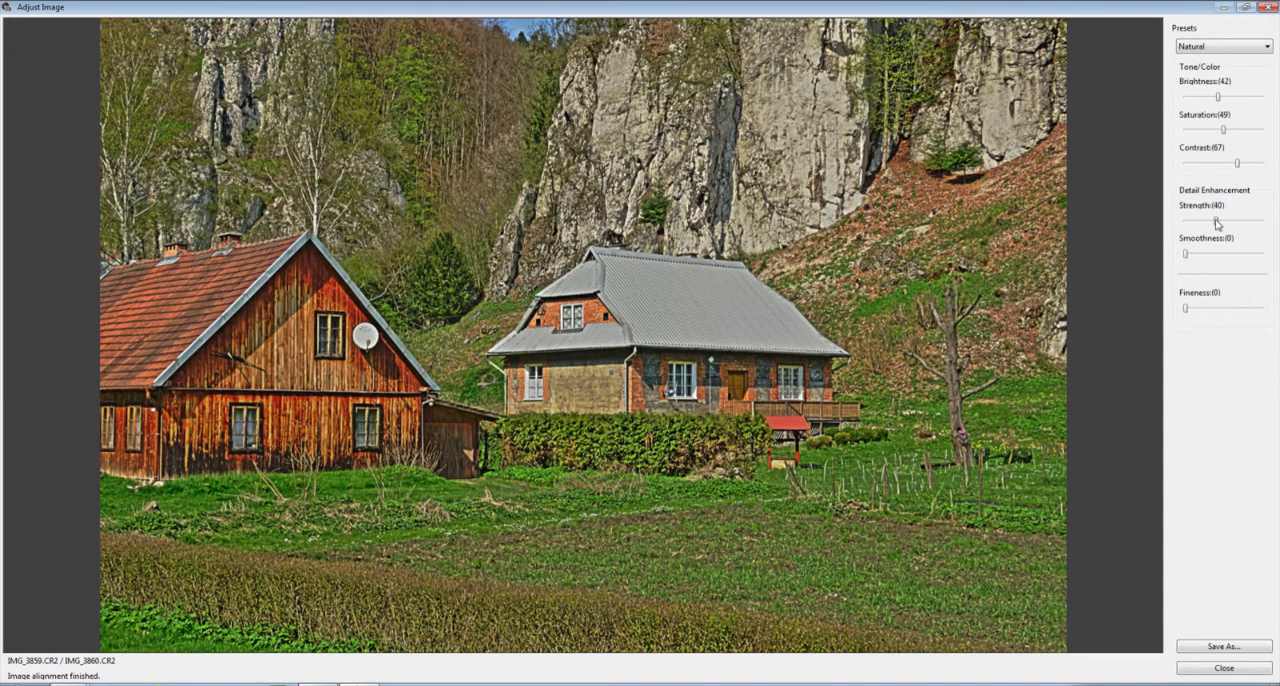
drag(1216, 220, 1190, 220)
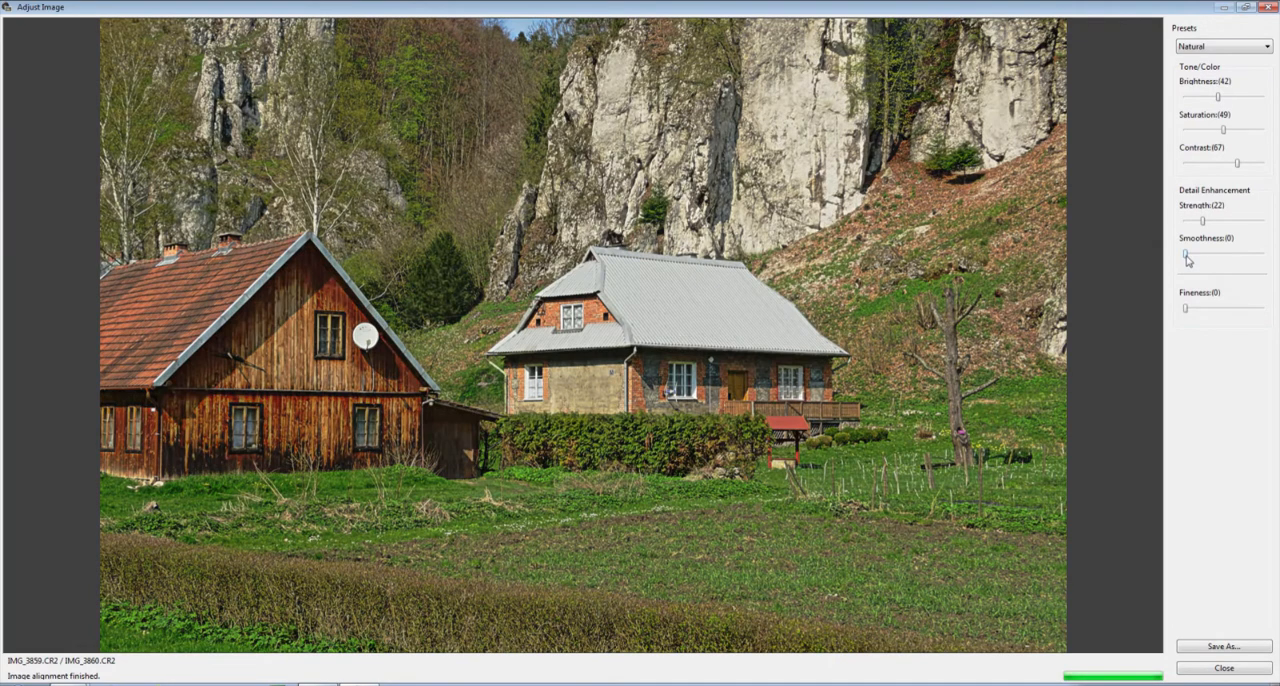
drag(1184, 254, 1192, 254)
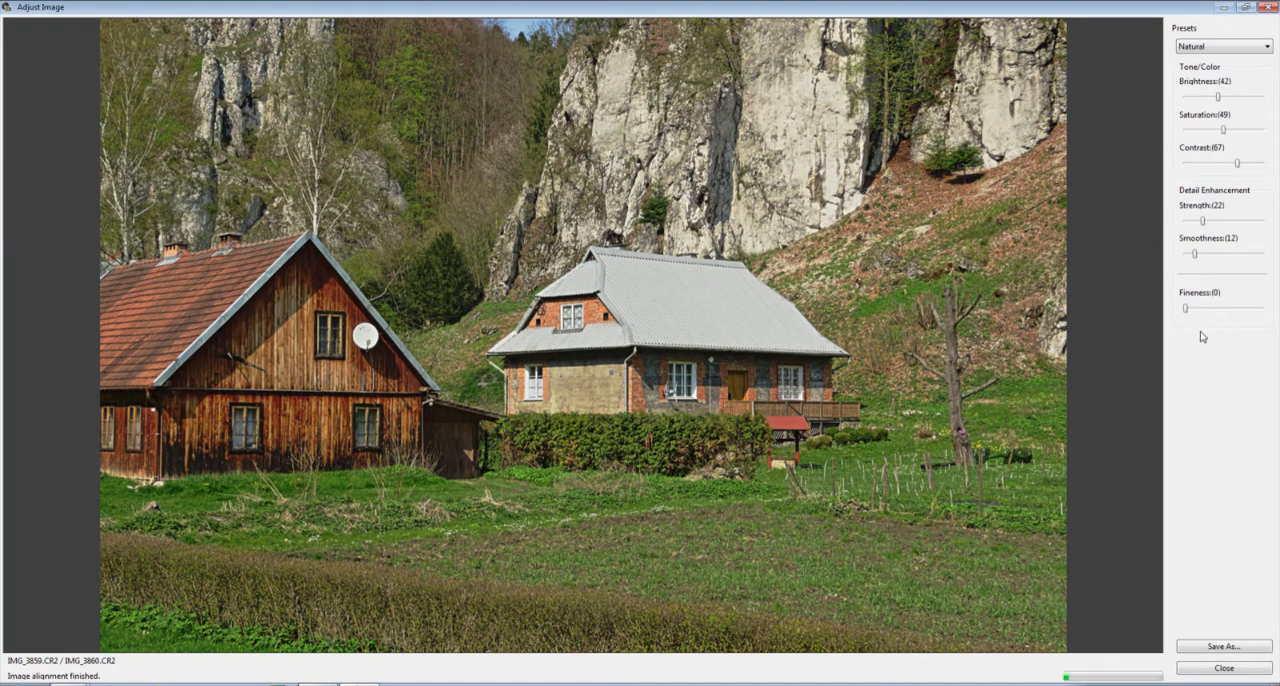
mouse_move(1188, 344)
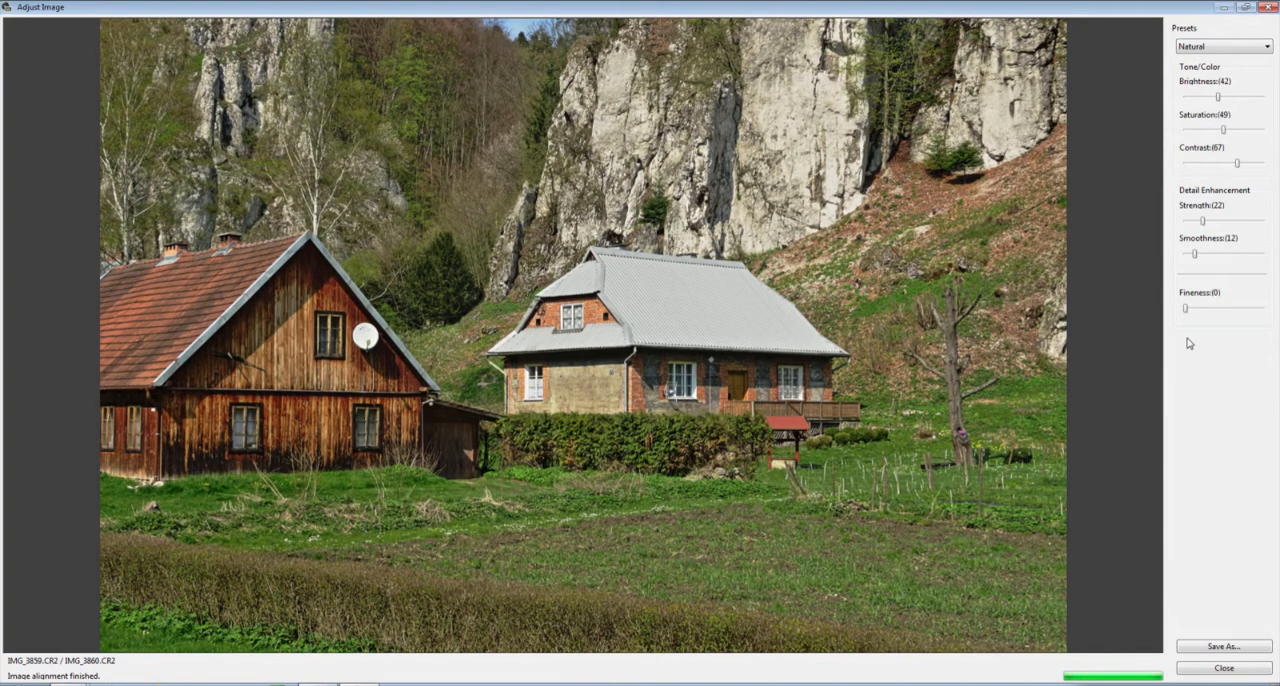
mouse_move(1212, 364)
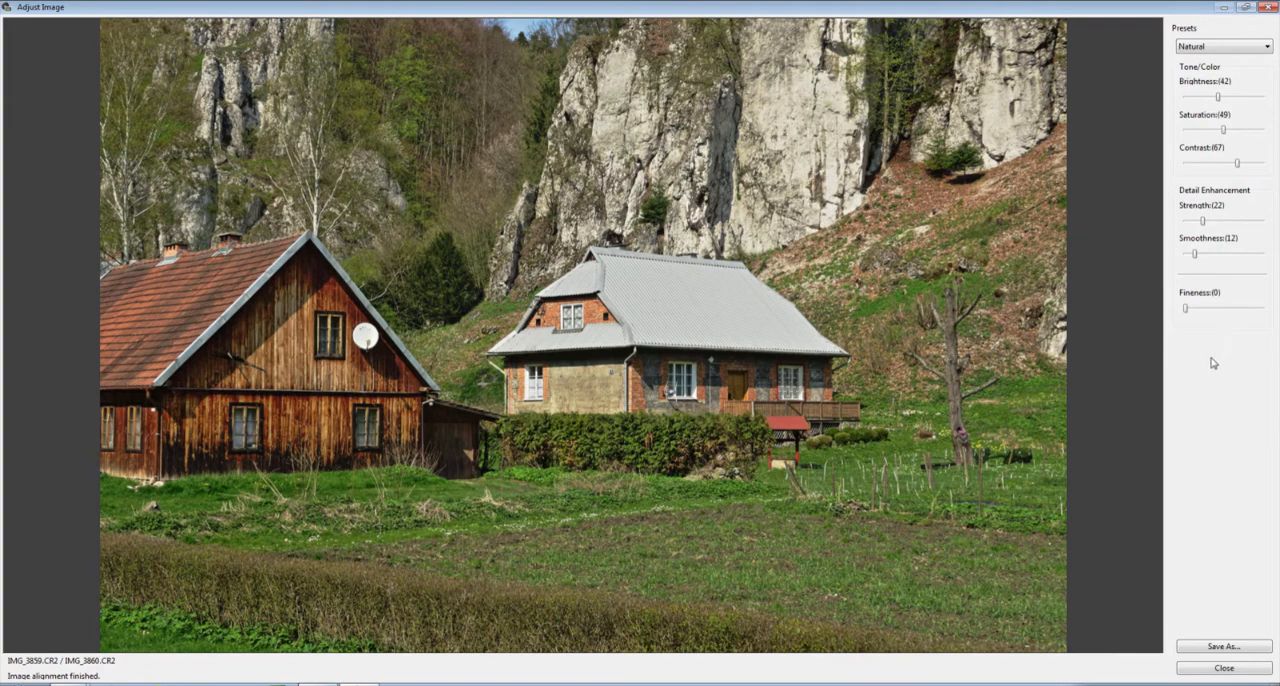
Try fineness at small and high values, settling it near minimum
drag(1184, 308, 1196, 308)
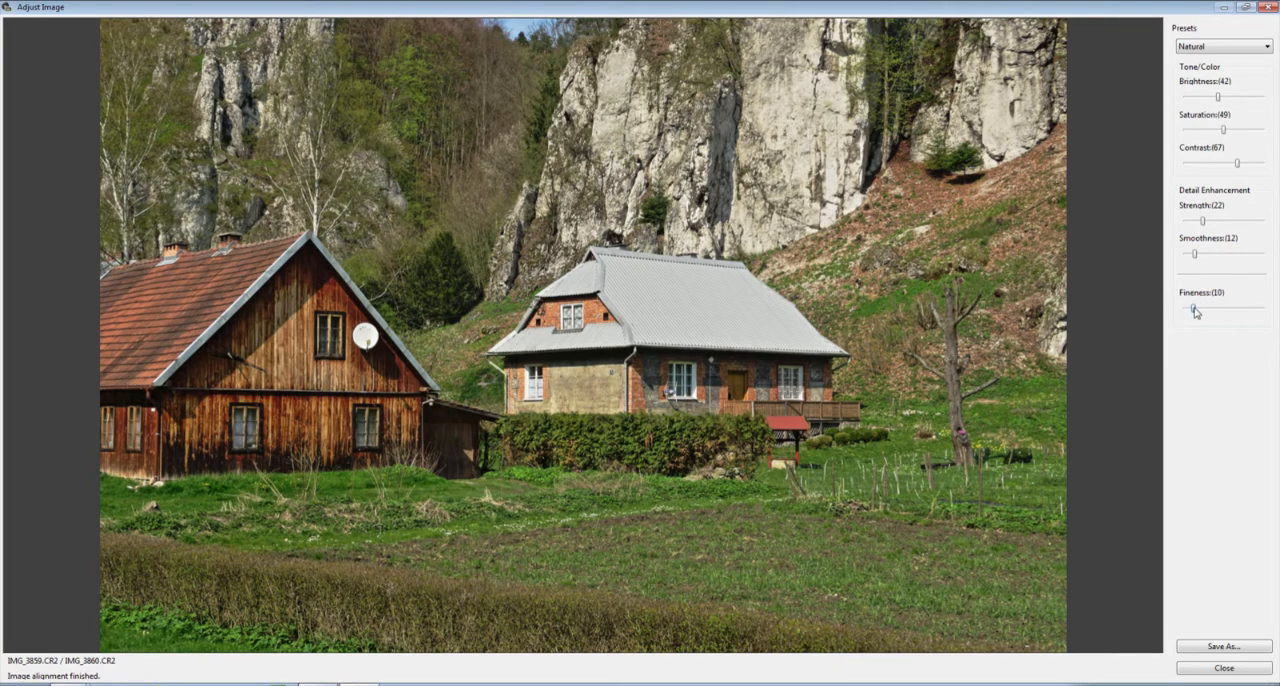
drag(1192, 308, 1196, 308)
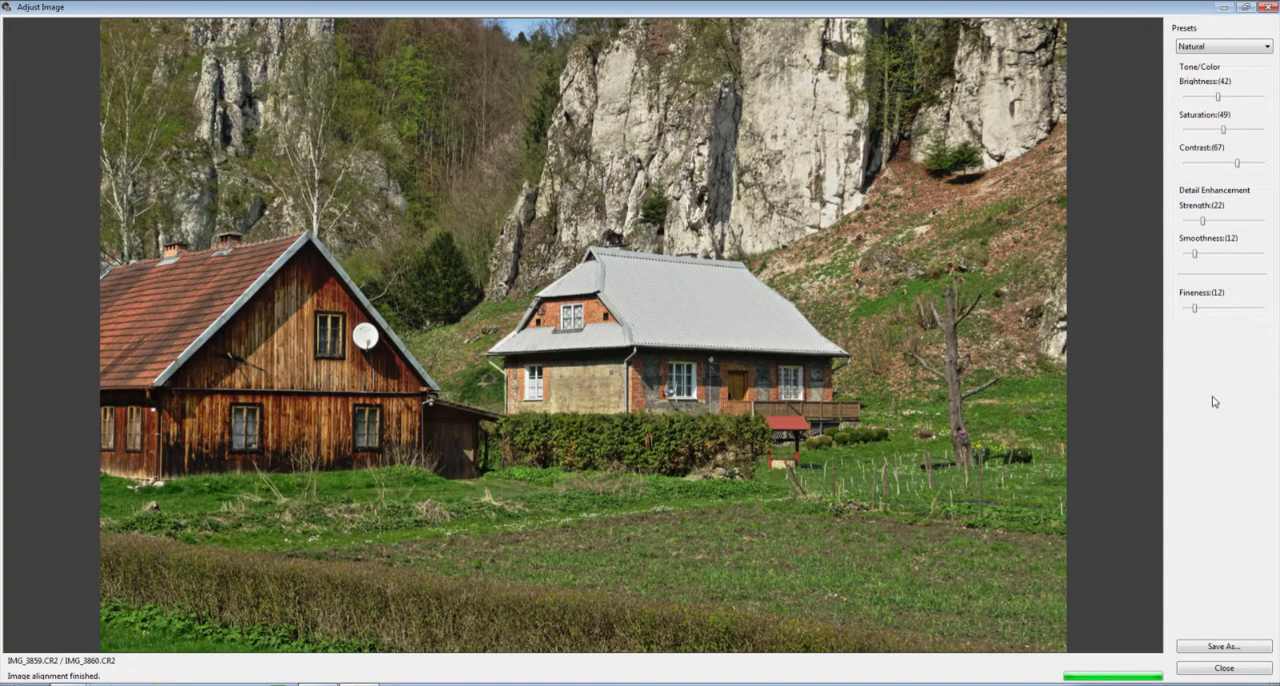
drag(1196, 308, 1232, 308)
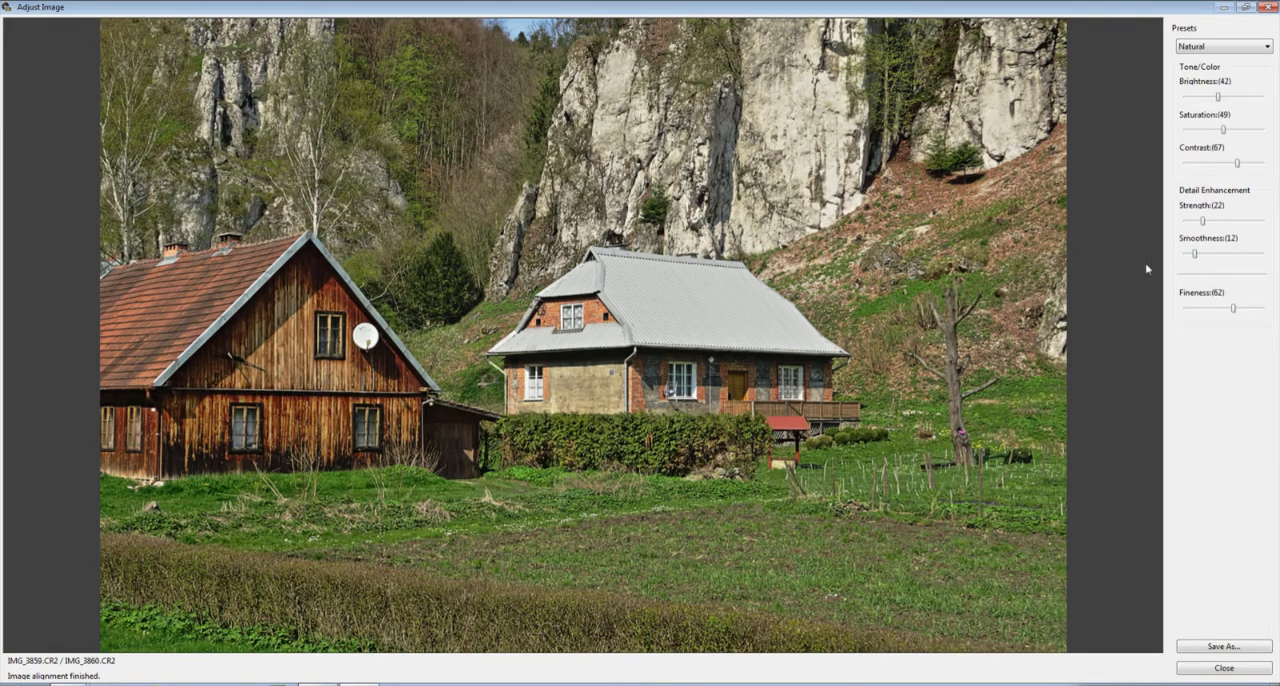
mouse_move(1204, 224)
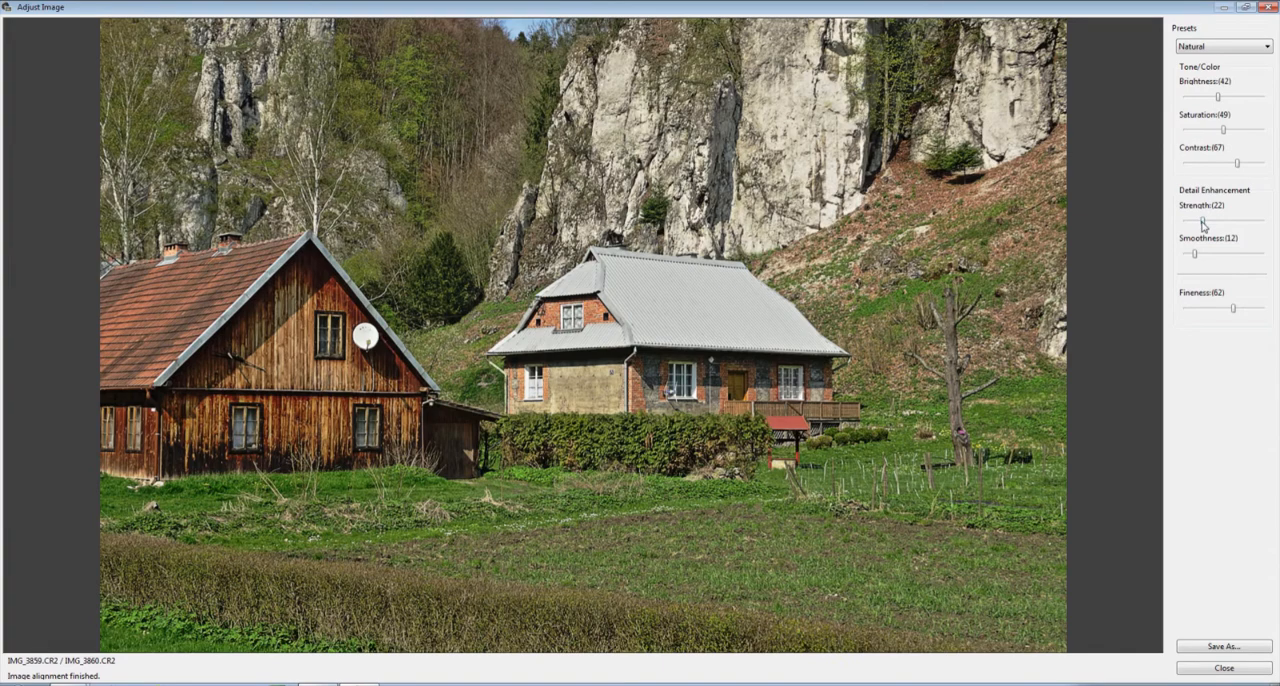
drag(1232, 308, 1224, 308)
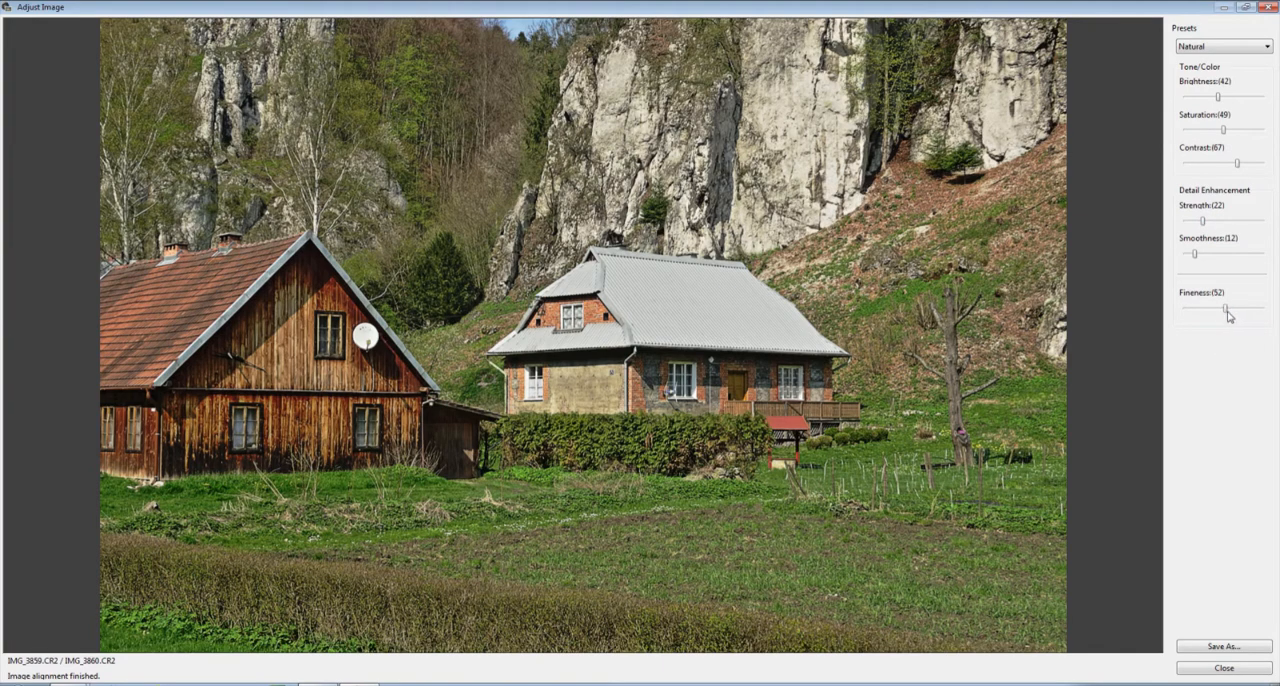
drag(1224, 308, 1192, 308)
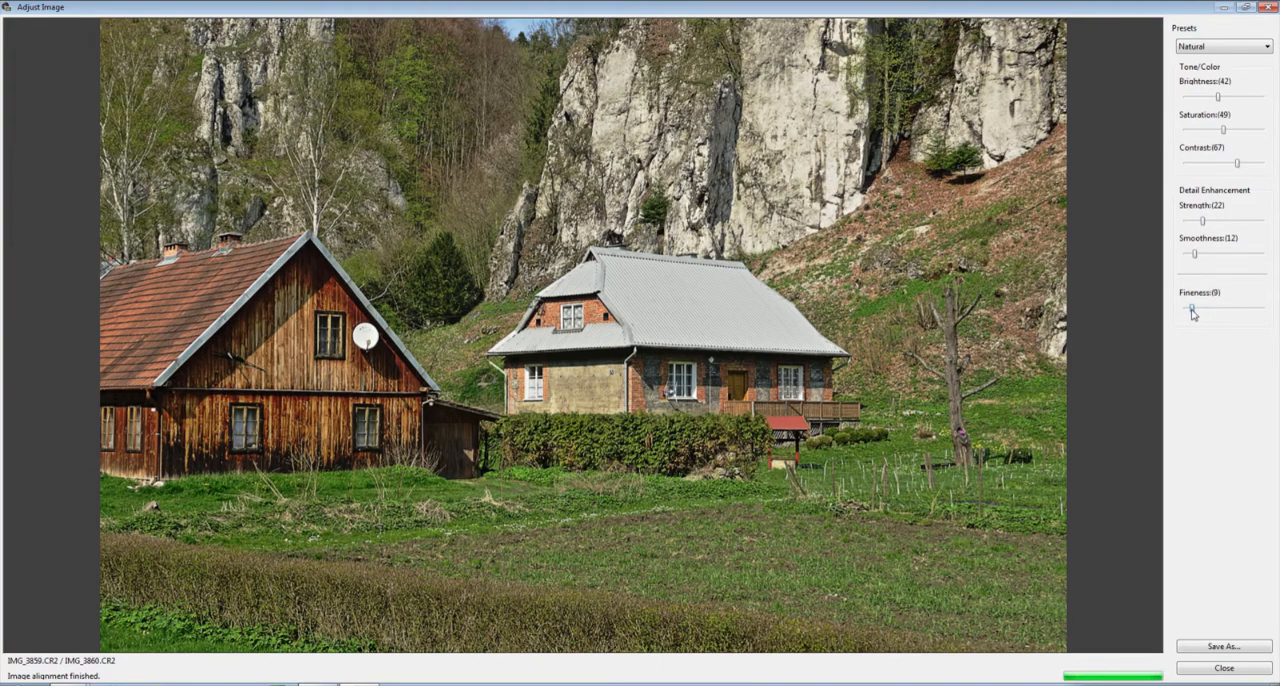
drag(1188, 308, 1200, 308)
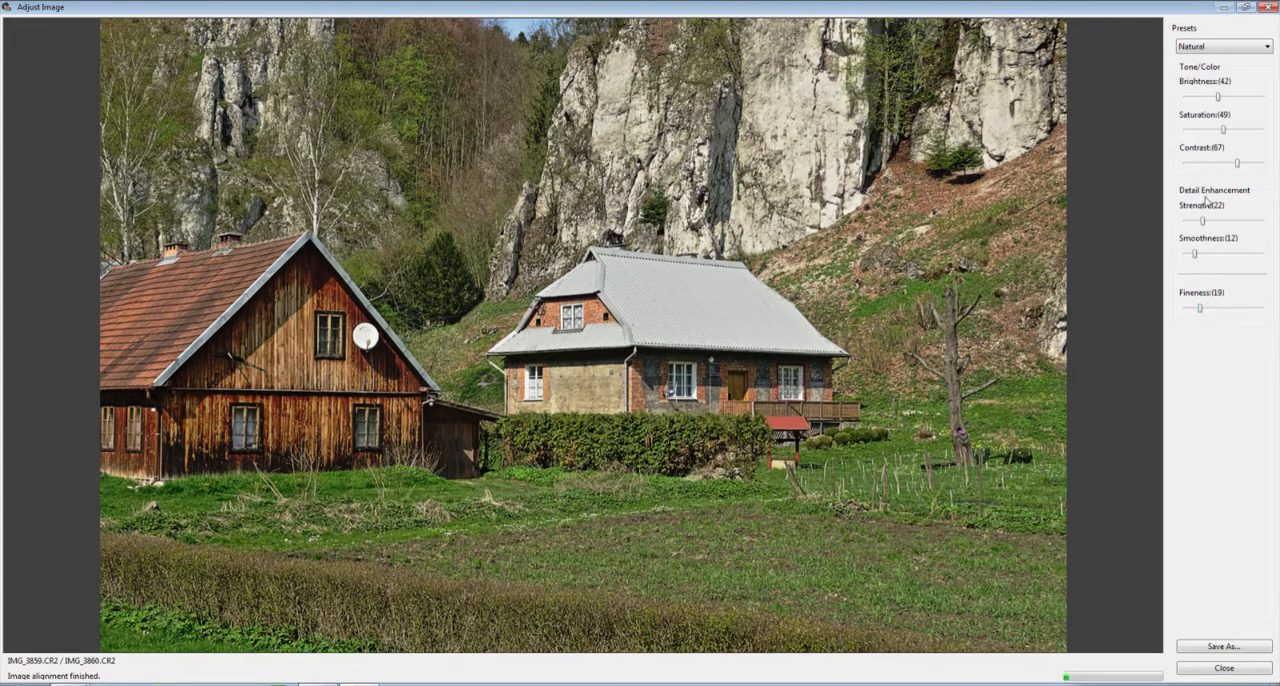
Add a bit of saturation, ease contrast, then set detail strength 18, smoothness slightly lower and fineness 14
drag(1222, 130, 1232, 130)
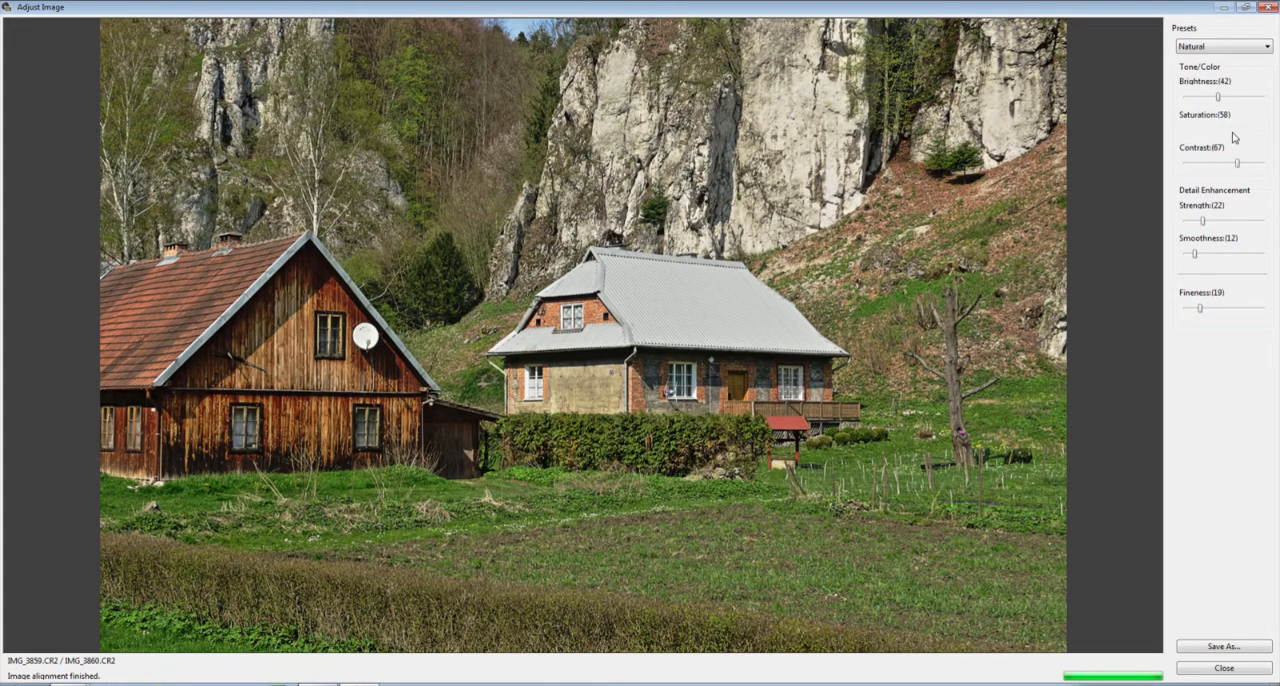
drag(1236, 164, 1240, 164)
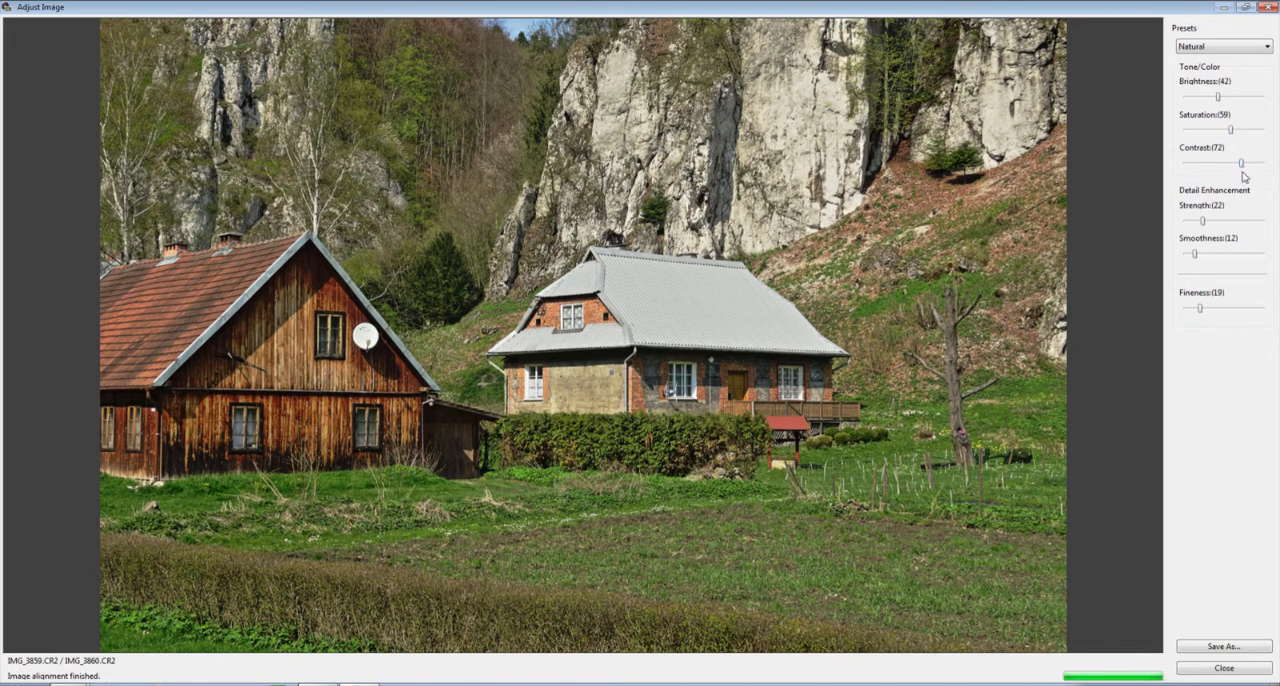
mouse_move(1232, 316)
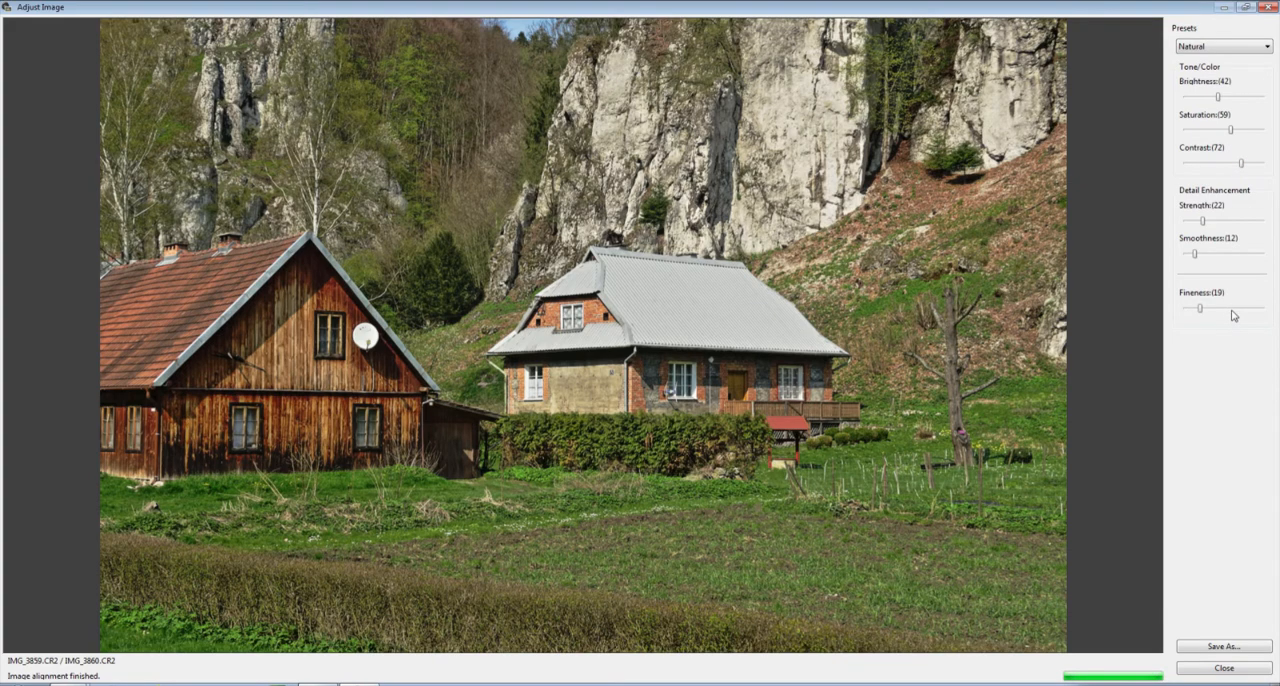
mouse_move(1226, 272)
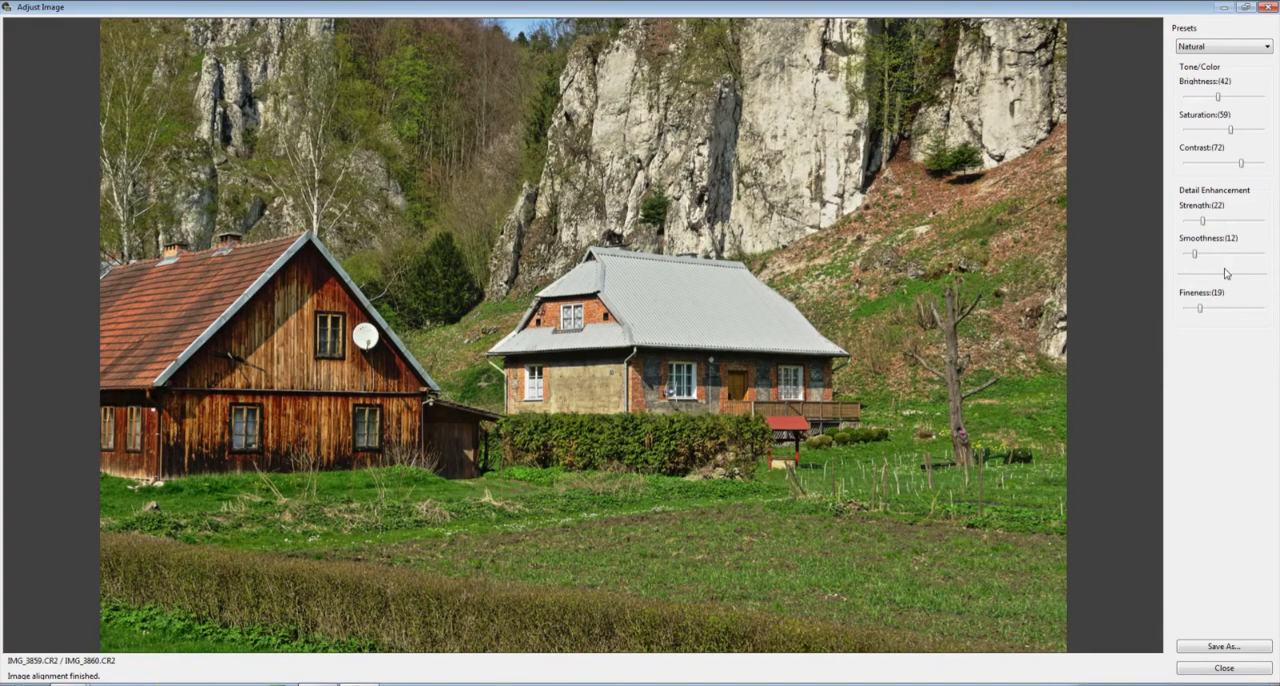
drag(1200, 252, 1192, 252)
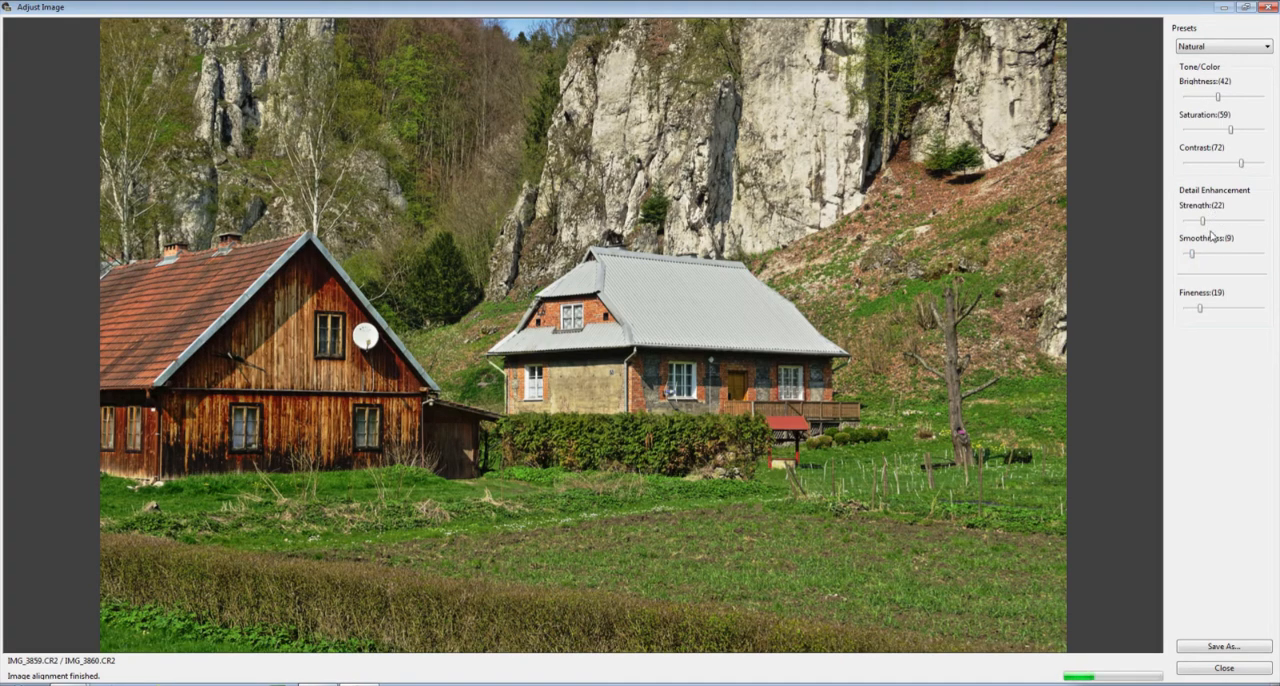
drag(1204, 220, 1192, 220)
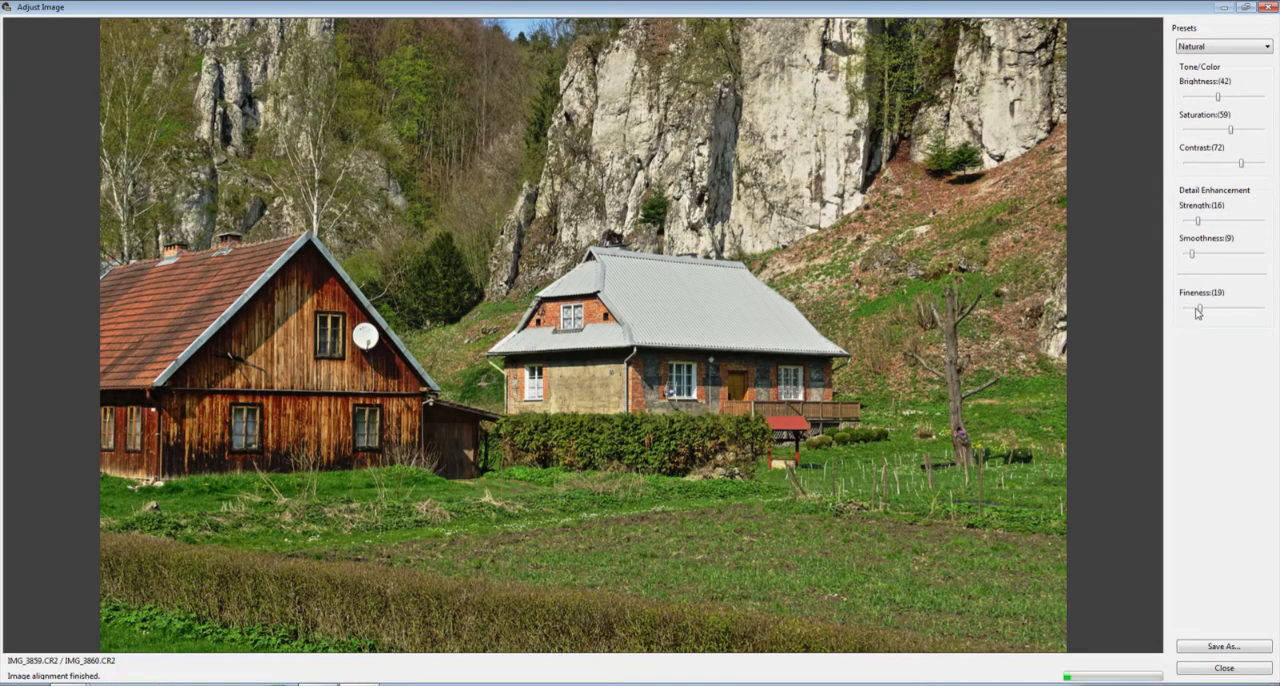
drag(1200, 308, 1196, 308)
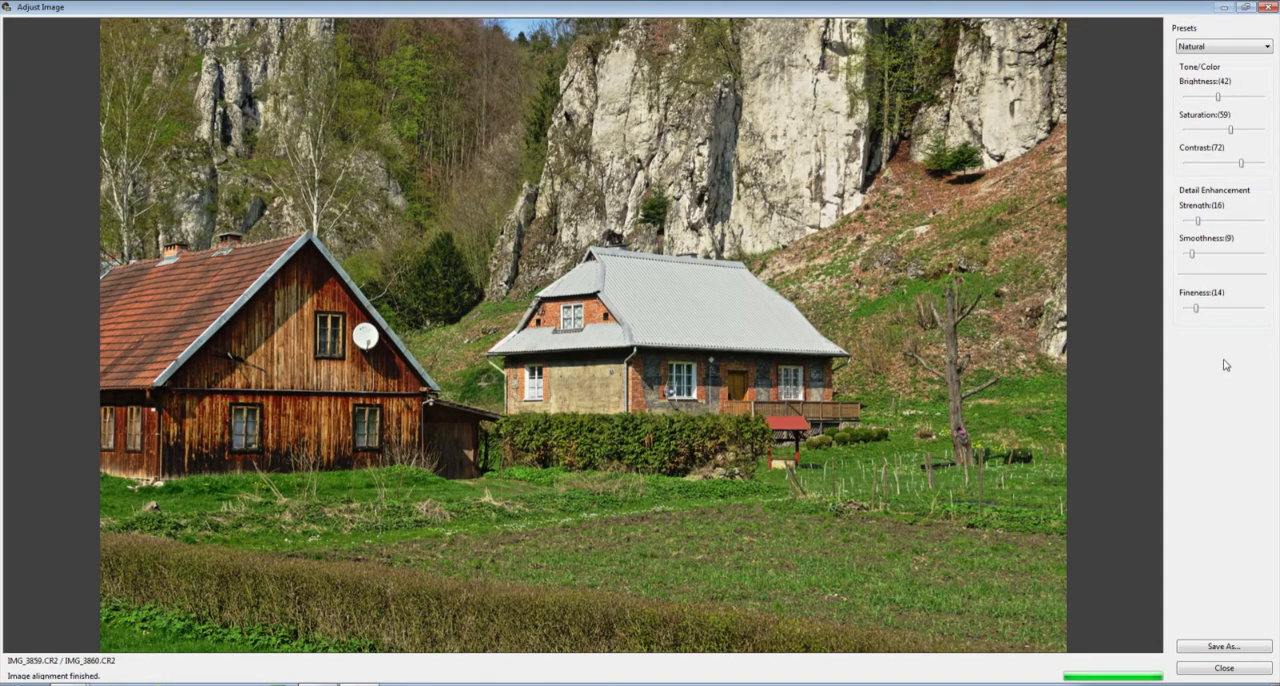
mouse_move(1200, 528)
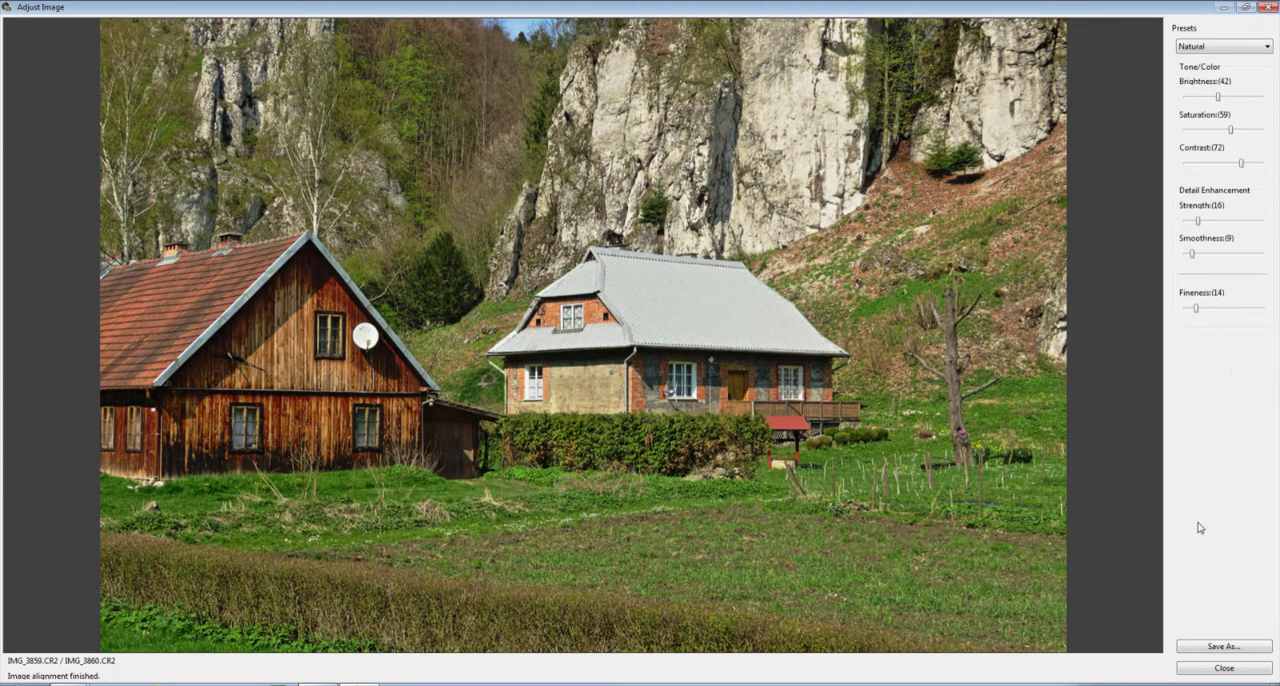
Save the merged house HDR as an Exif-JPEG file named TutorialHDR.JPG
click(1222, 646)
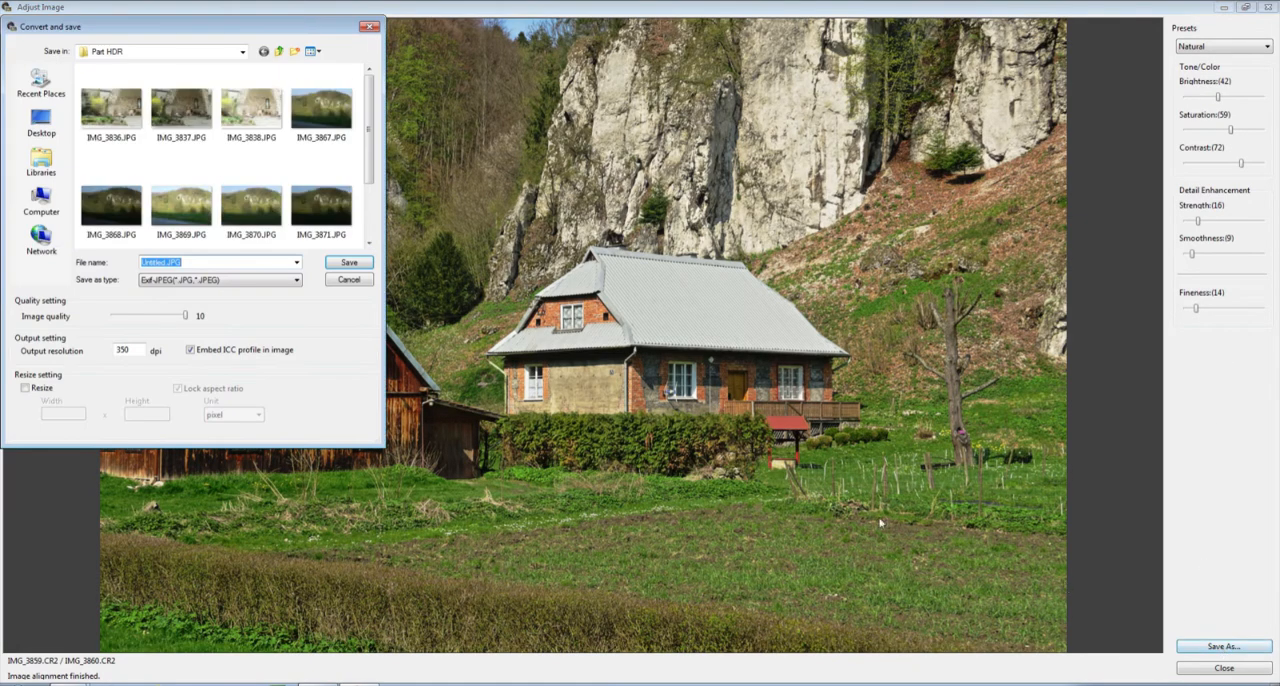
click(292, 280)
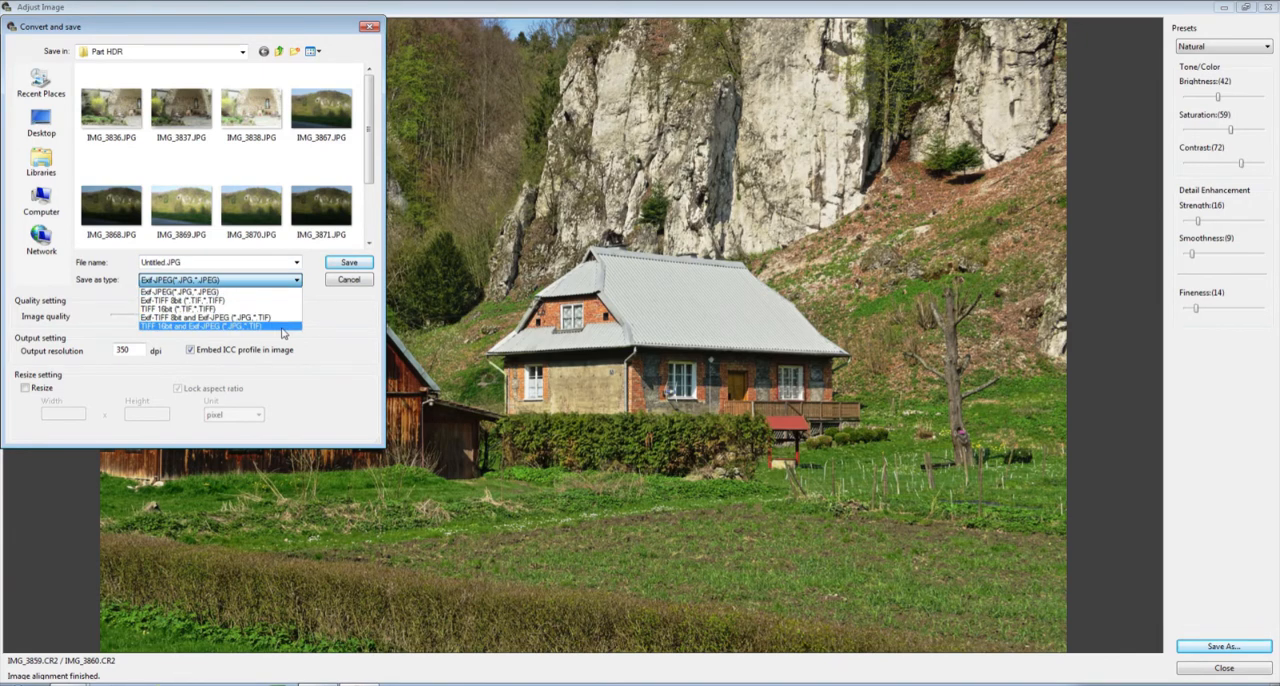
mouse_move(270, 292)
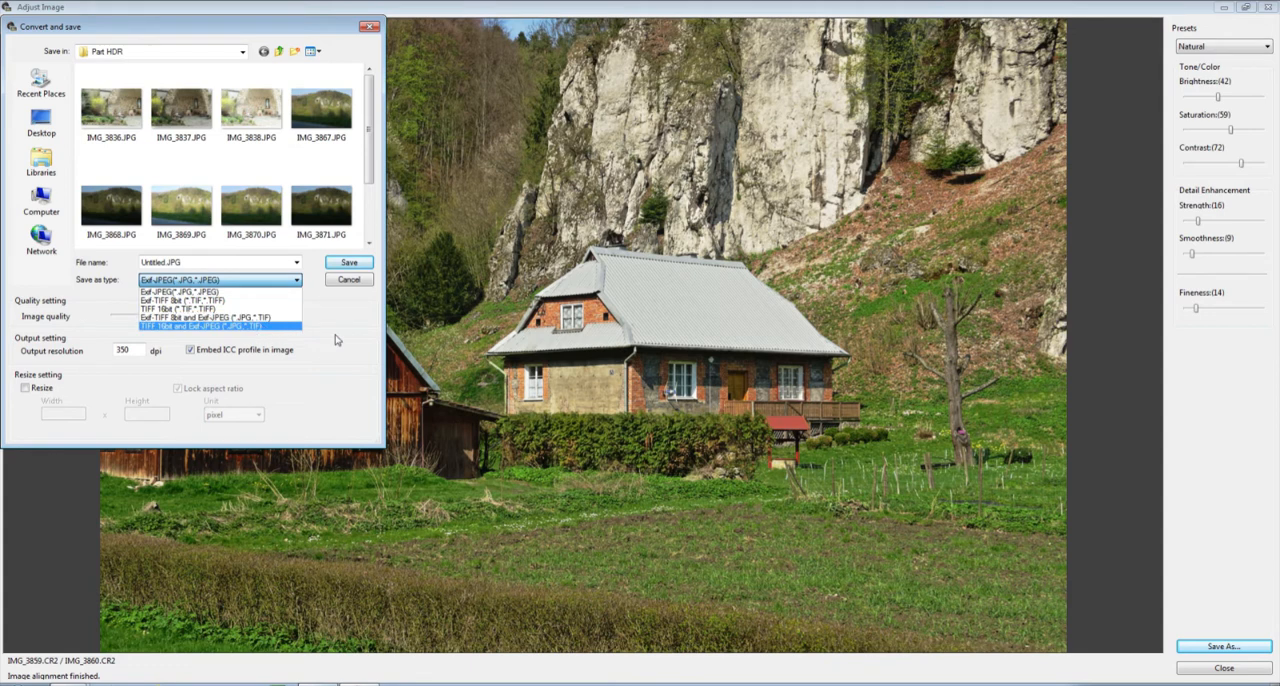
click(180, 292)
text(TutorialHDR)
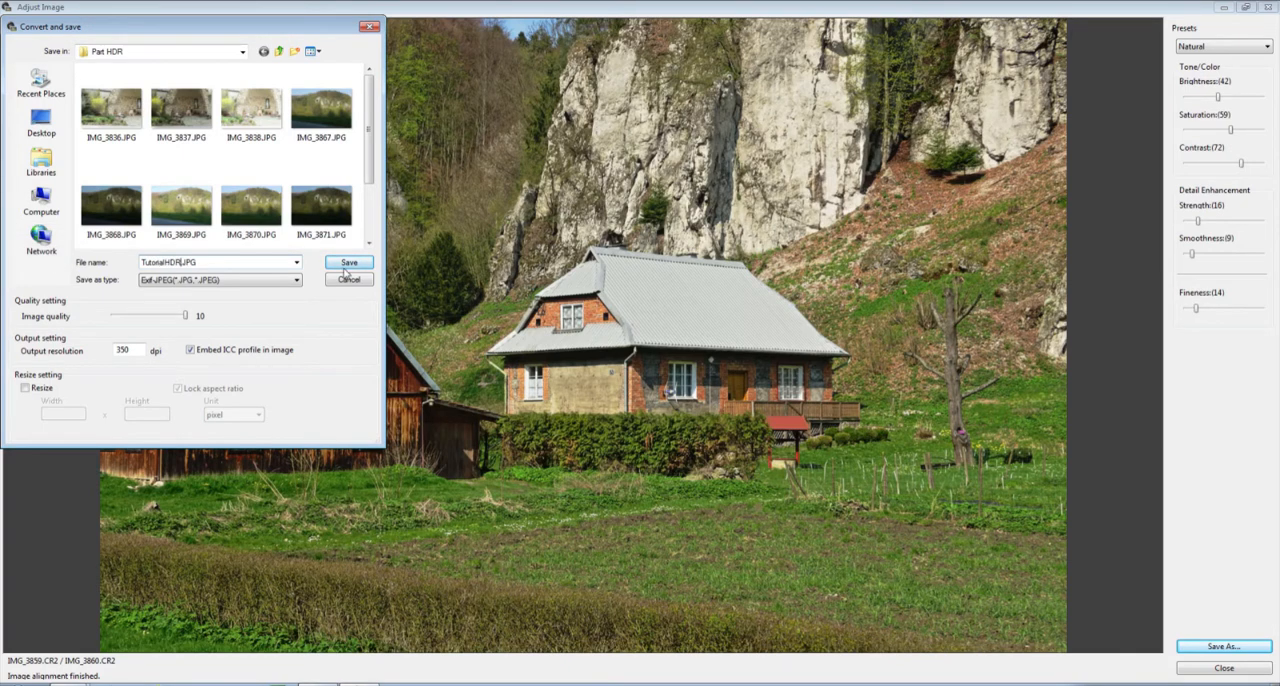
click(348, 262)
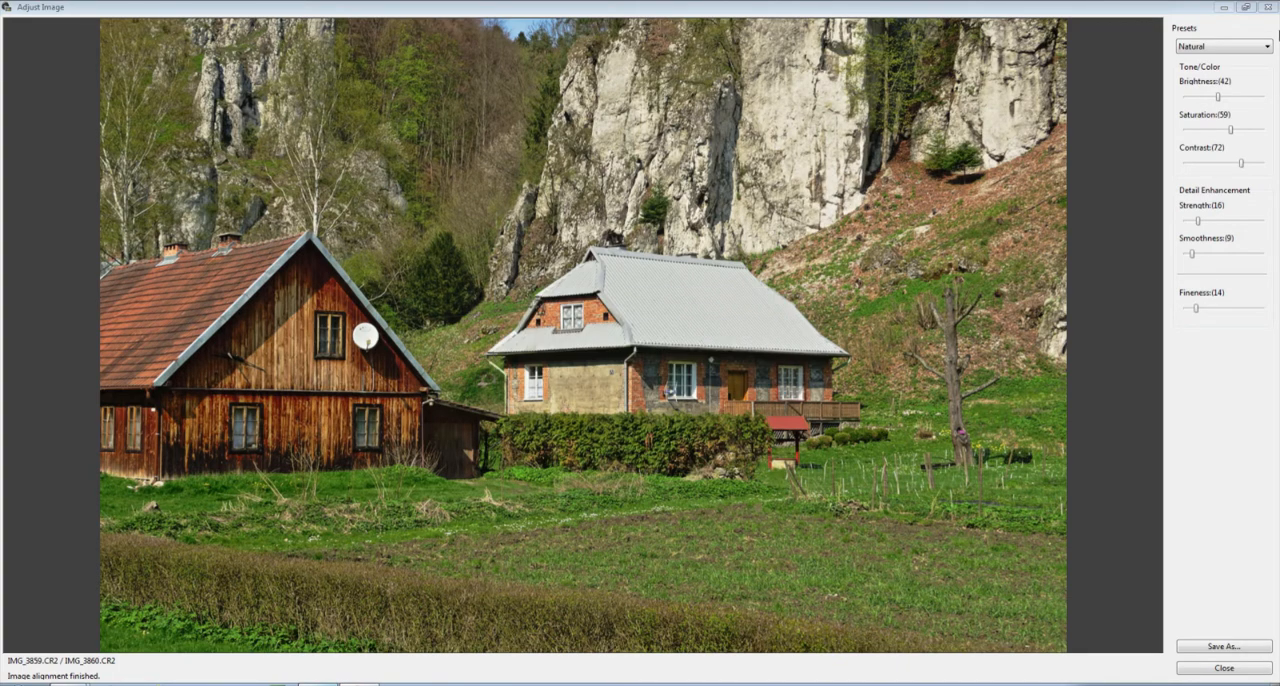
Close Adjust Image, review the selected house images in Quick Check, then return to the thumbnails
click(1224, 668)
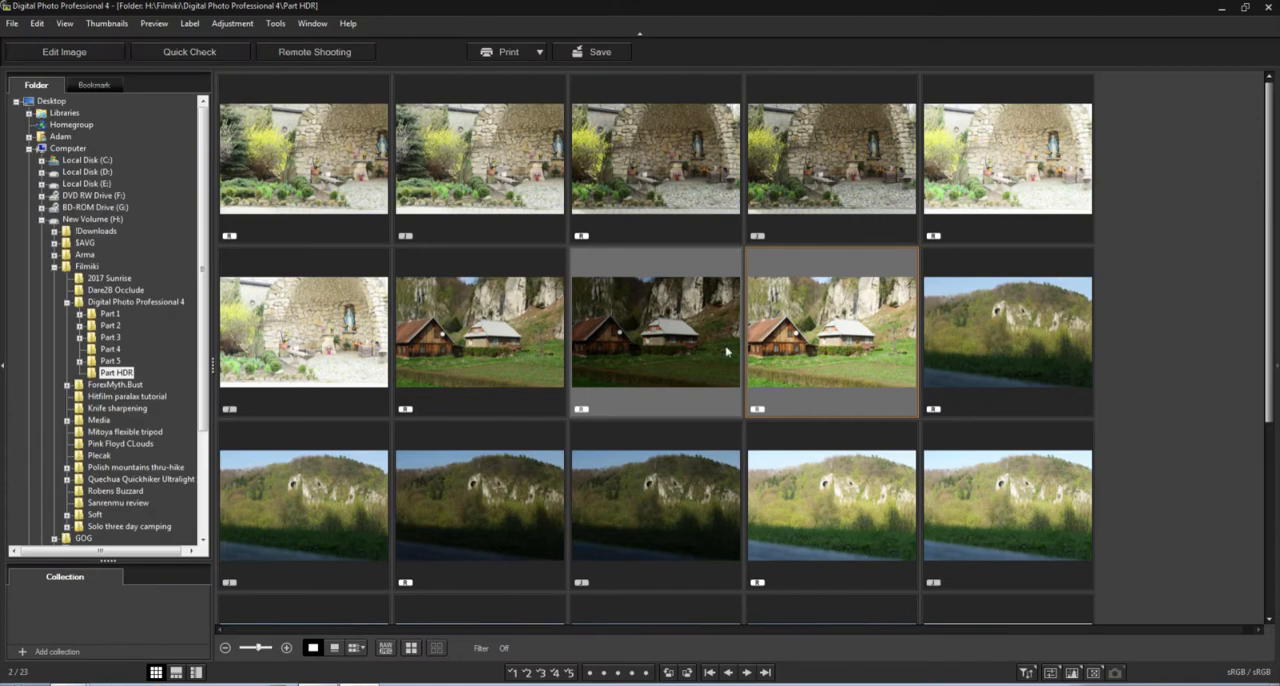
scroll(down, 3)
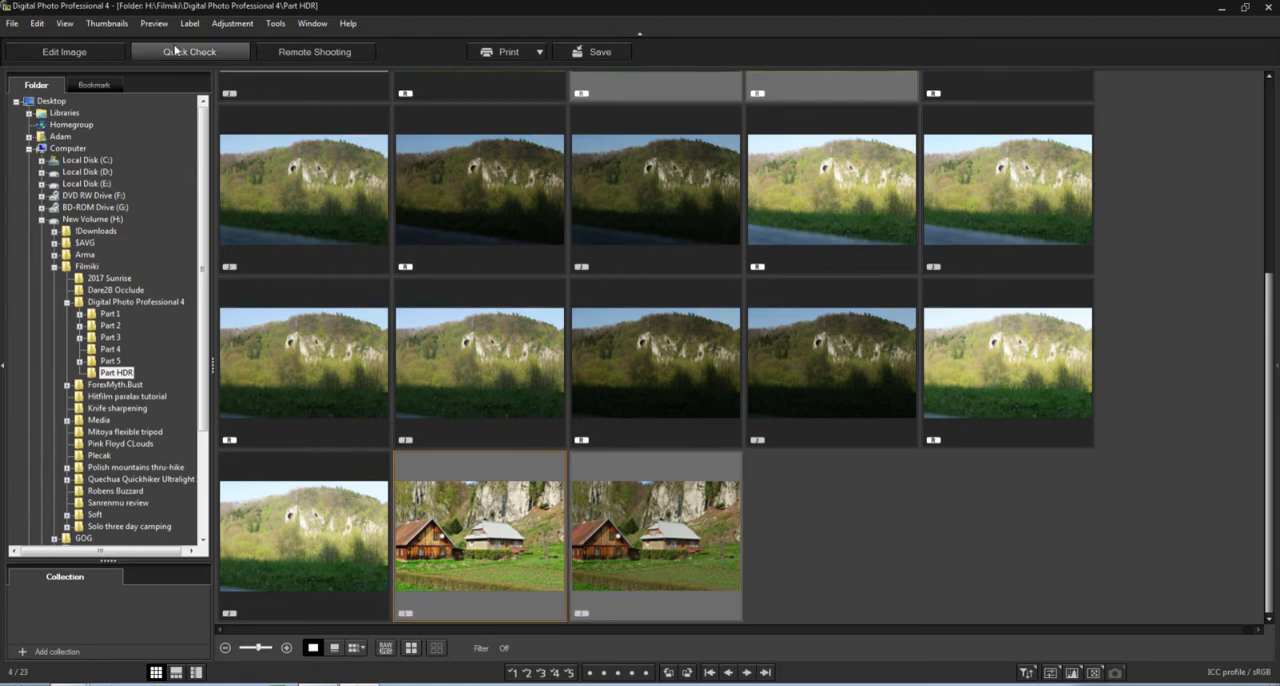
click(188, 52)
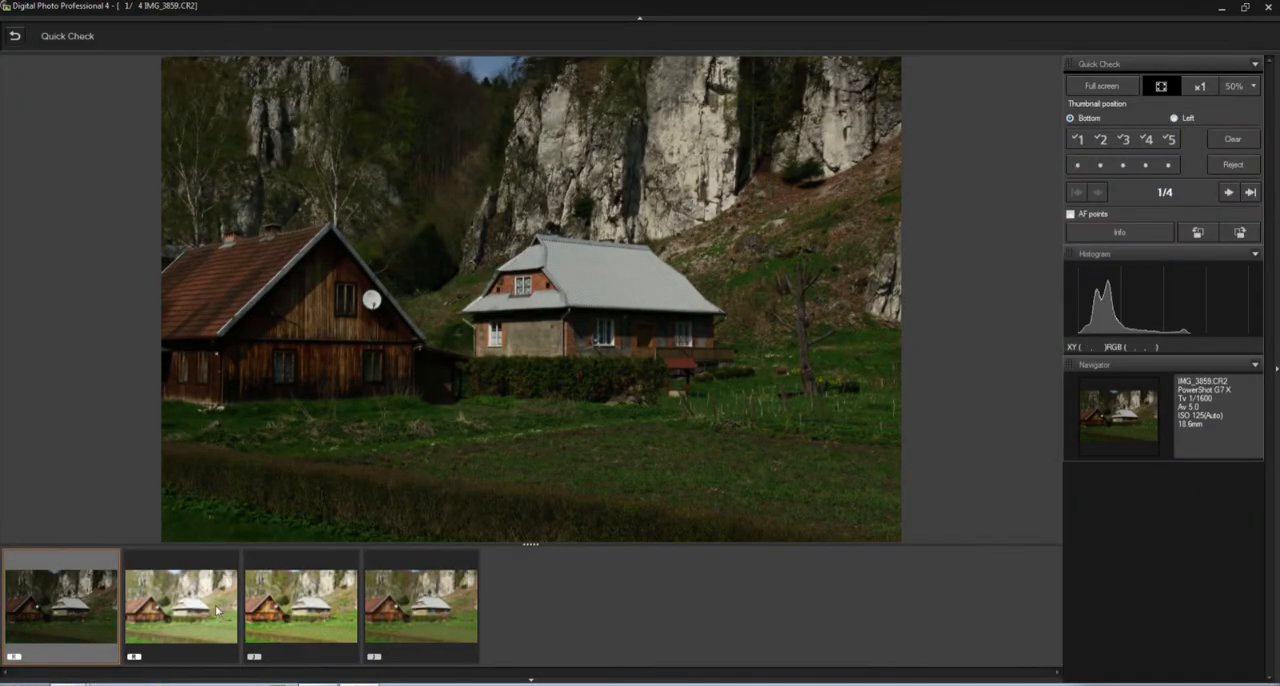
mouse_move(164, 632)
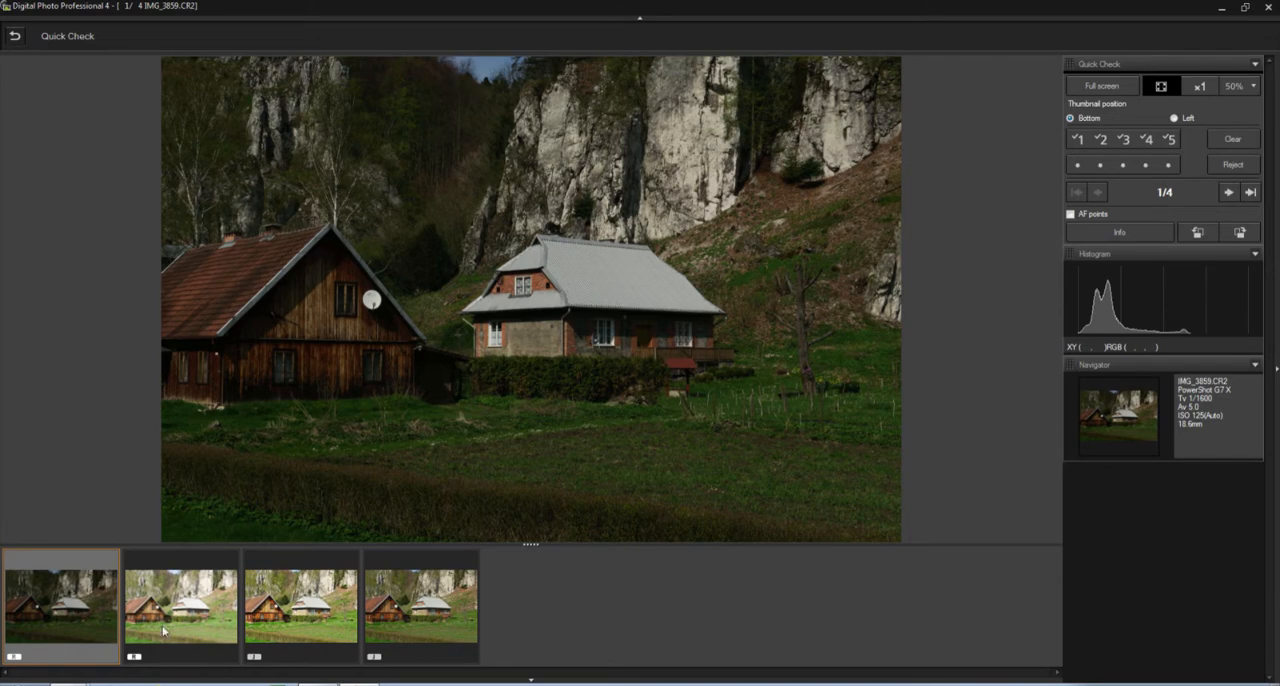
click(16, 36)
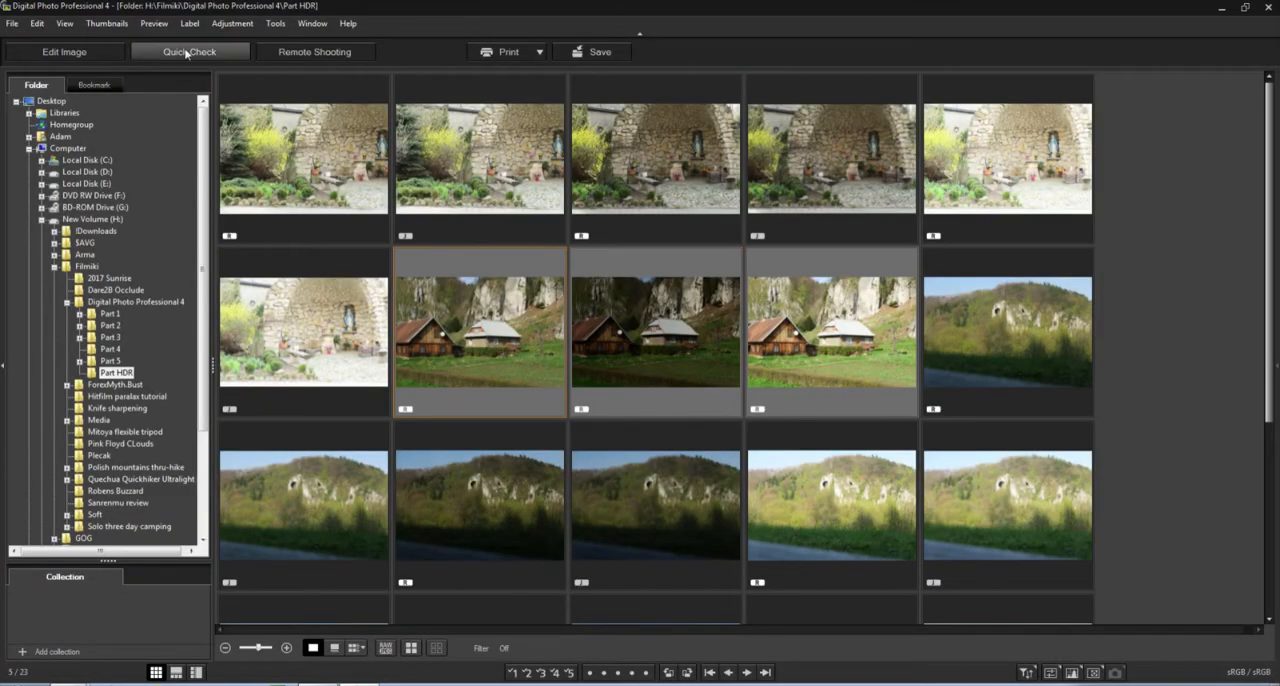
click(188, 52)
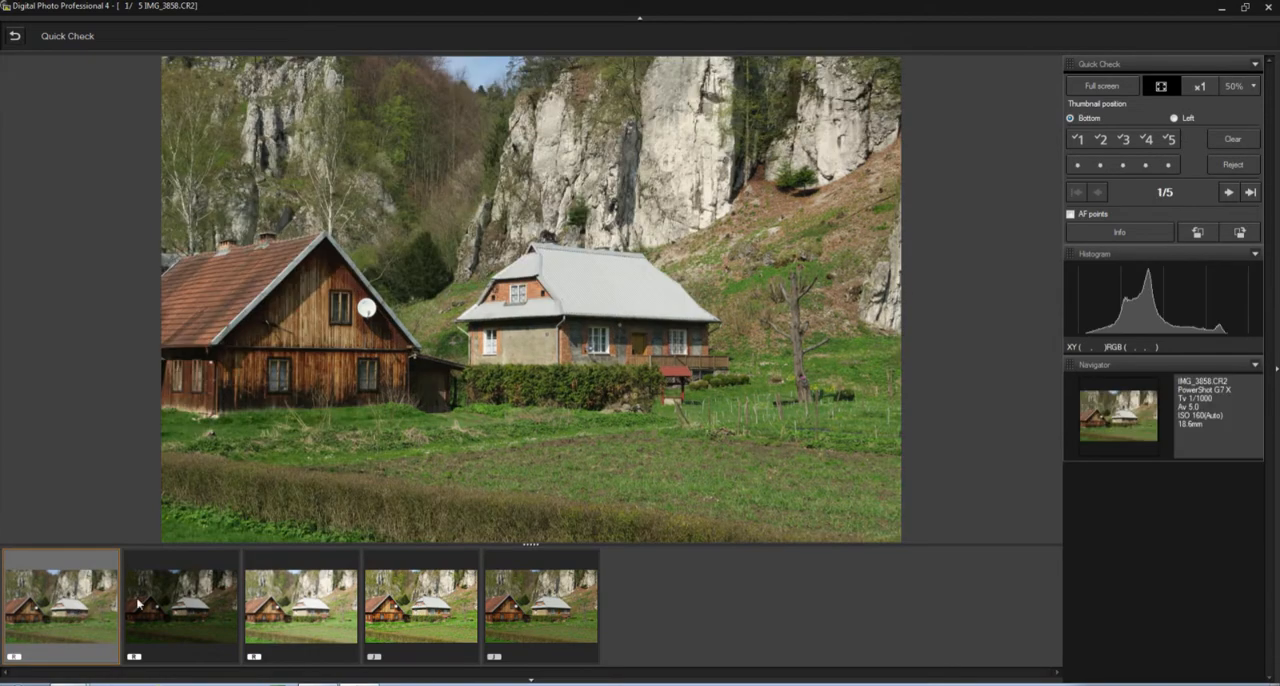
click(540, 608)
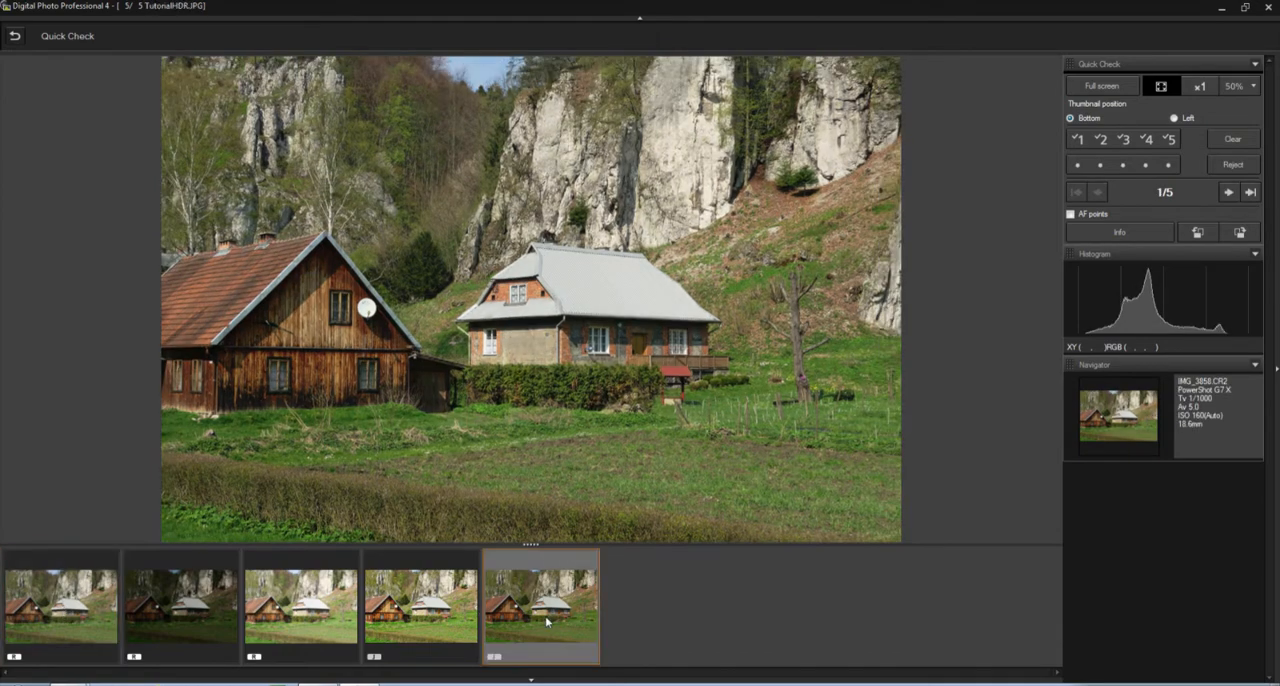
click(60, 604)
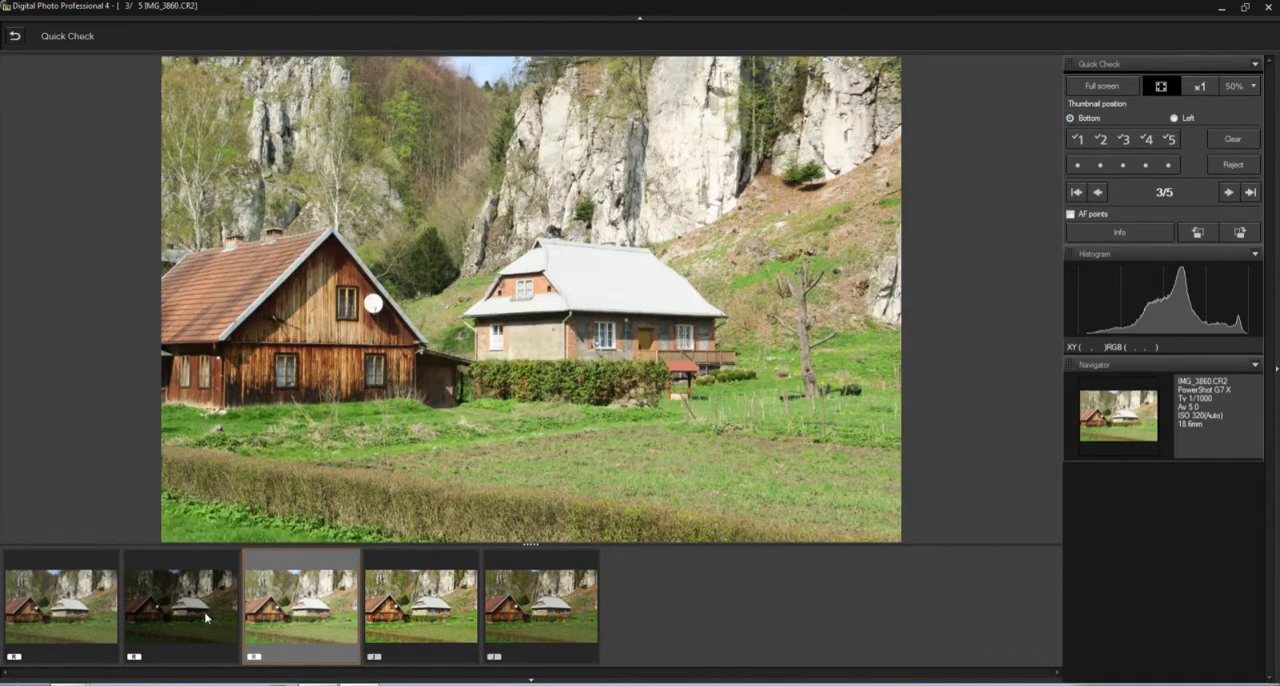
click(60, 604)
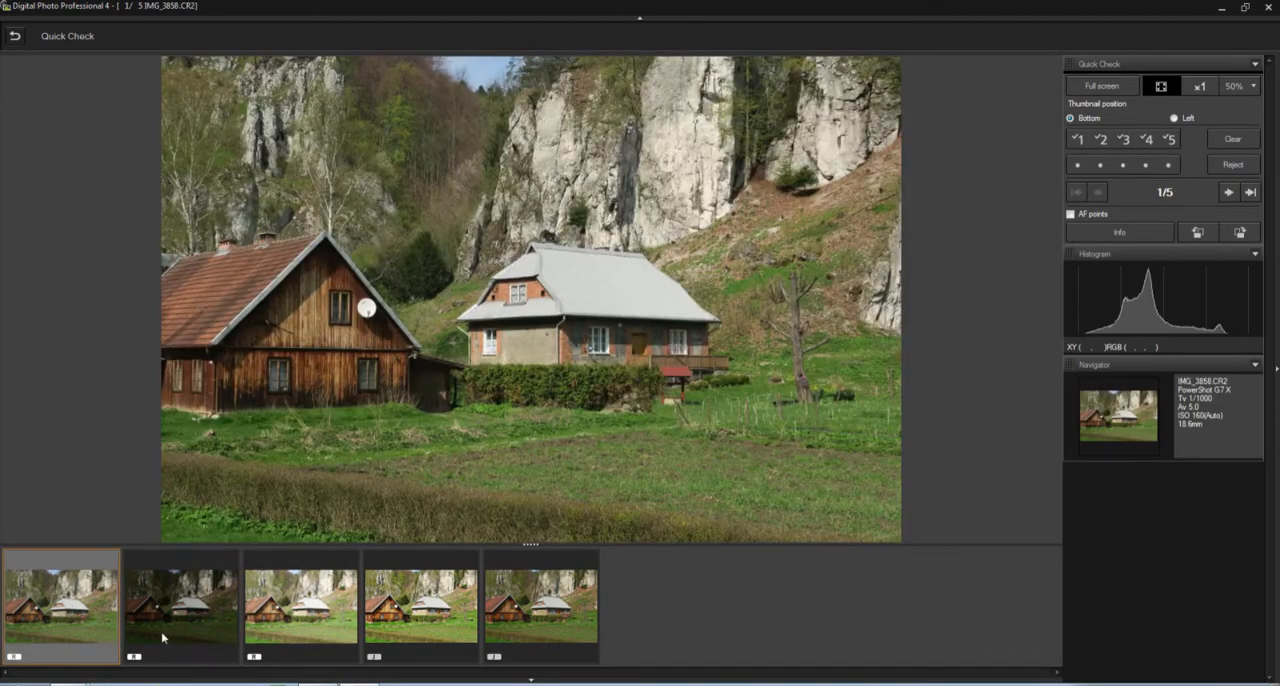
click(300, 604)
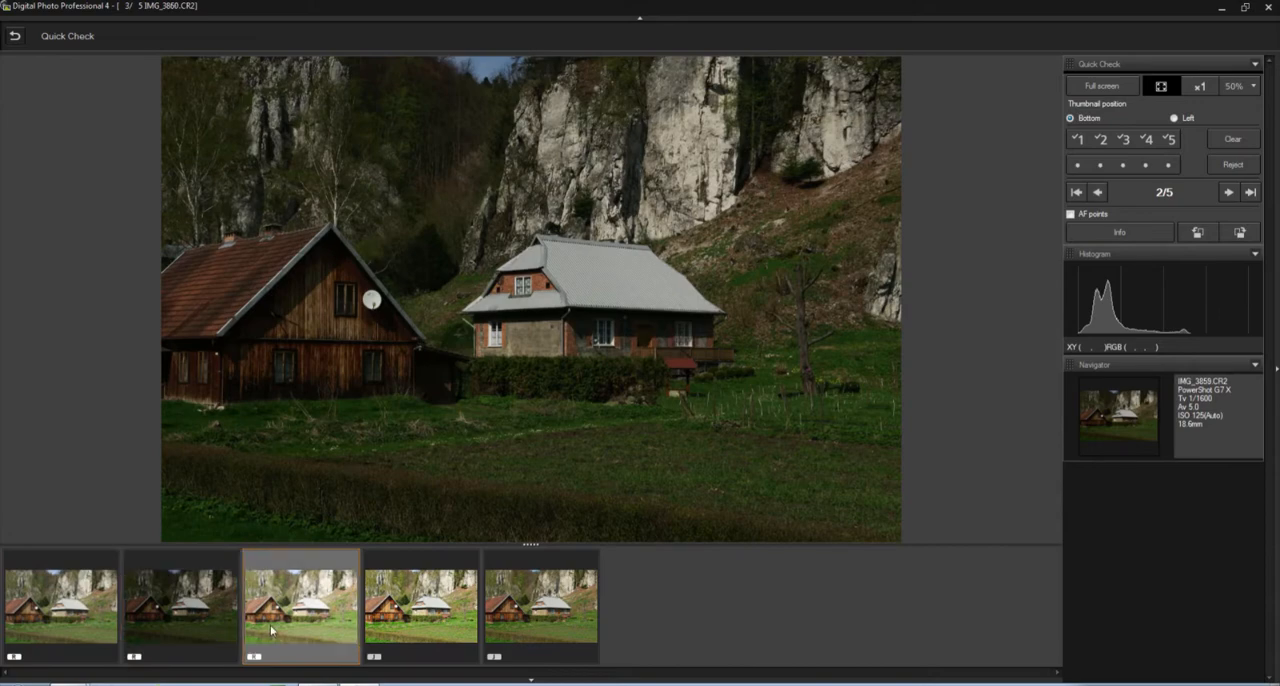
click(1228, 192)
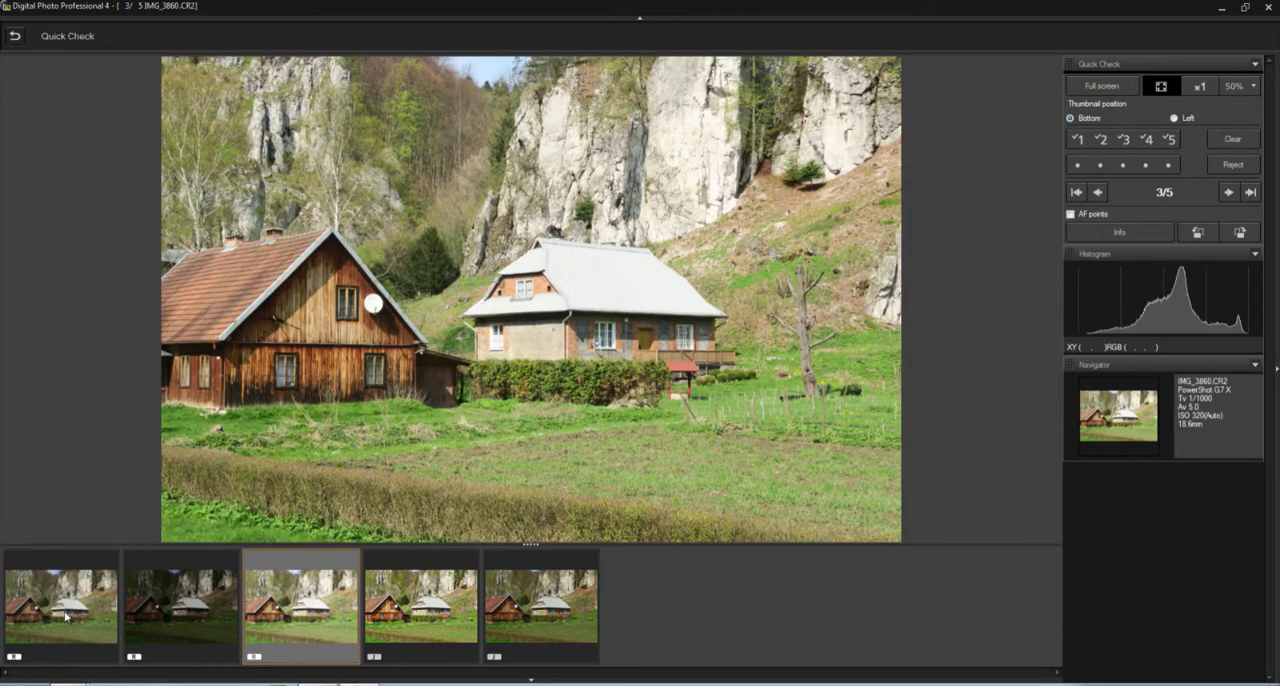
click(540, 604)
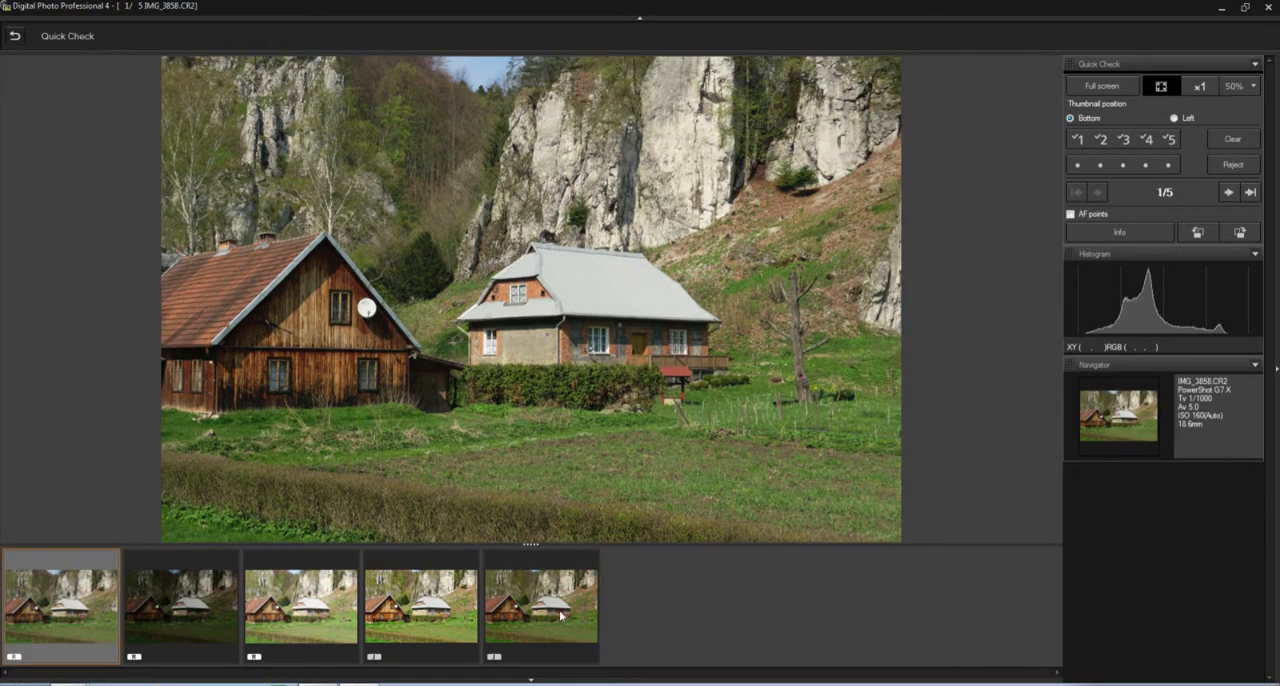
click(540, 608)
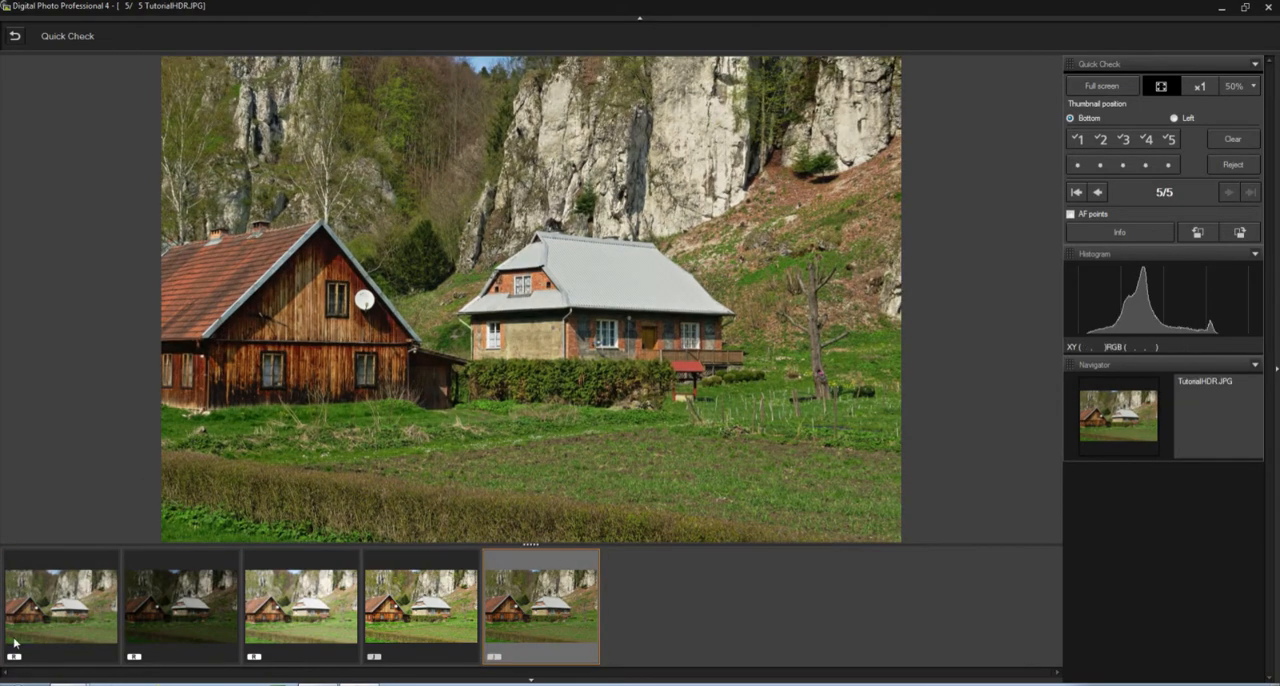
click(420, 604)
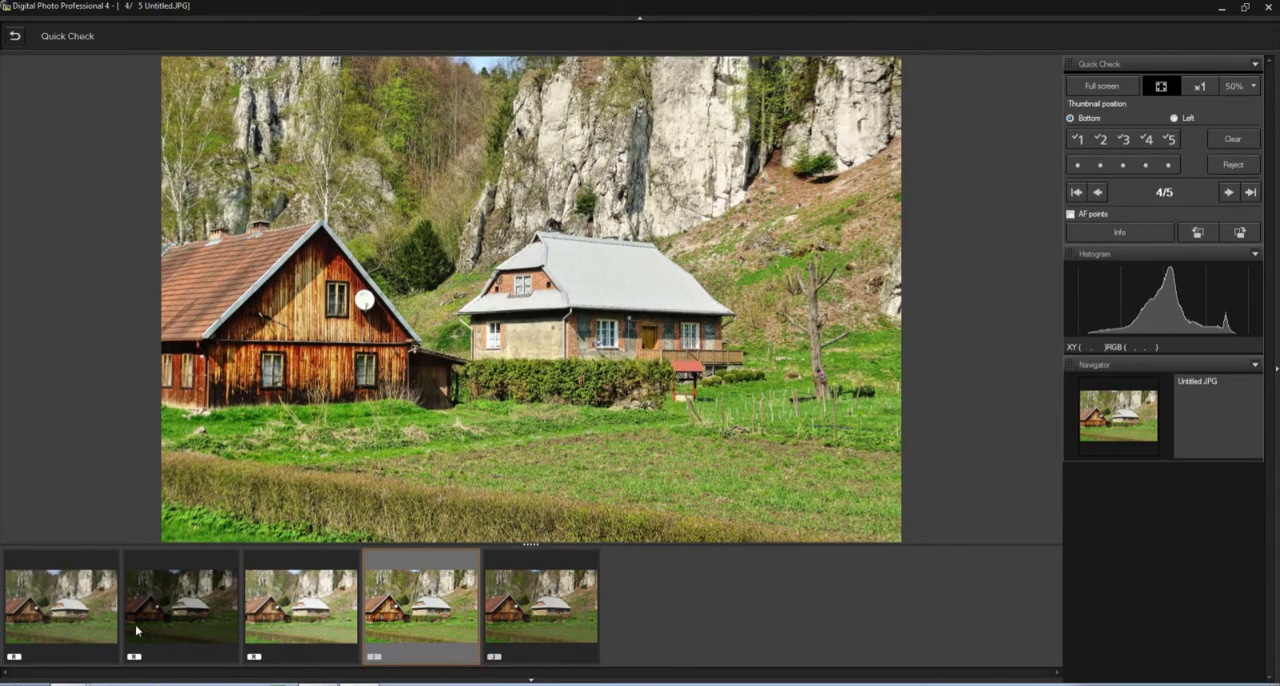
click(60, 604)
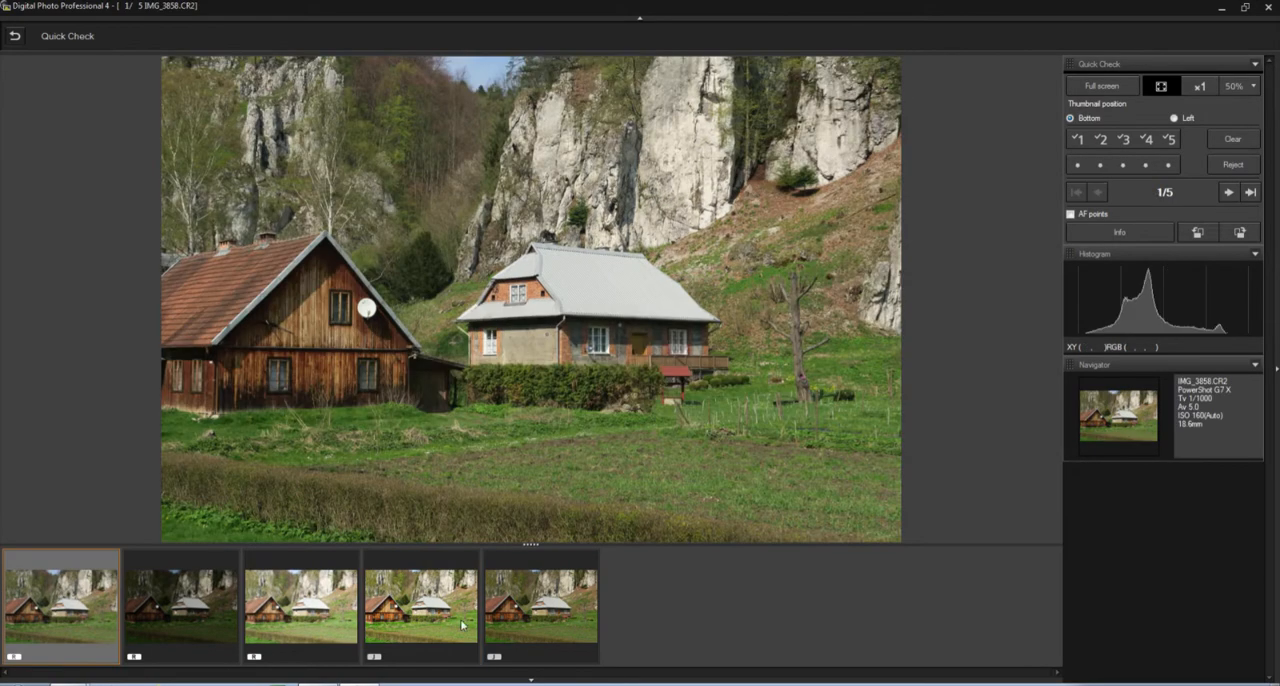
click(300, 604)
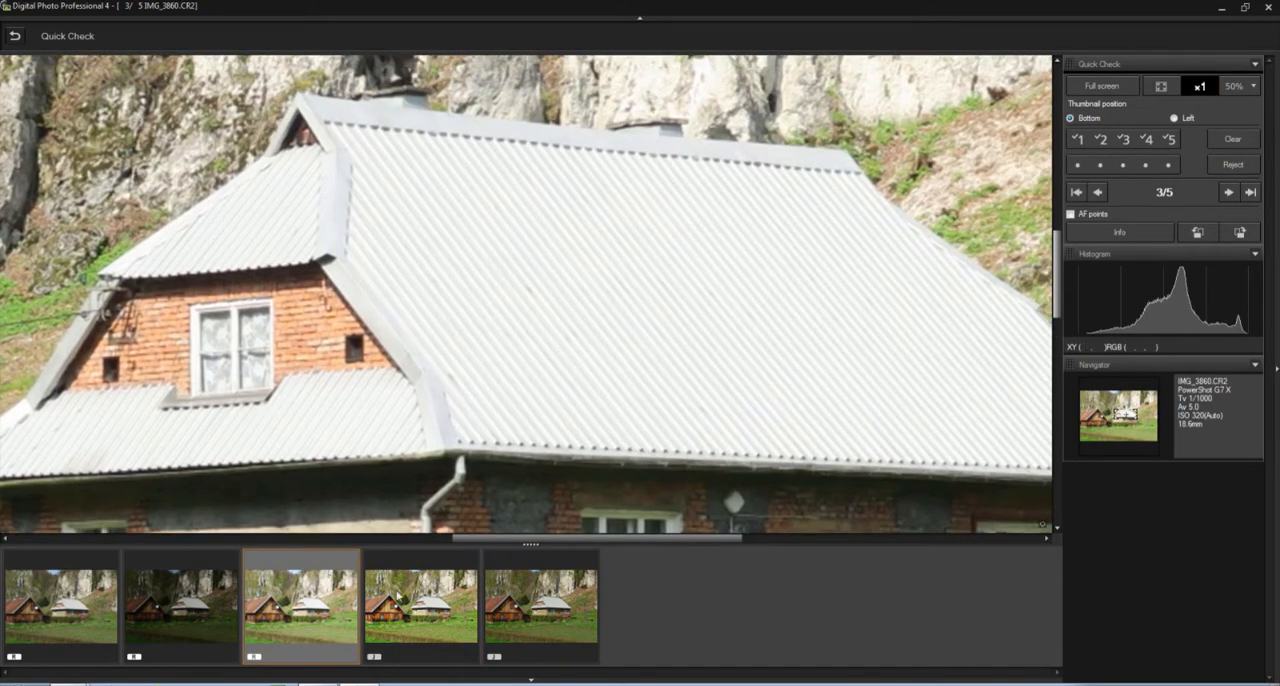
click(1228, 192)
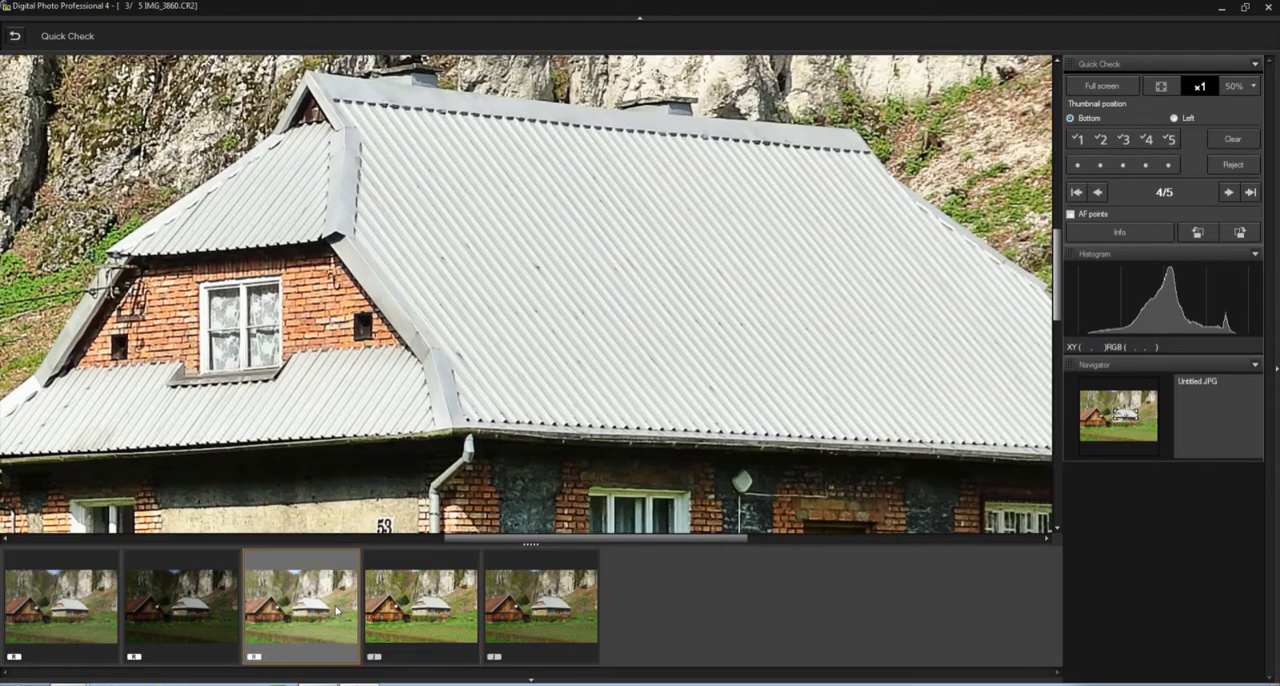
click(420, 604)
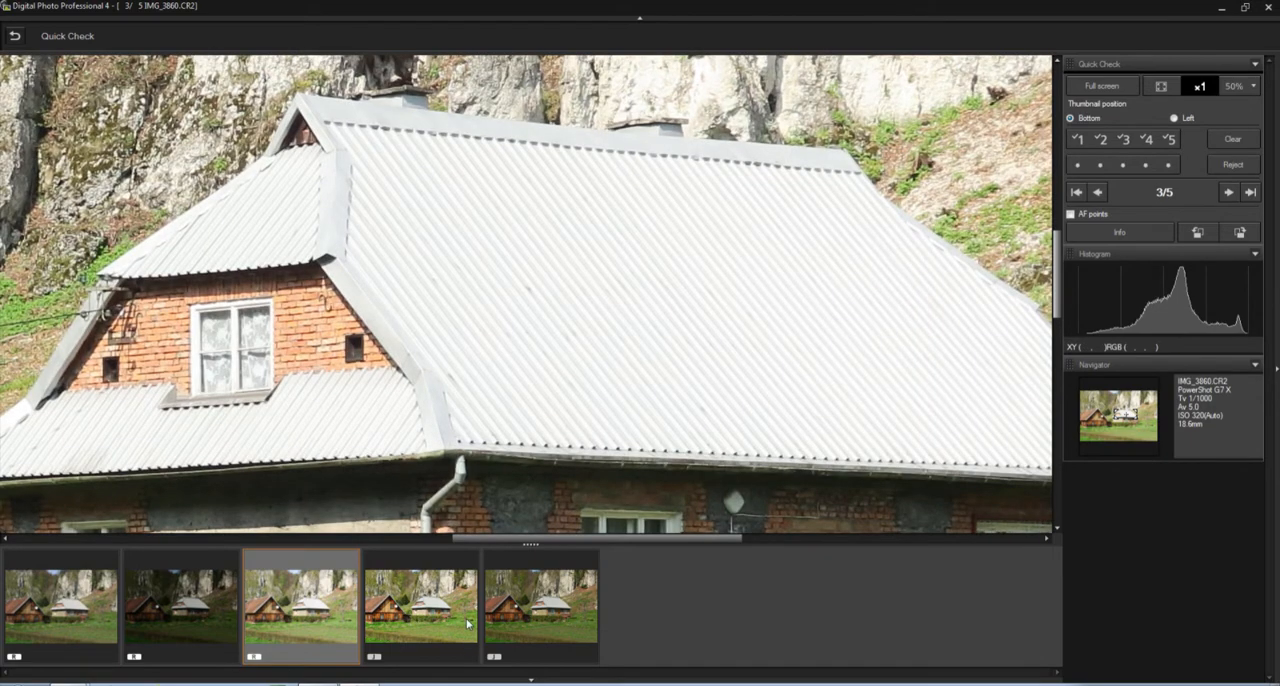
click(420, 604)
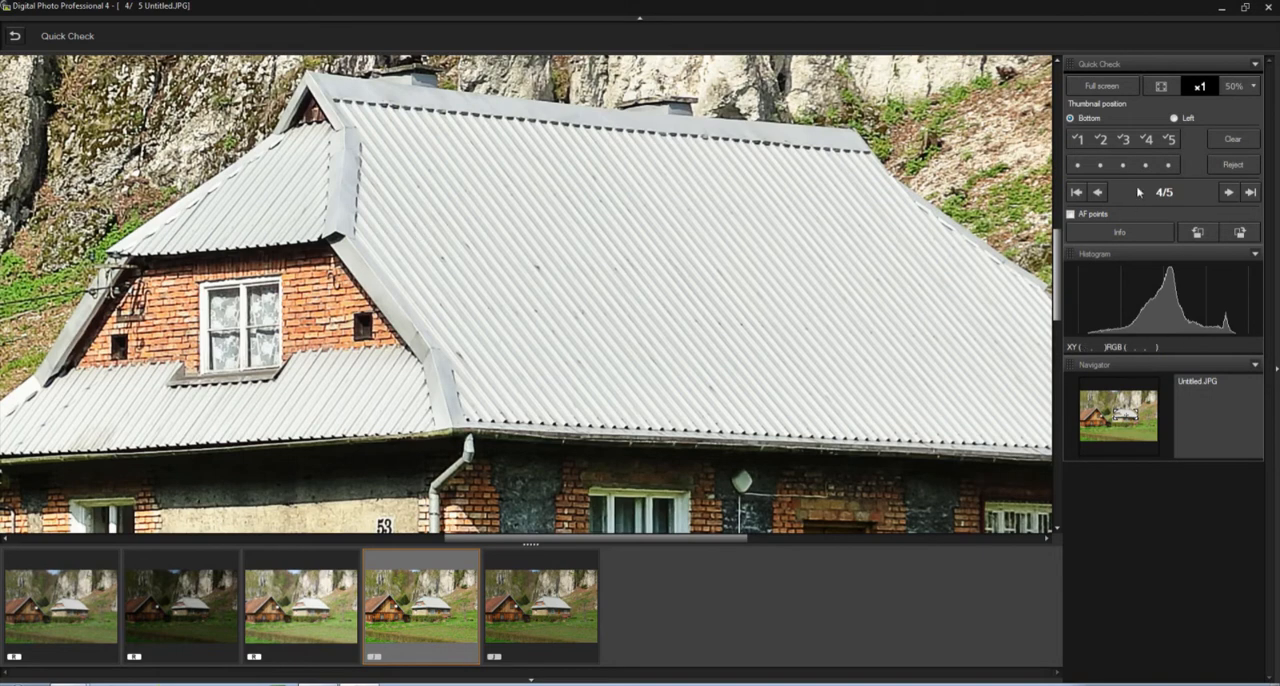
click(1160, 84)
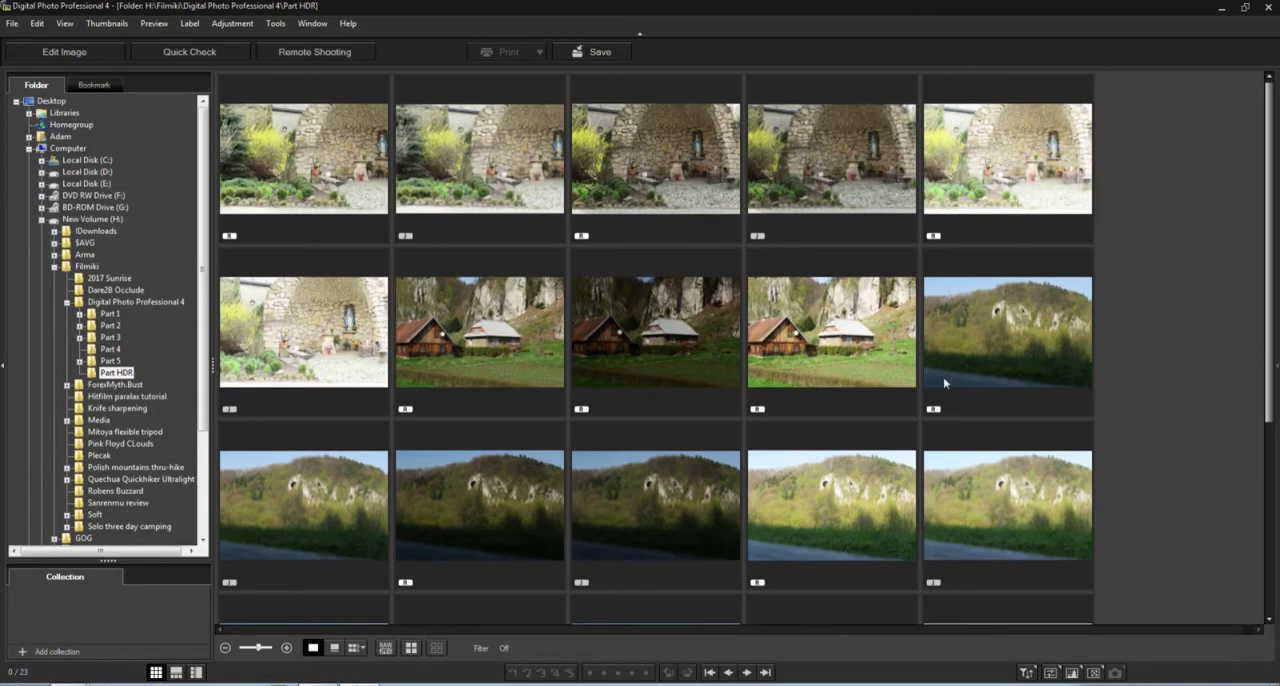
mouse_move(850, 148)
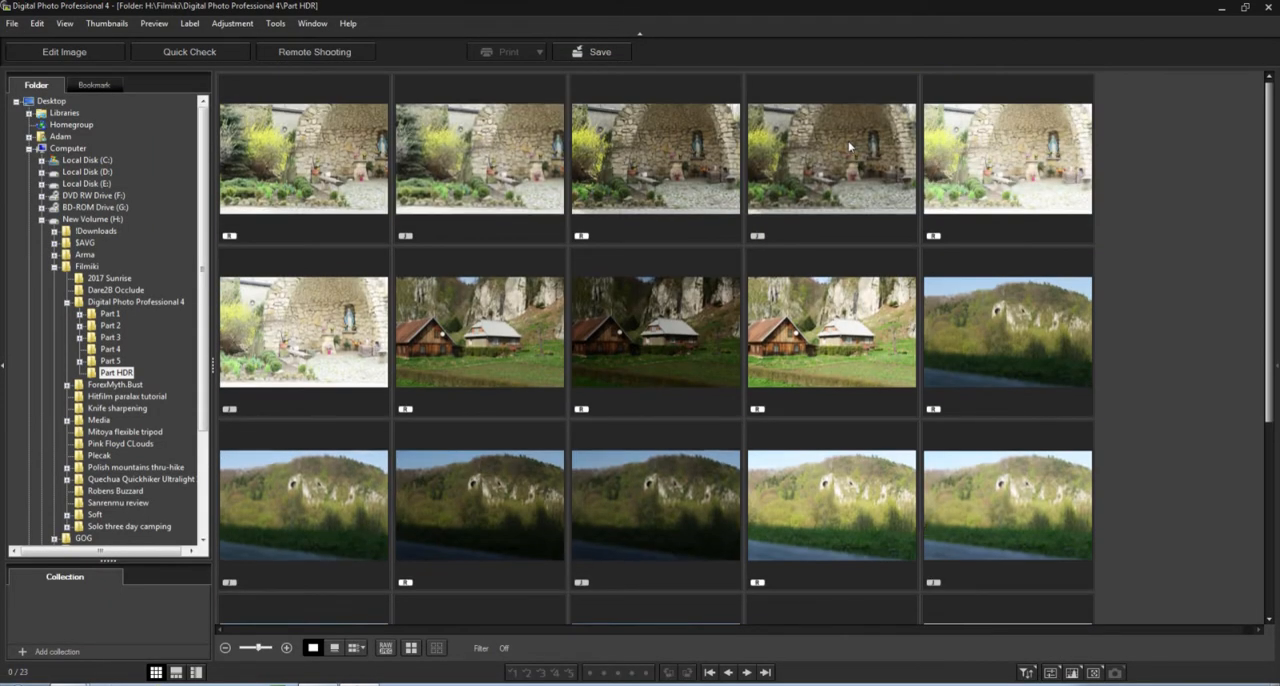
Select both grotto exposures, compare them full-size in Quick Check, then leave the review
click(1008, 156)
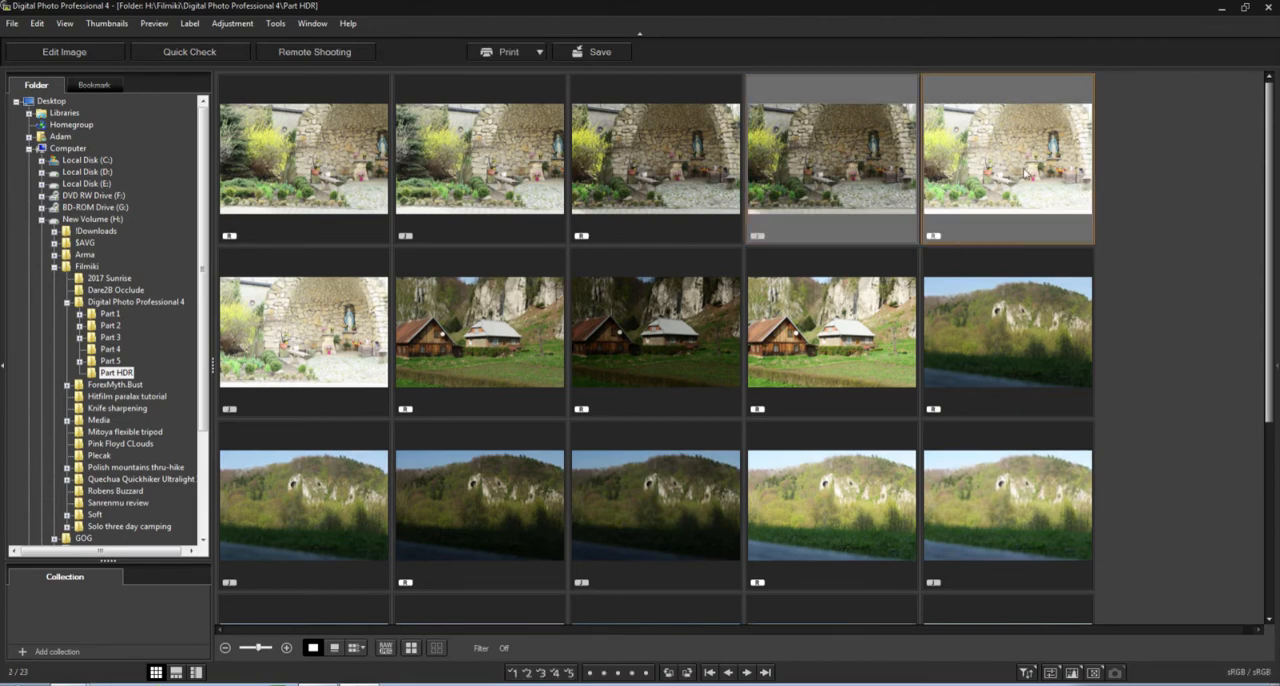
click(188, 52)
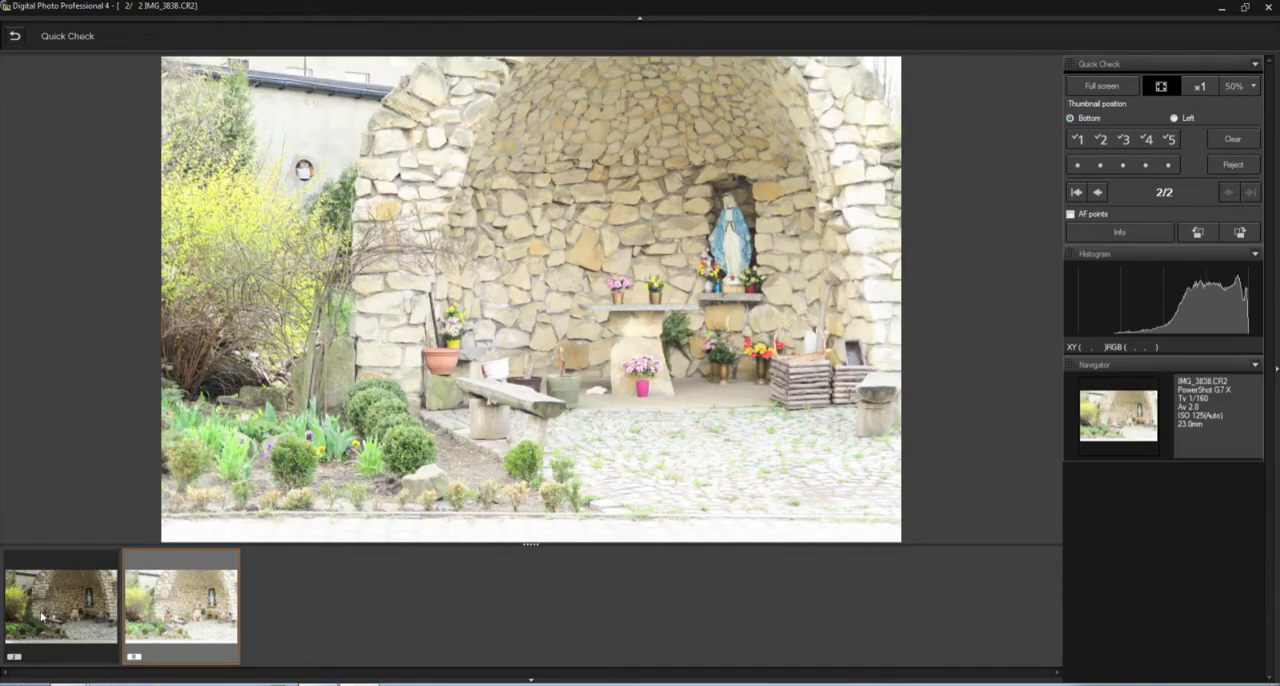
click(1076, 192)
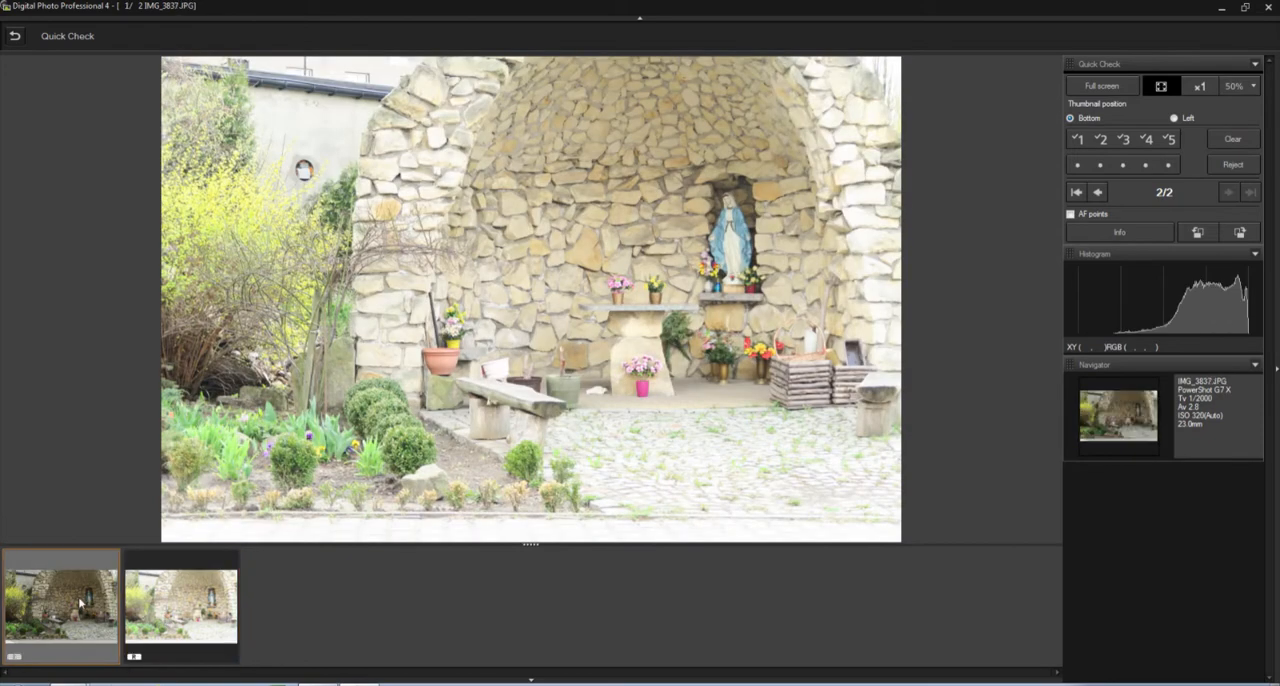
click(1076, 192)
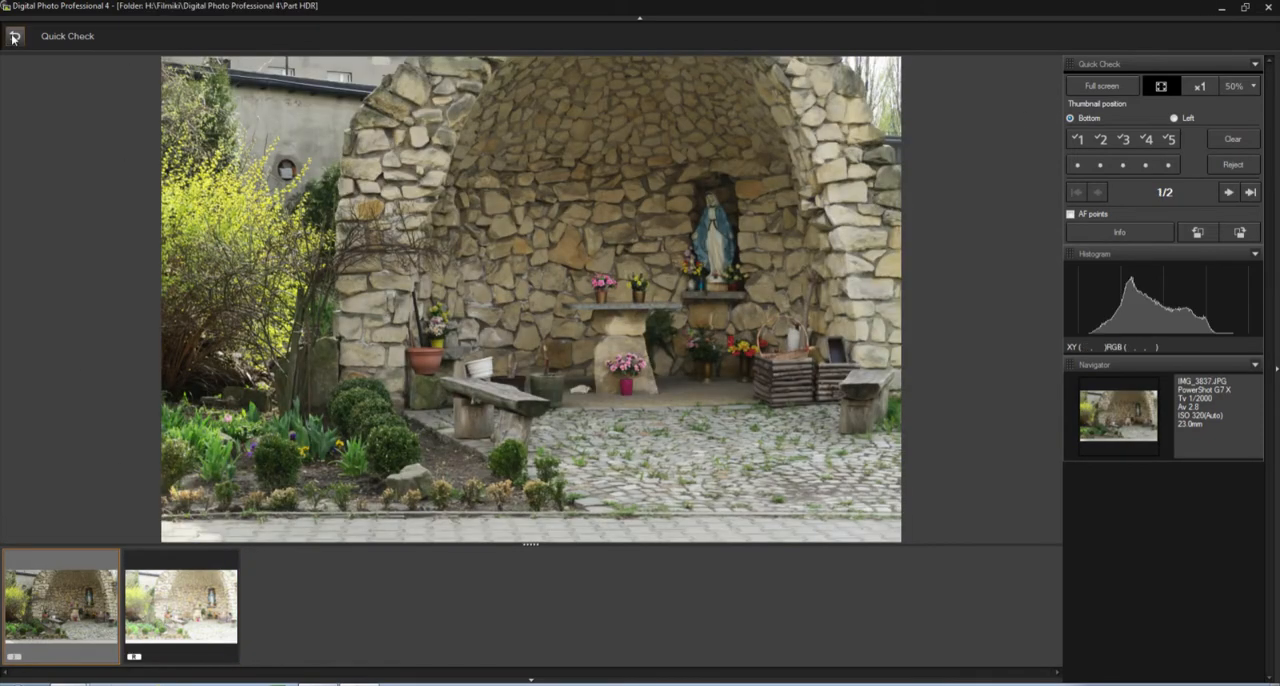
click(276, 24)
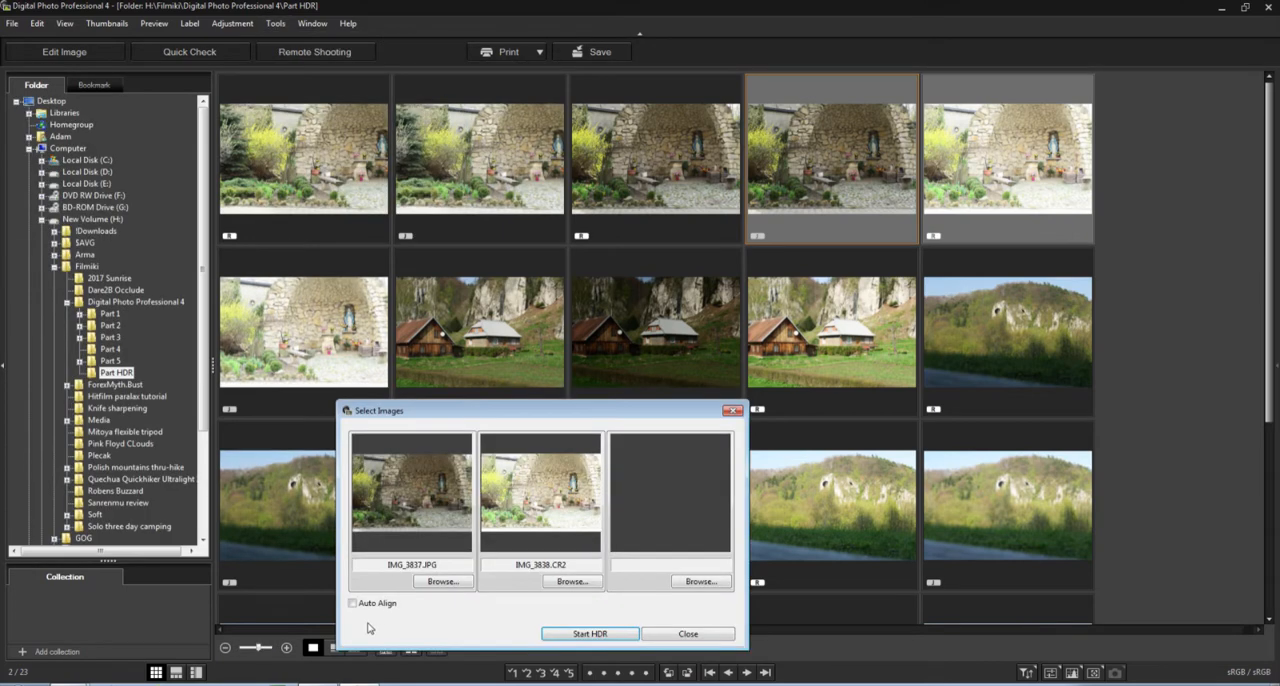
Enable Auto Align and start the HDR merge of the two grotto exposures
click(352, 604)
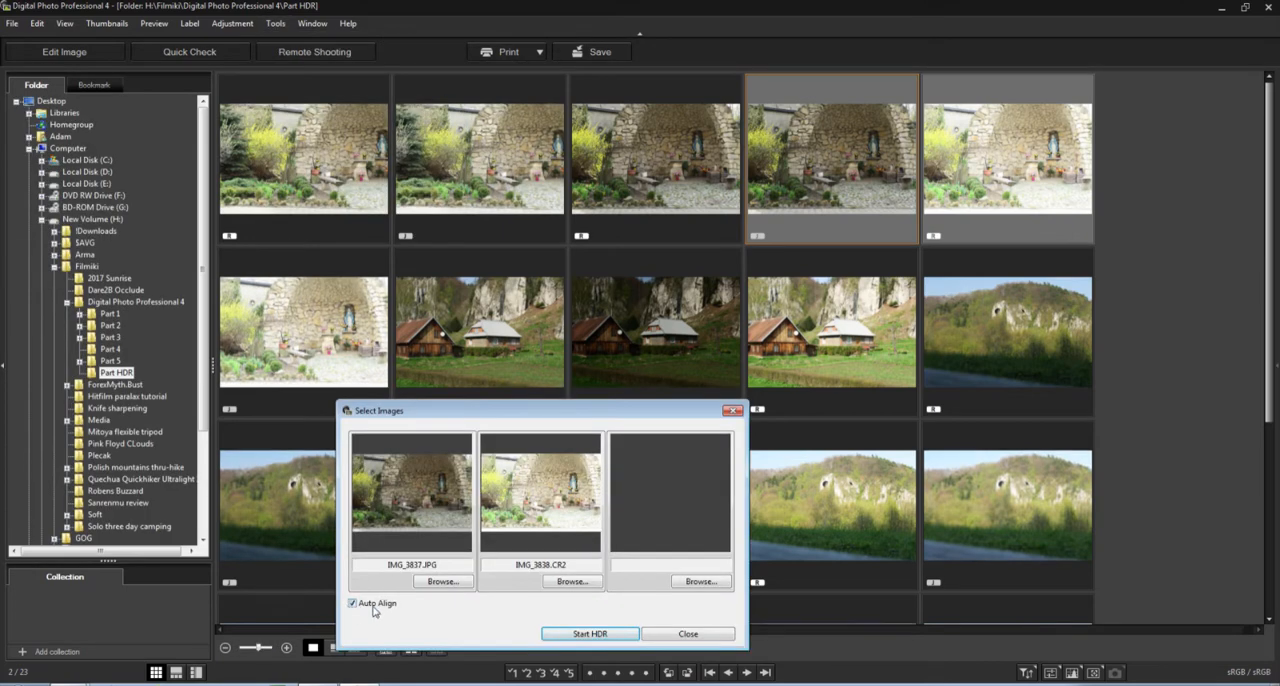
mouse_move(588, 632)
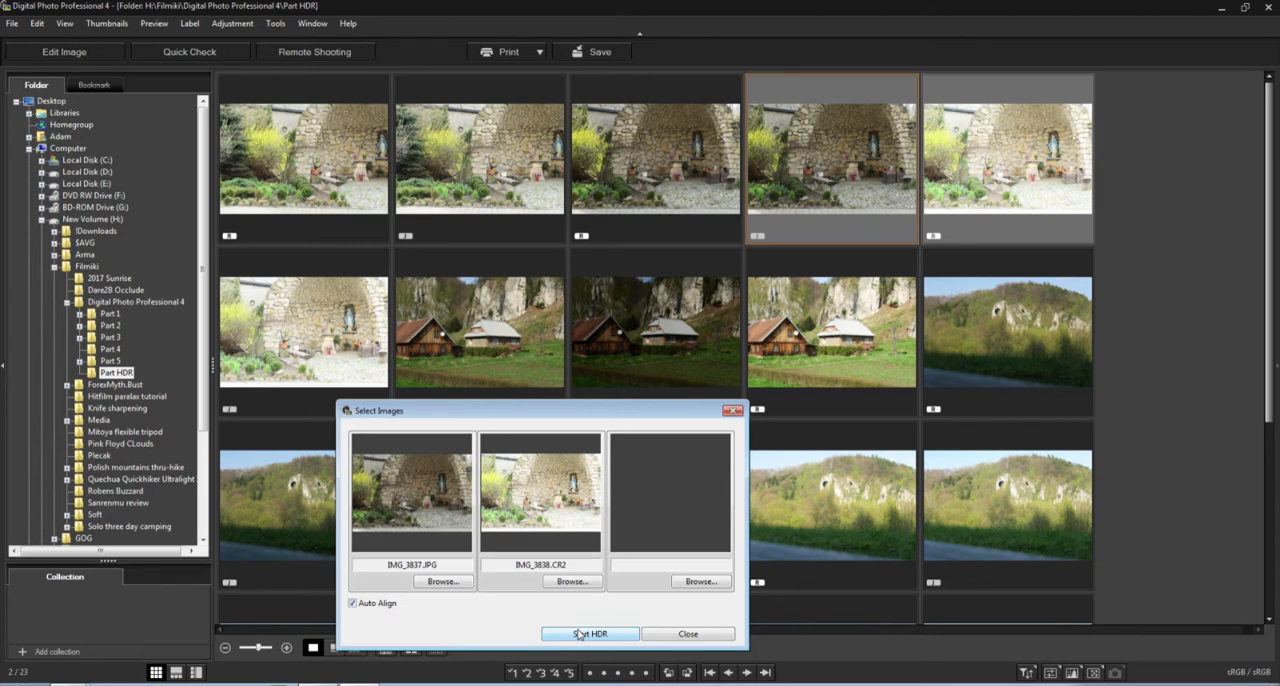
click(588, 632)
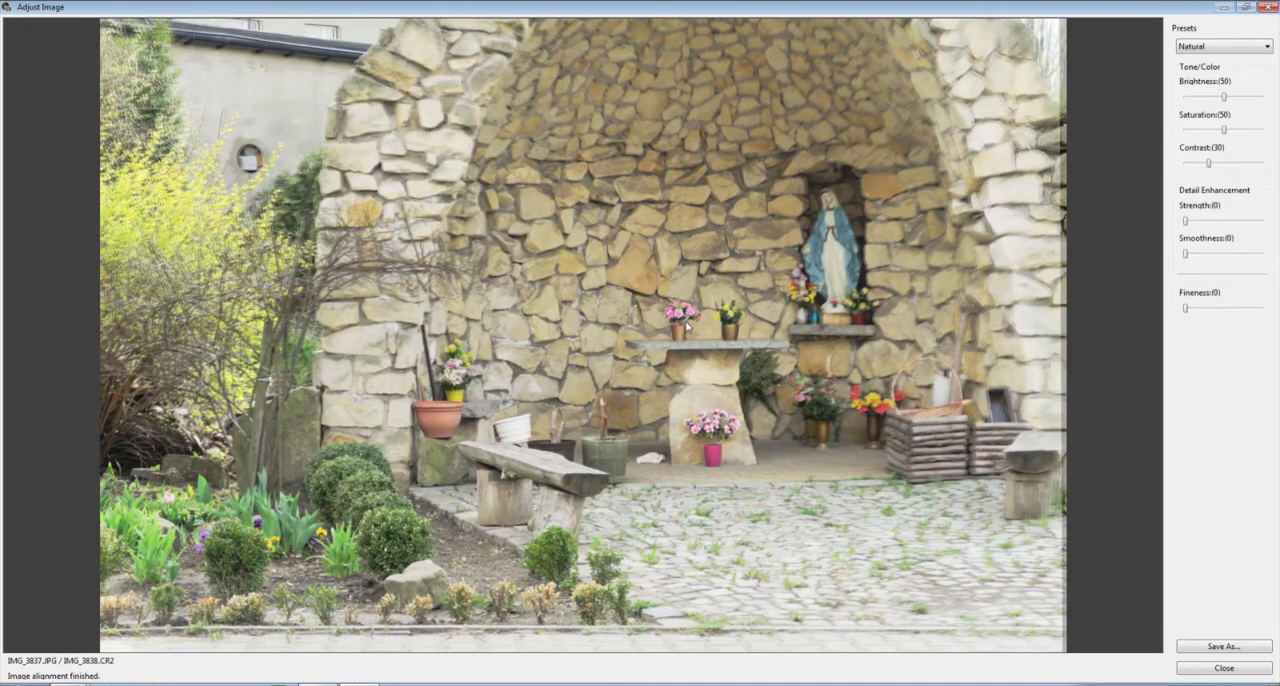
mouse_move(530, 424)
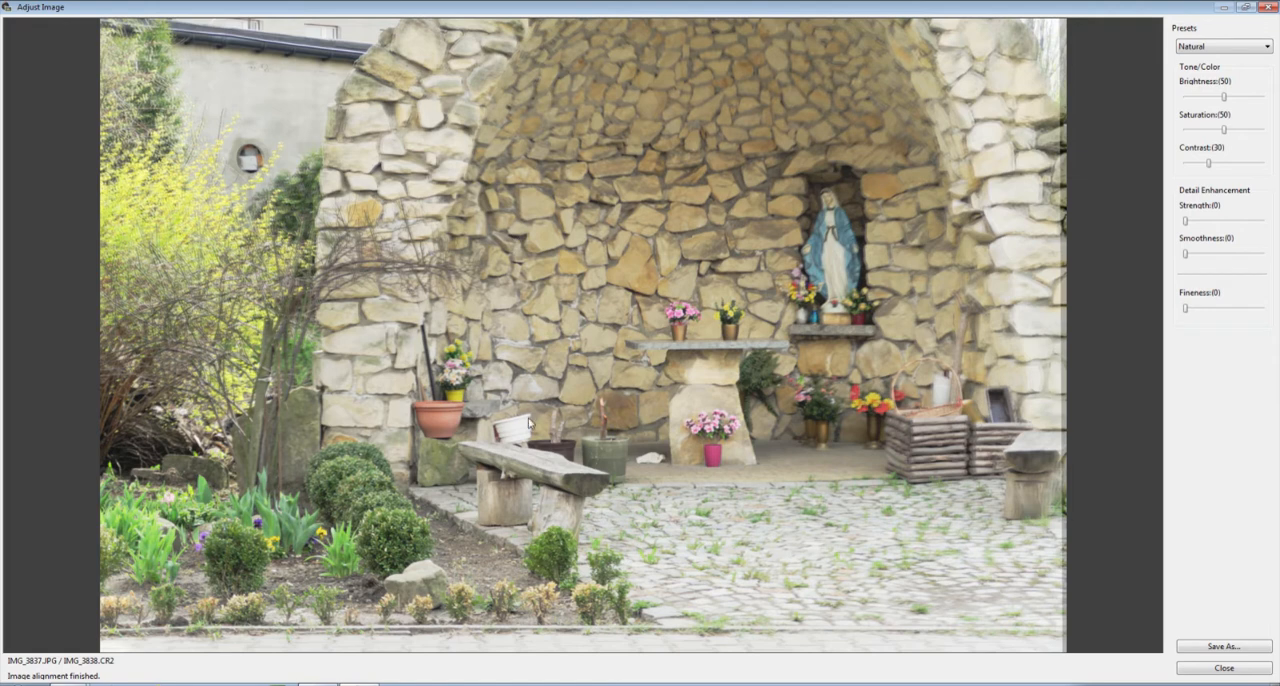
mouse_move(584, 200)
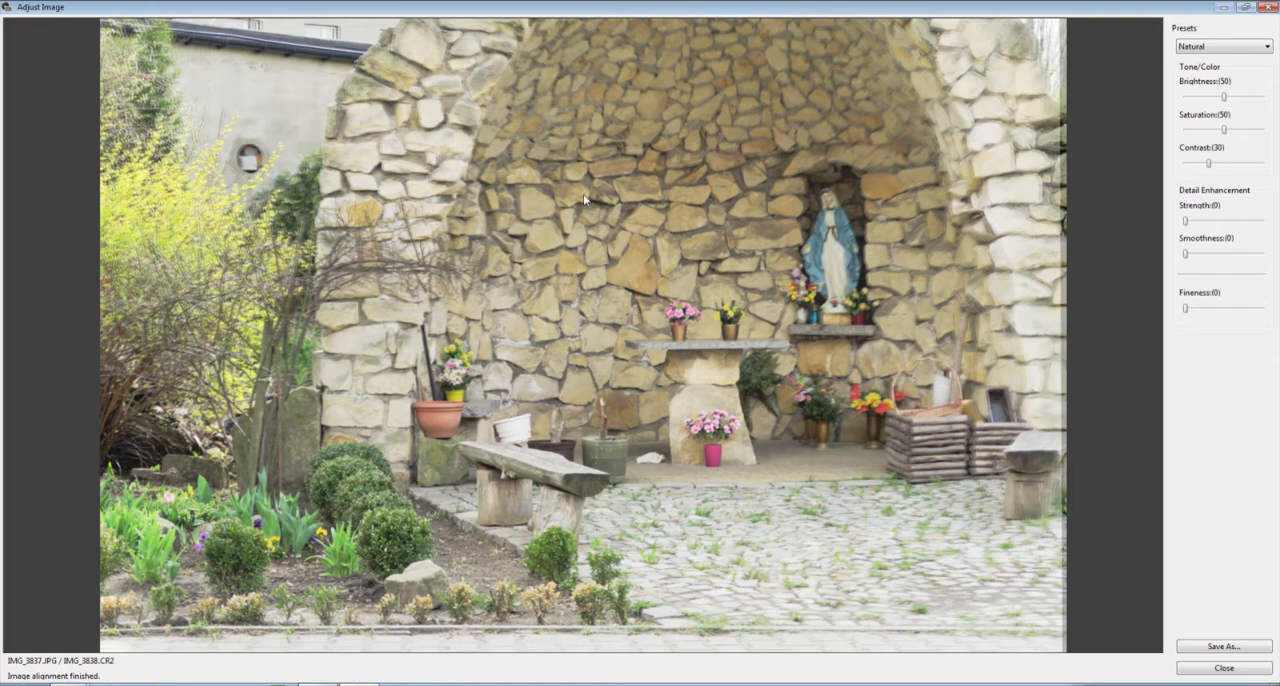
mouse_move(1054, 64)
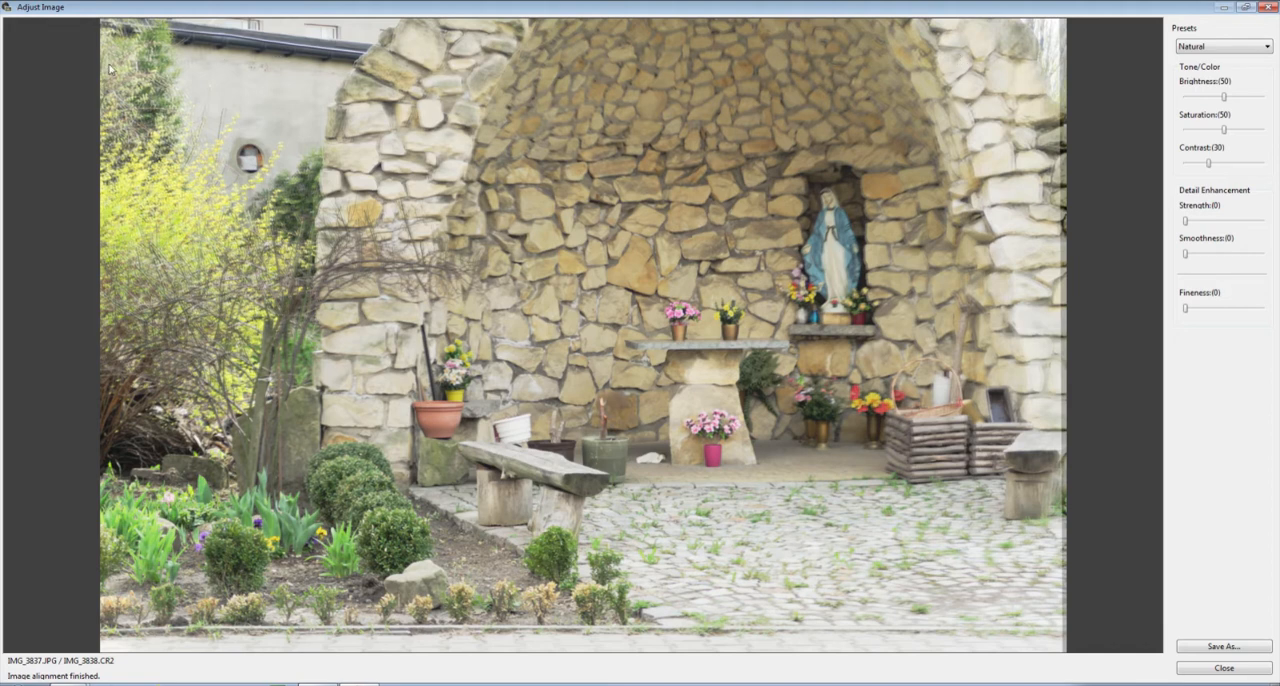
mouse_move(1034, 490)
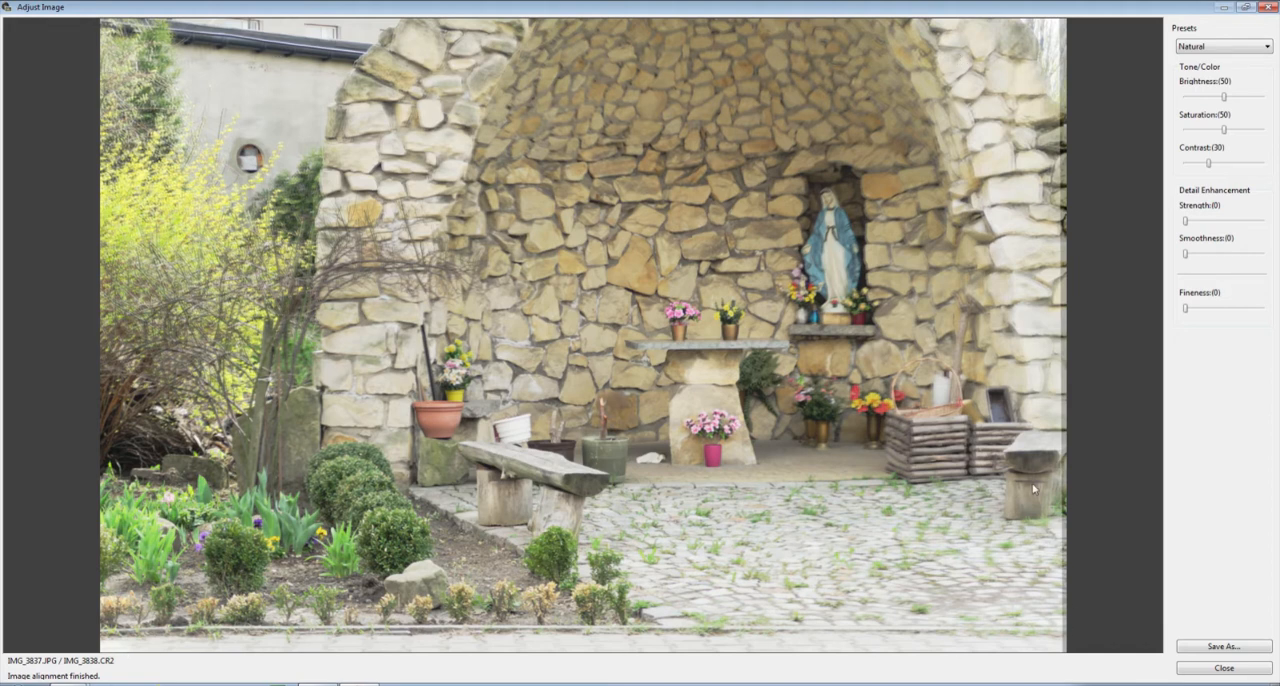
mouse_move(1048, 136)
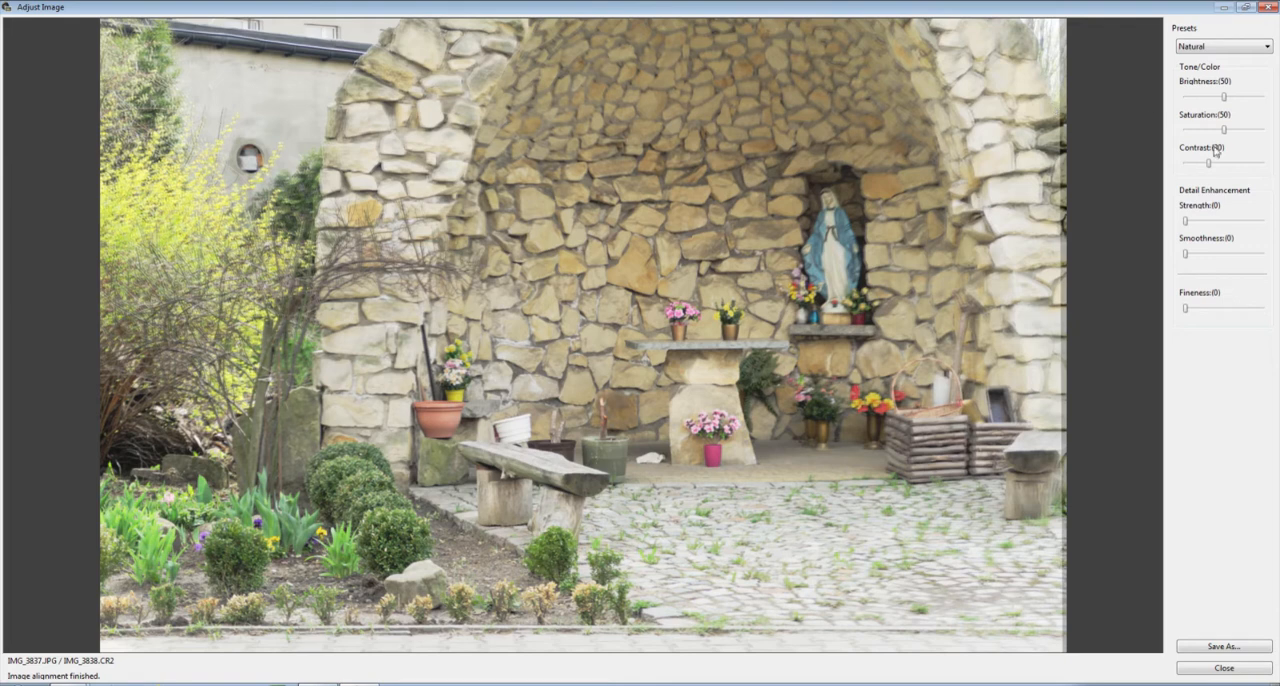
Drag the Contrast slider right to raise contrast on the Natural-preset grotto HDR
drag(1208, 164, 1232, 164)
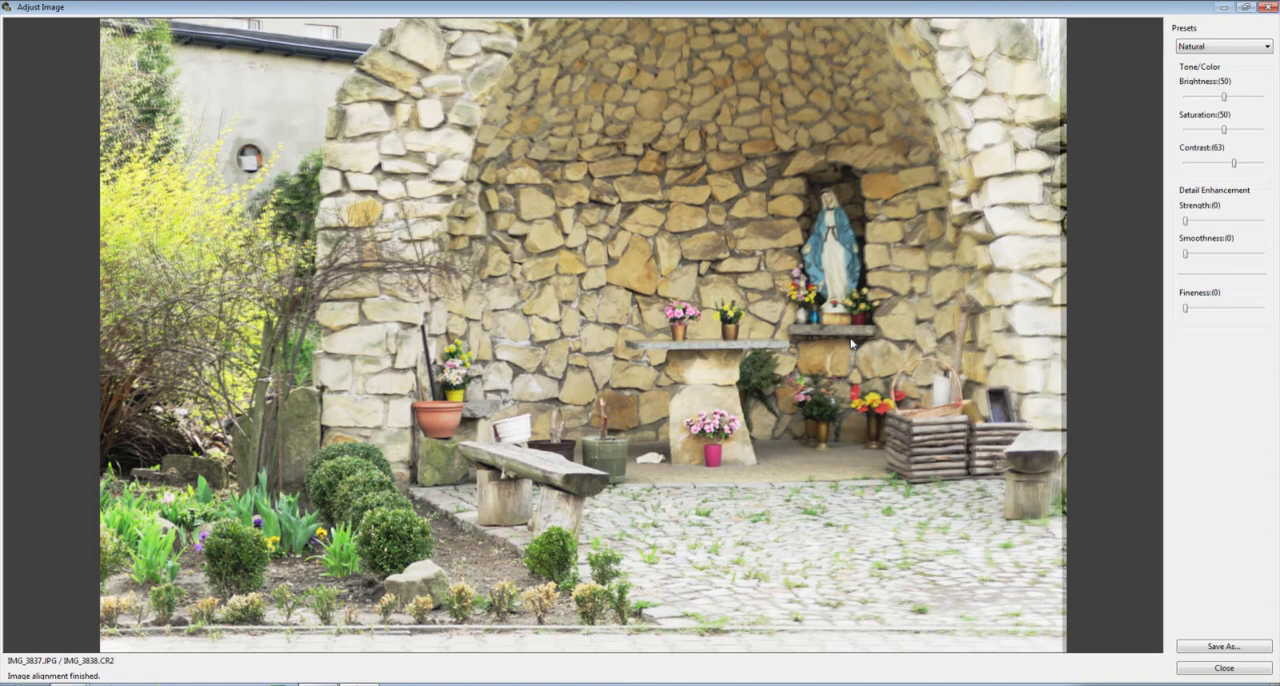
mouse_move(868, 348)
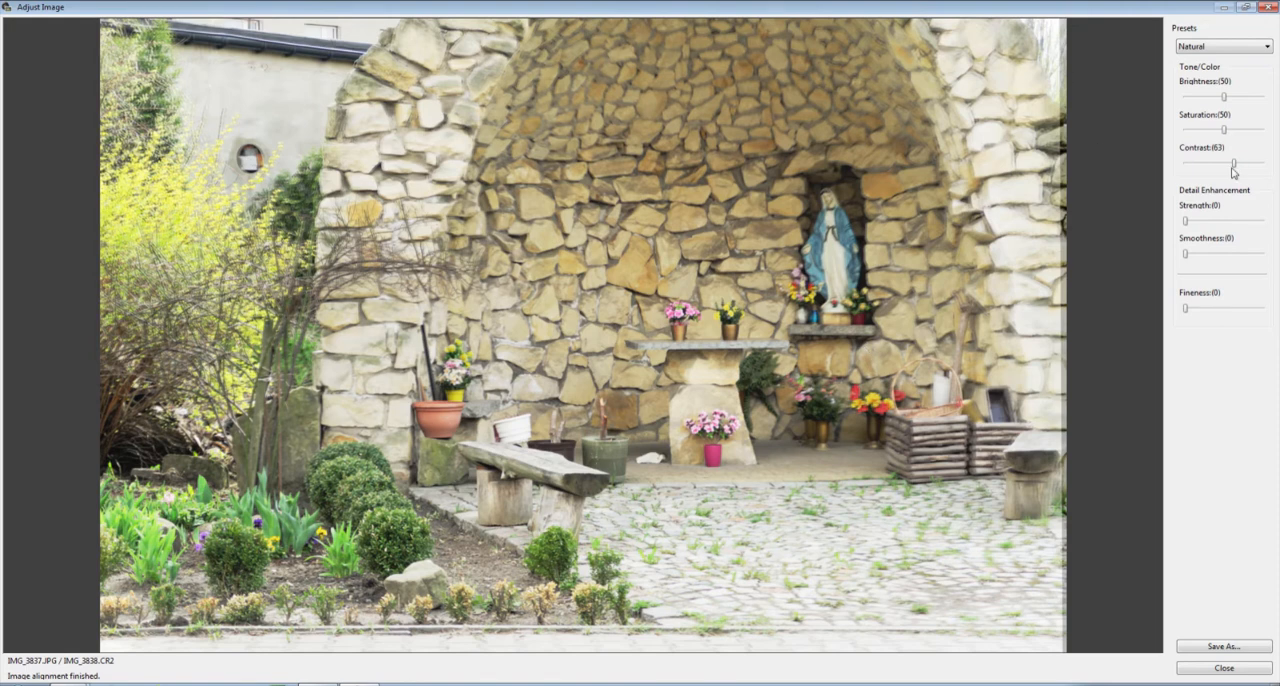
Raise Saturation and lower Brightness of the grotto HDR, then close without saving
drag(1232, 164, 1228, 164)
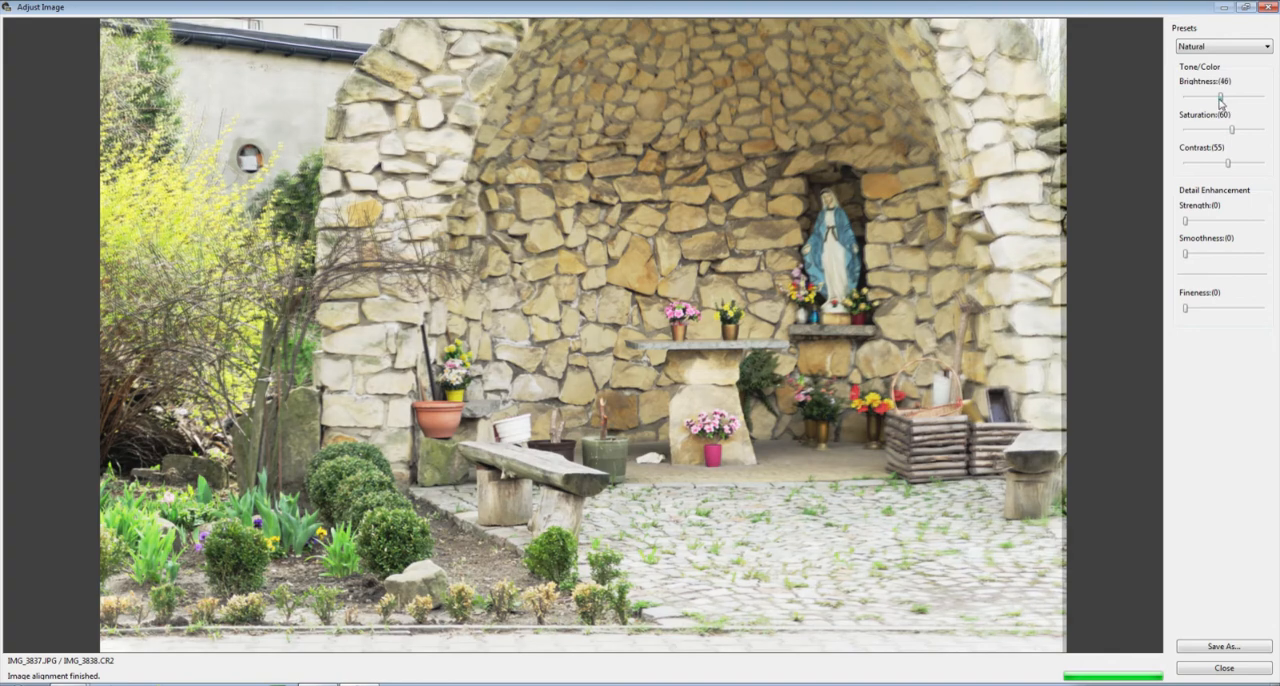
drag(1220, 96, 1208, 96)
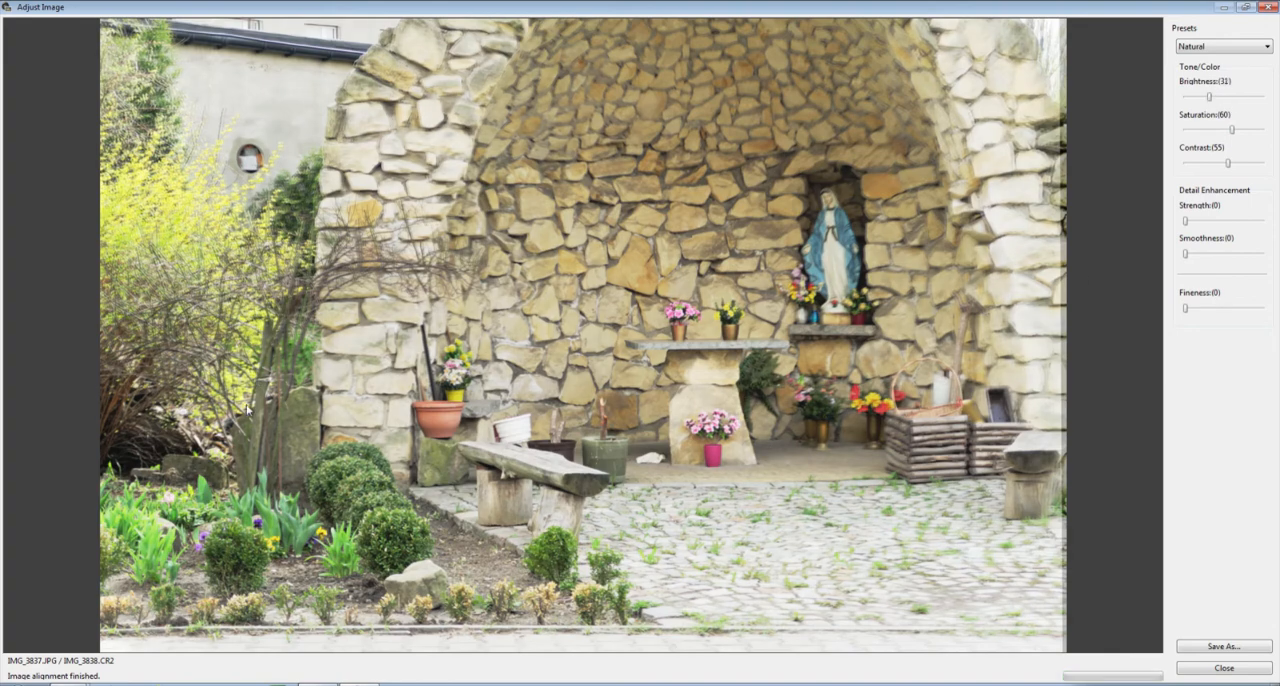
mouse_move(590, 320)
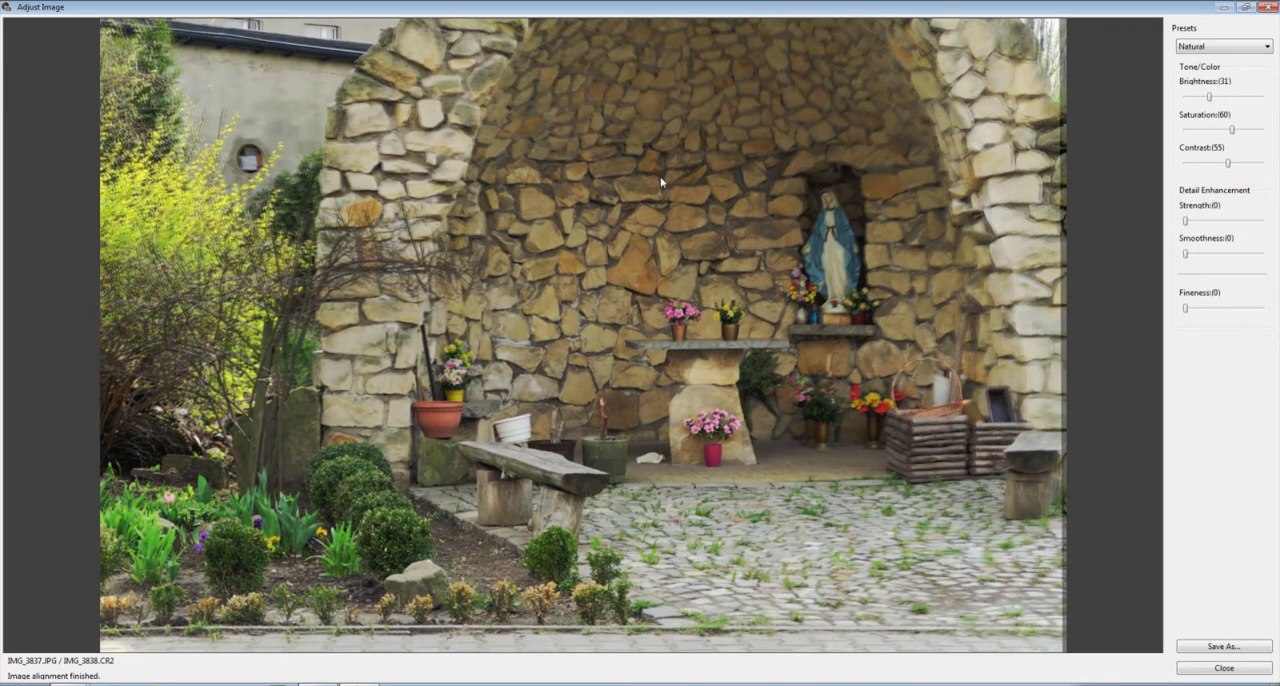
mouse_move(758, 304)
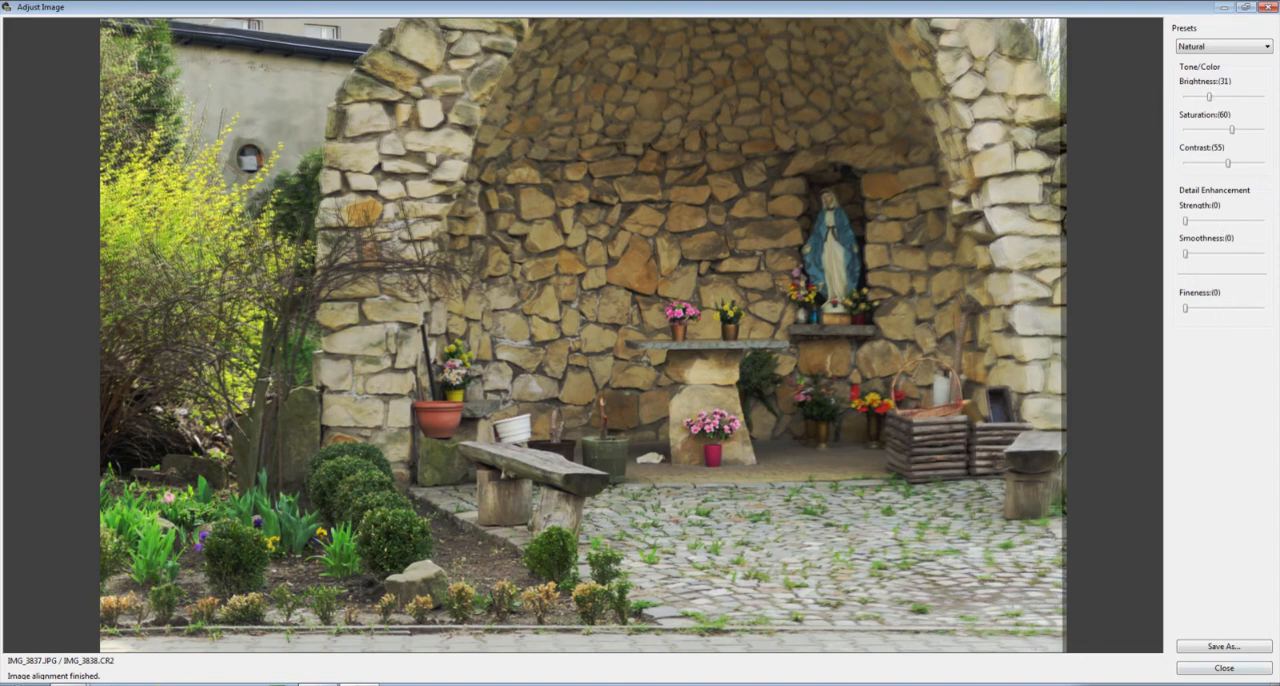
mouse_move(924, 212)
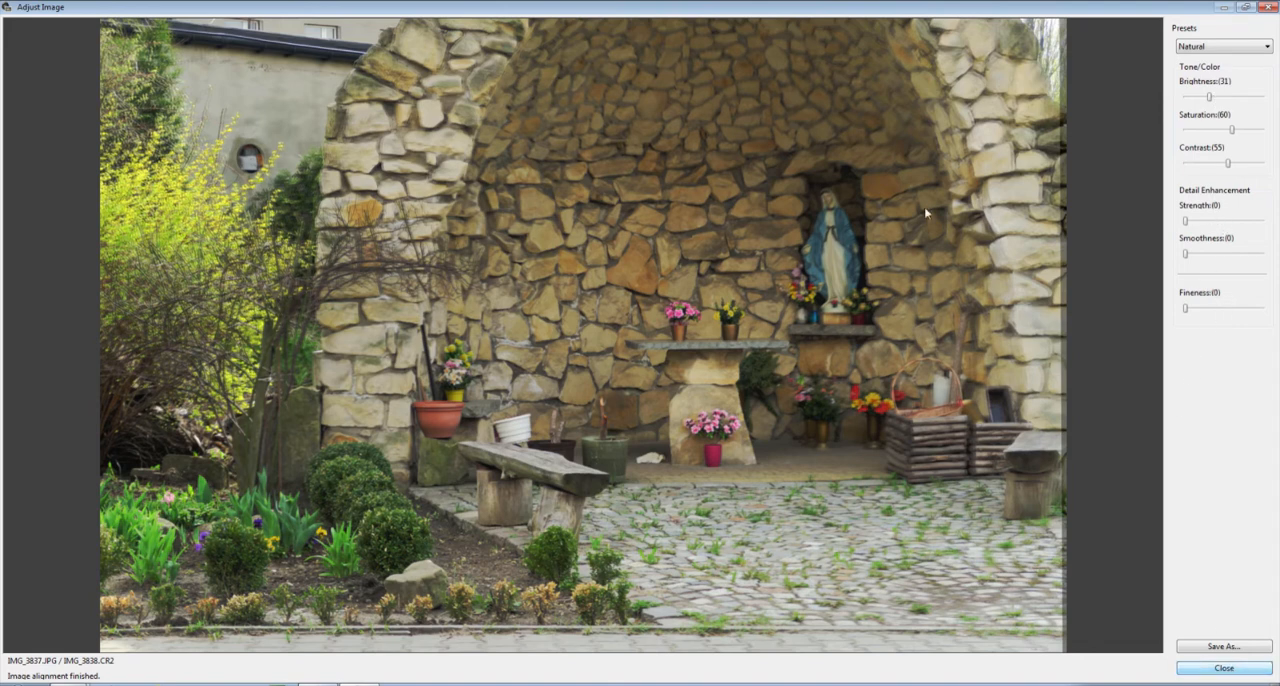
mouse_move(984, 56)
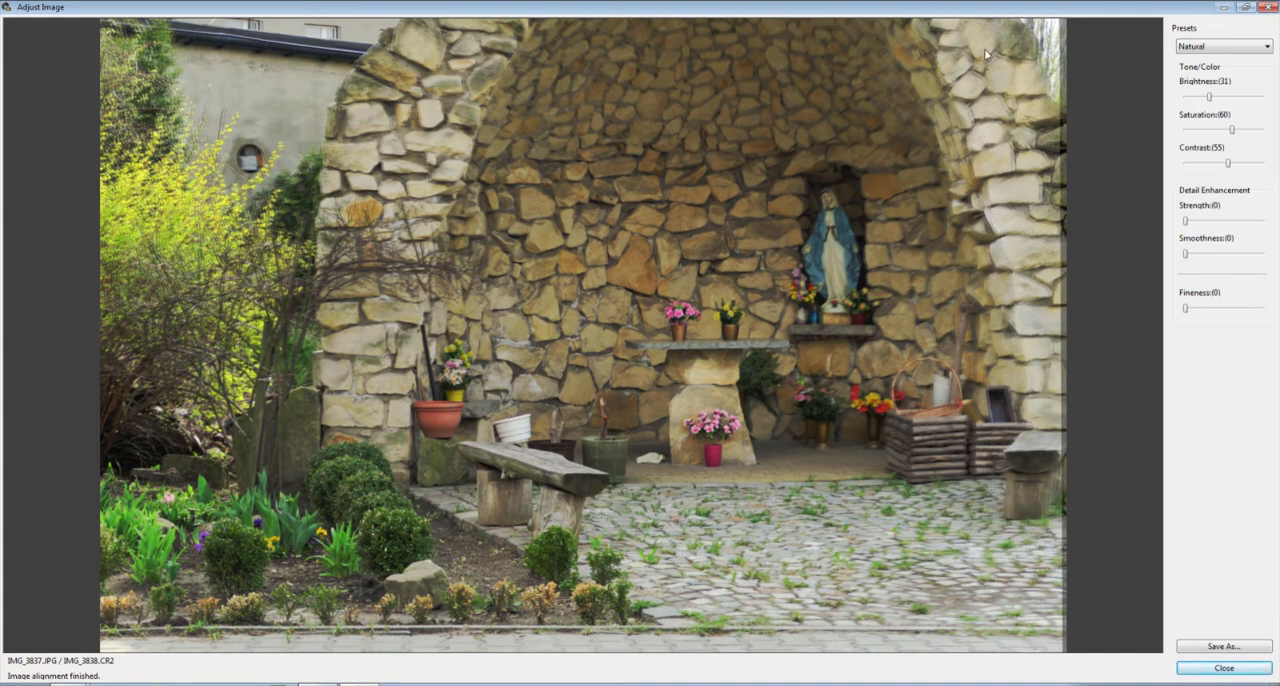
mouse_move(424, 324)
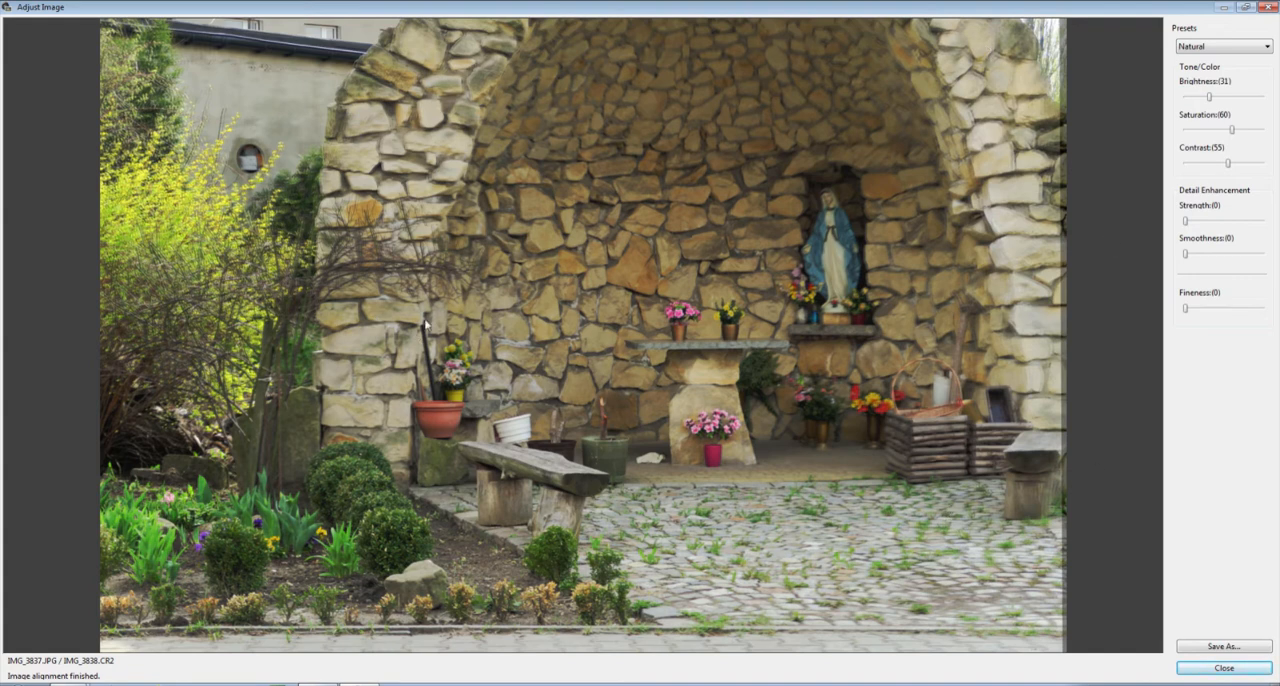
mouse_move(448, 502)
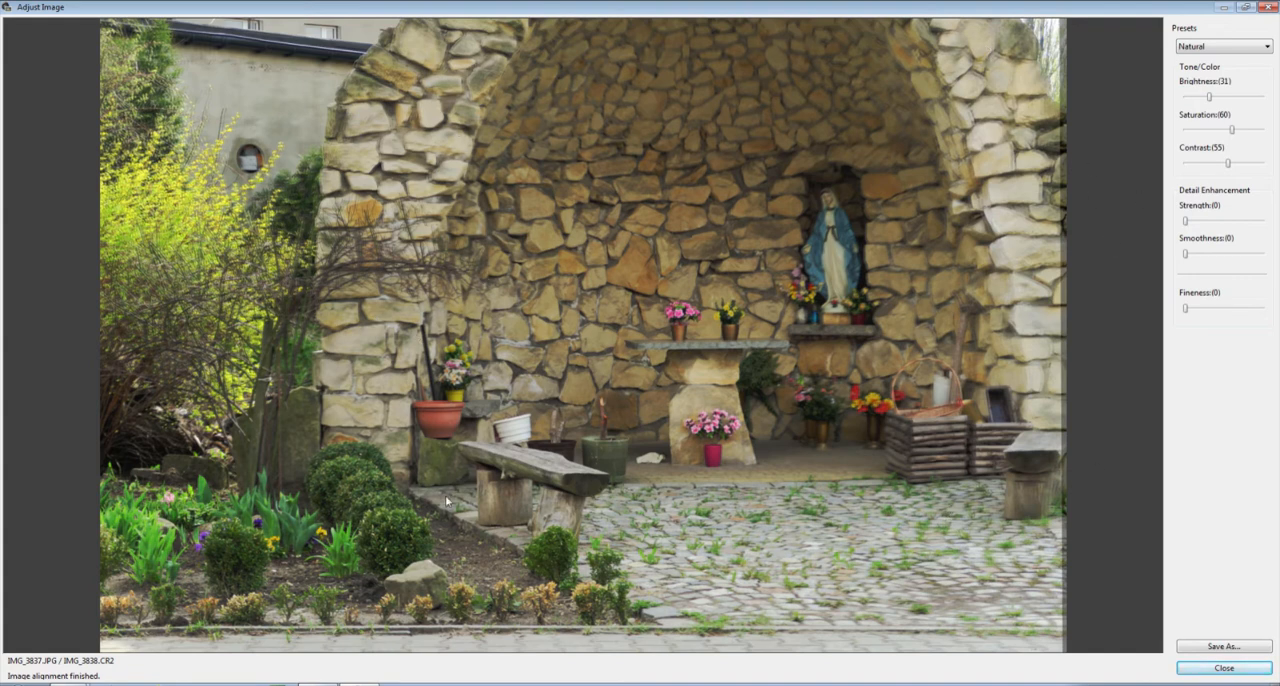
mouse_move(392, 232)
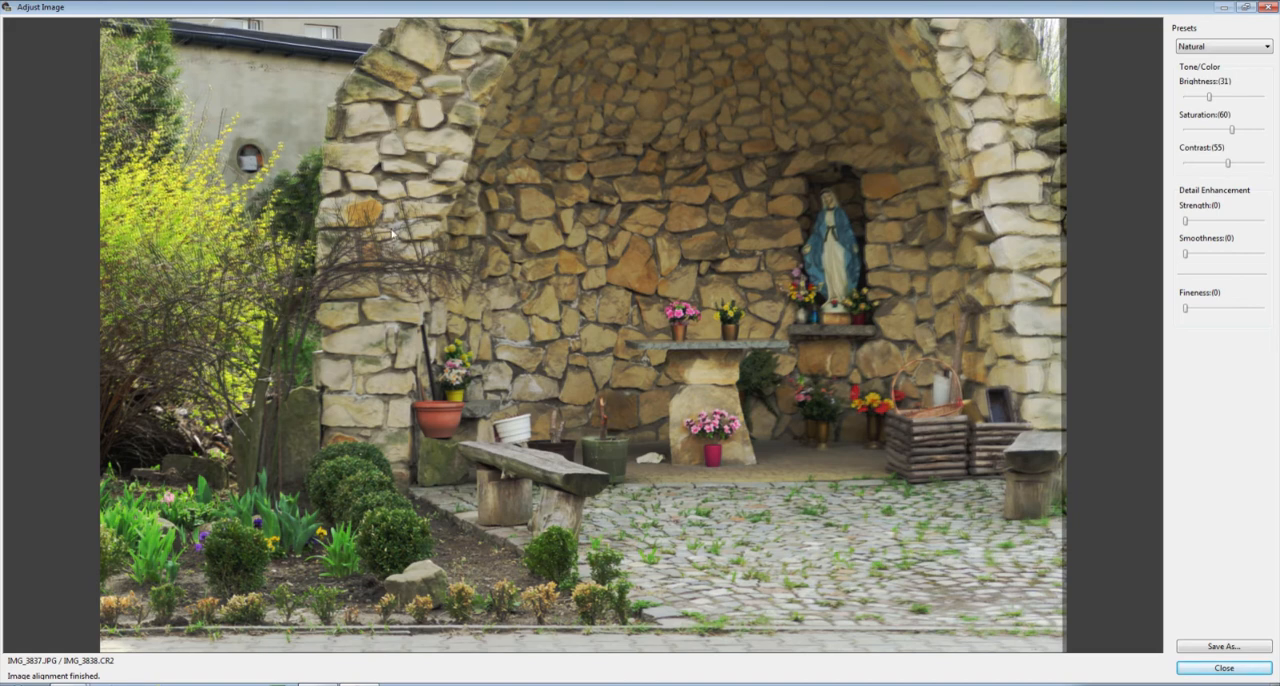
mouse_move(592, 364)
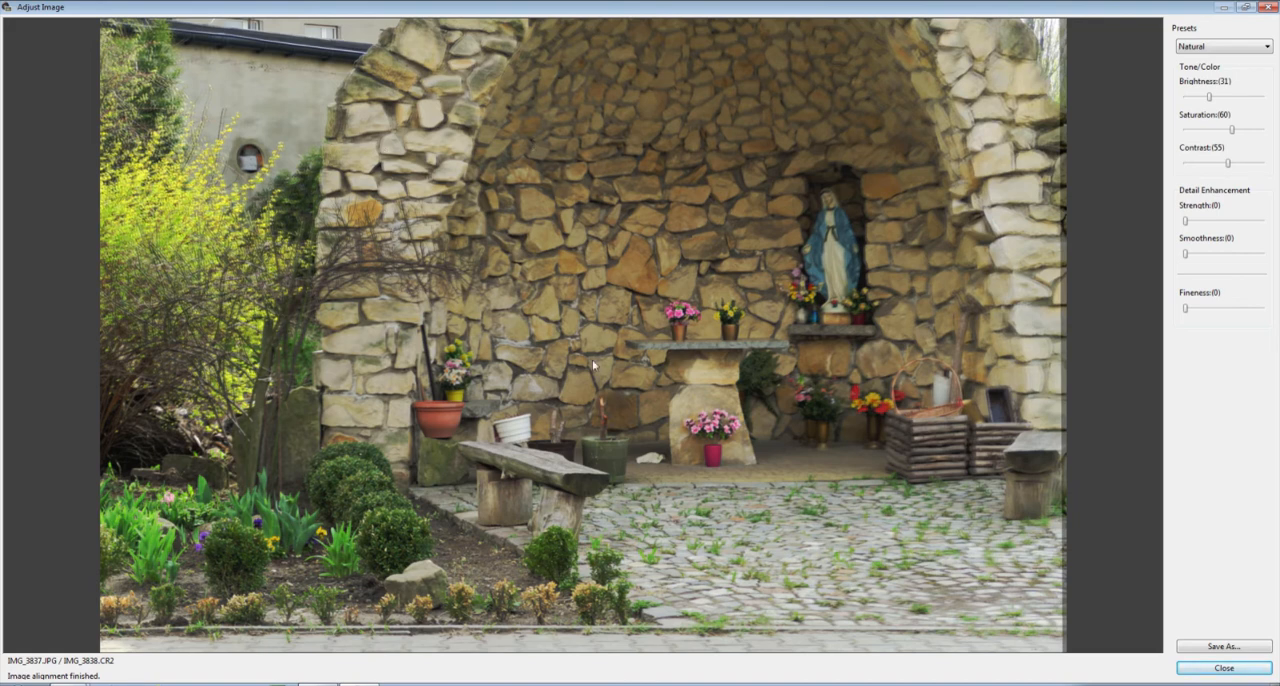
mouse_move(88, 384)
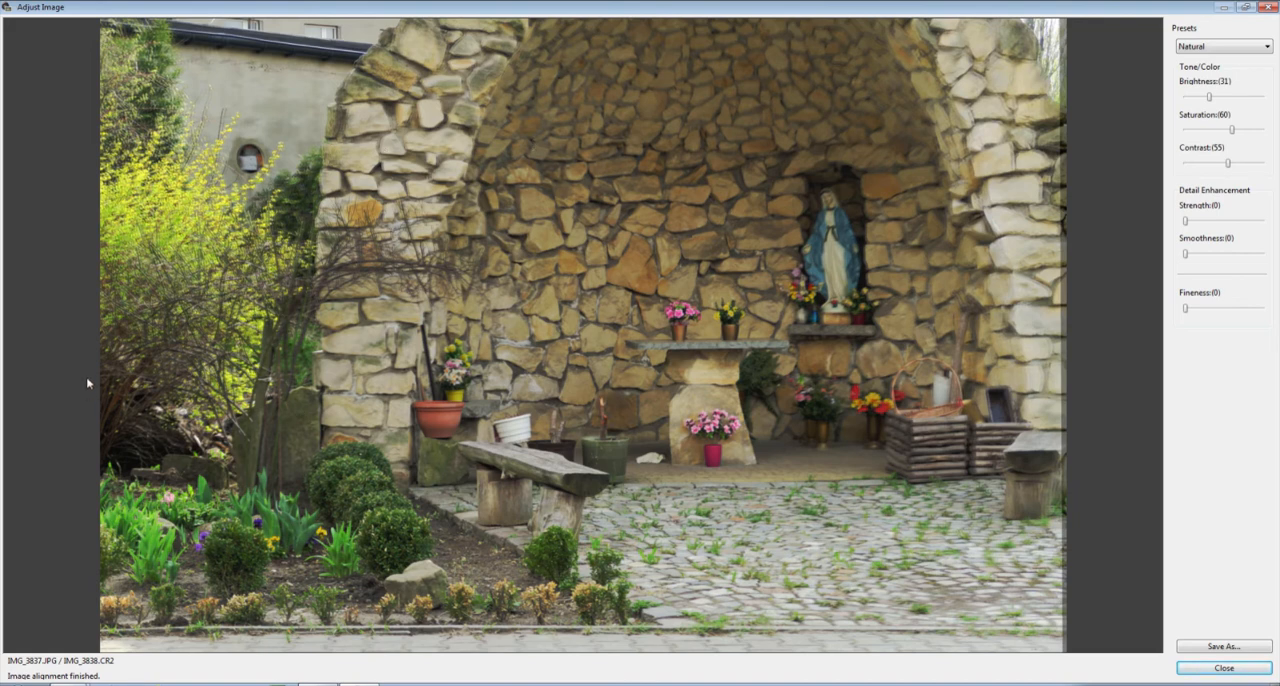
mouse_move(228, 280)
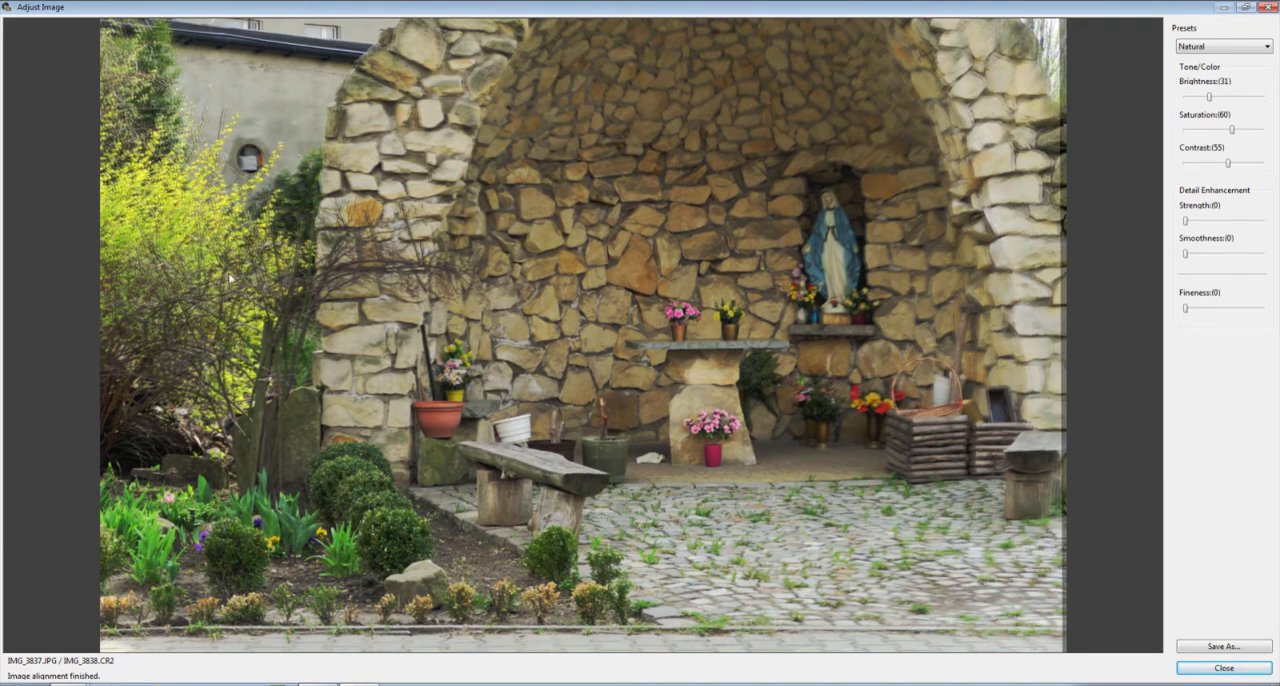
mouse_move(184, 360)
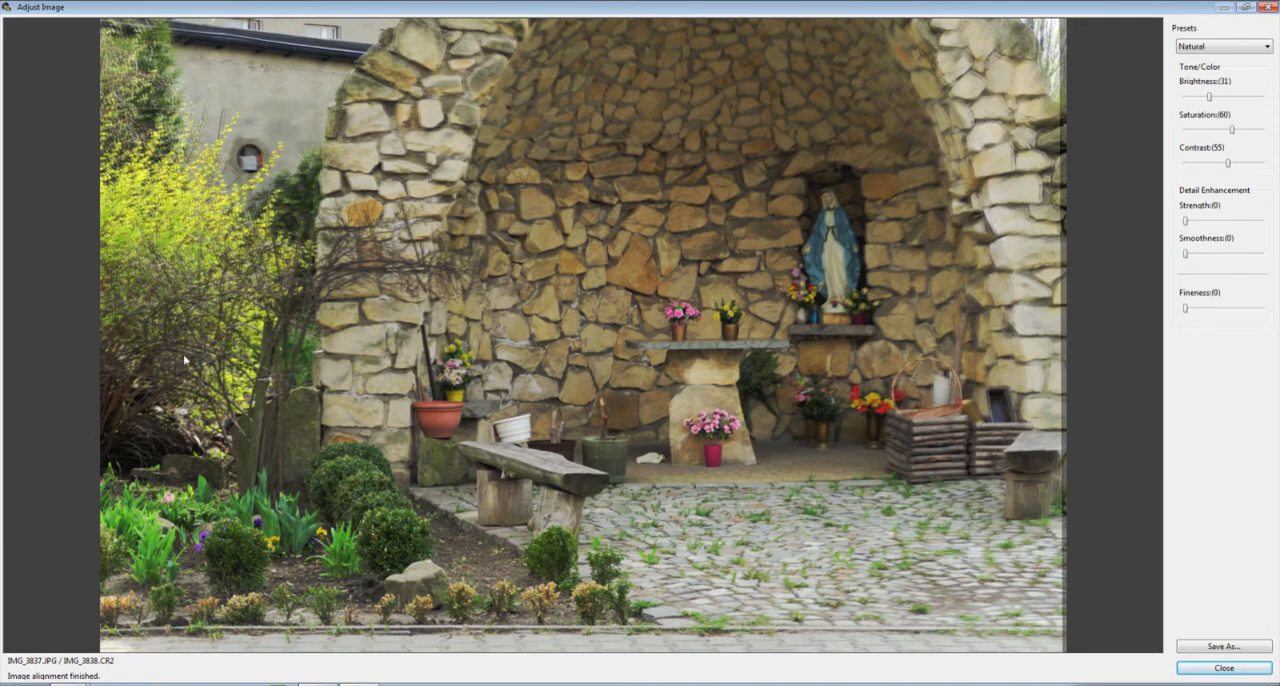
mouse_move(1008, 302)
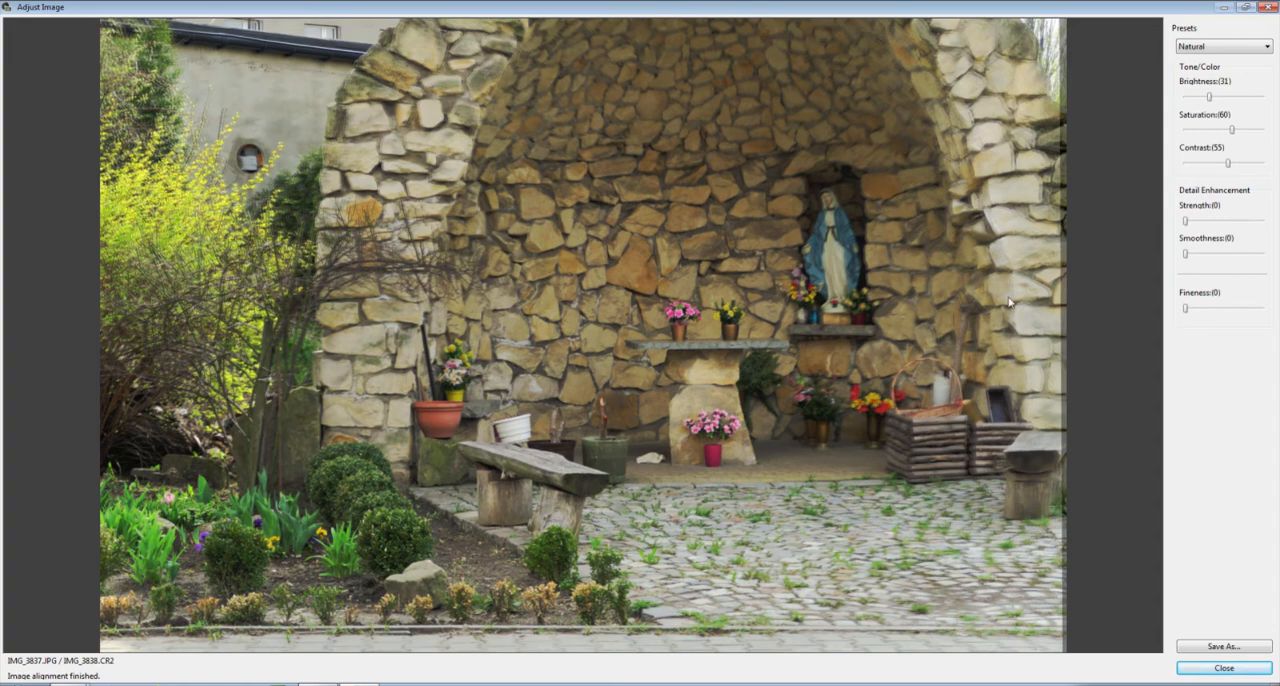
mouse_move(712, 300)
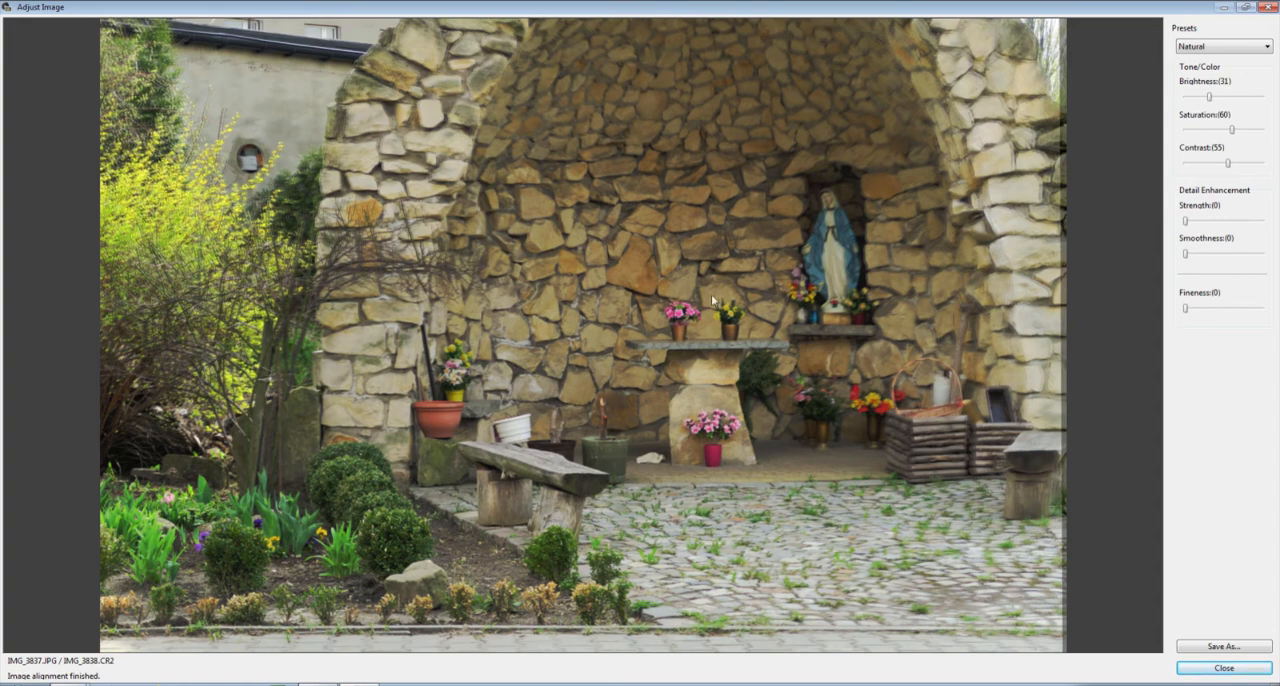
click(1222, 668)
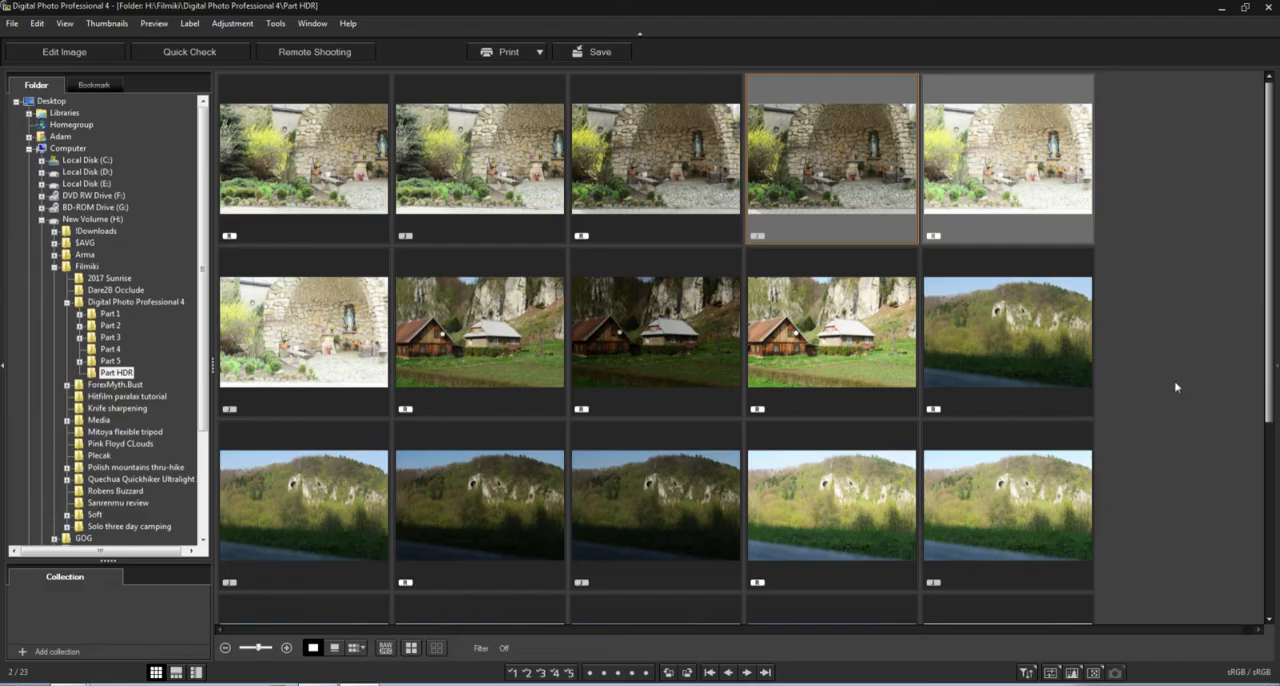